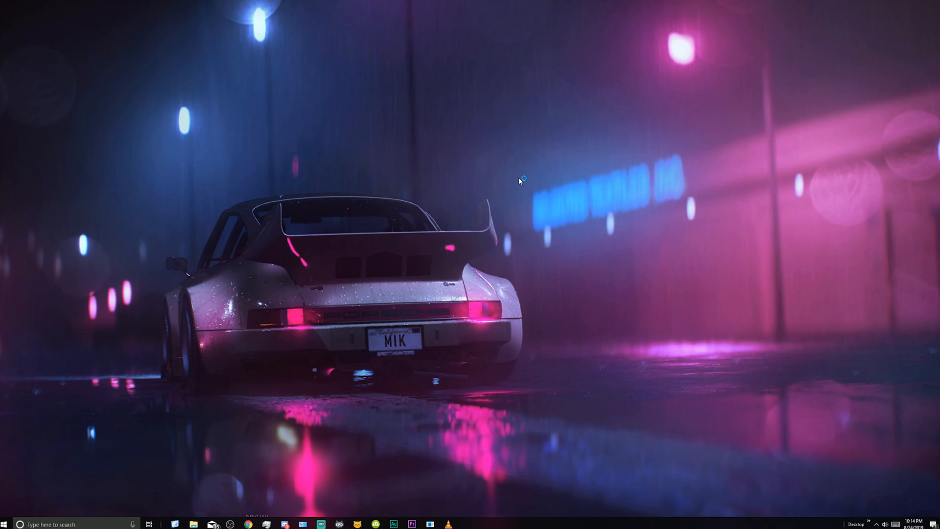
{"action": "mouse_move", "coordinate": [519, 181]}
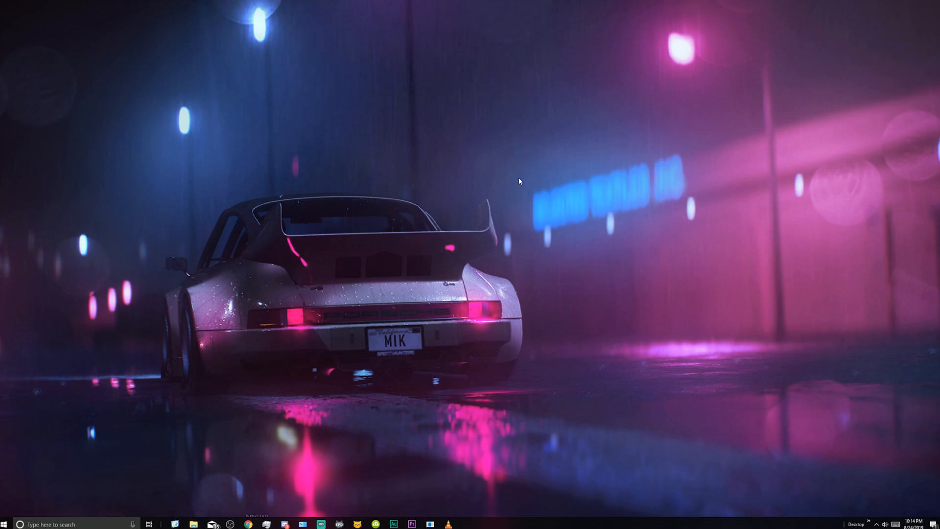
{"action": "mouse_move", "coordinate": [247, 523]}
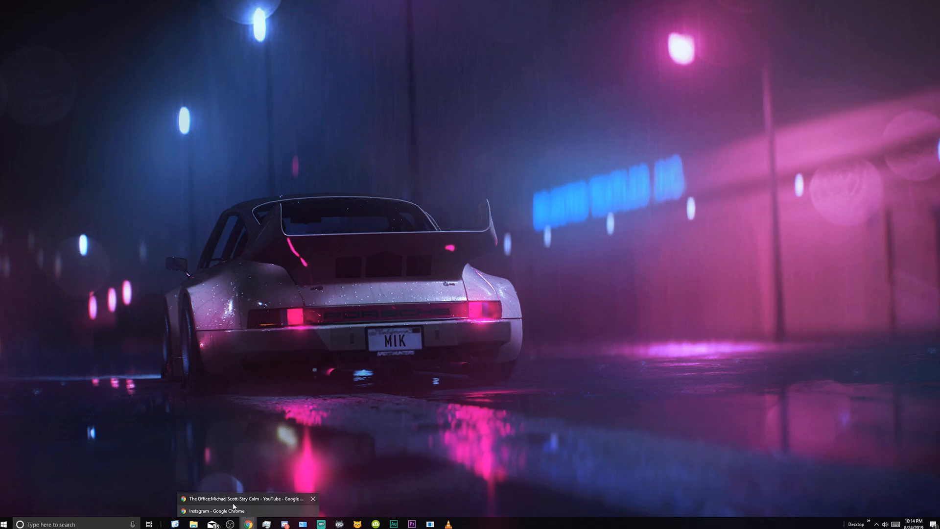
Step: Bring up the Stay Calm YouTube video and pass its link to 4K Video Downloader
{"action": "left_click", "coordinate": [251, 498]}
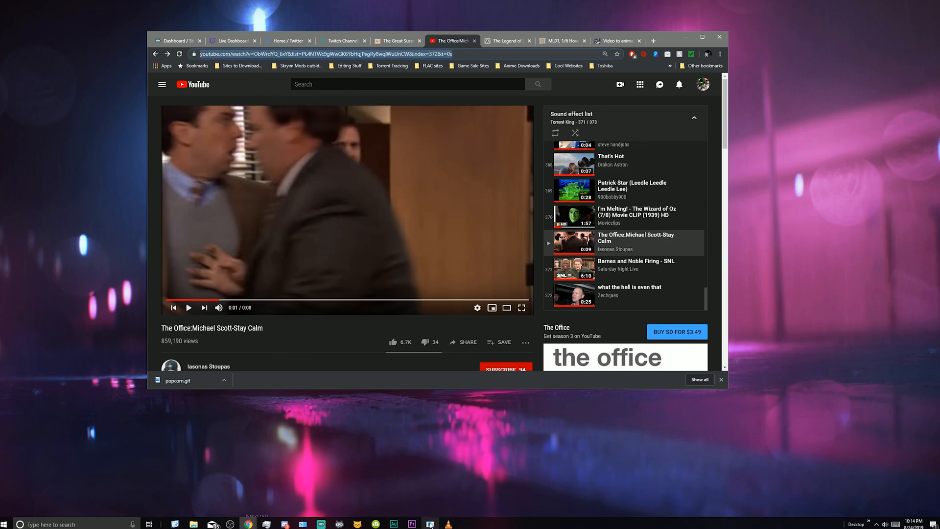
{"action": "left_click", "coordinate": [429, 524]}
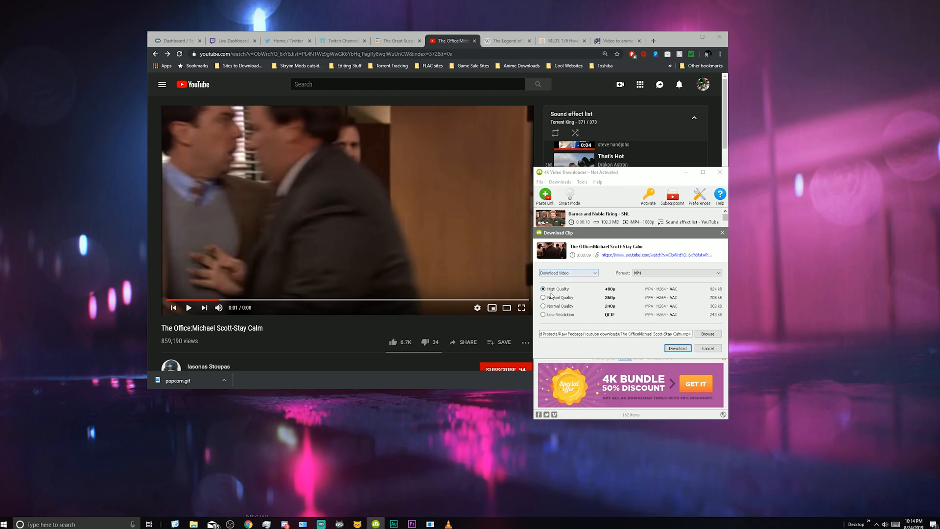
Step: Start downloading the clip in High Quality 480p MP4, then return to Premiere Pro
{"action": "left_click", "coordinate": [677, 347]}
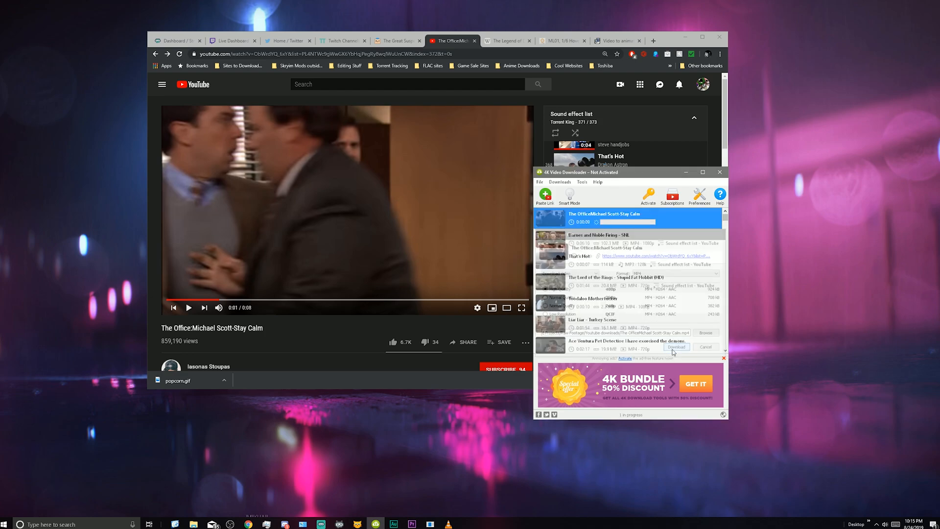
{"action": "left_click", "coordinate": [676, 346]}
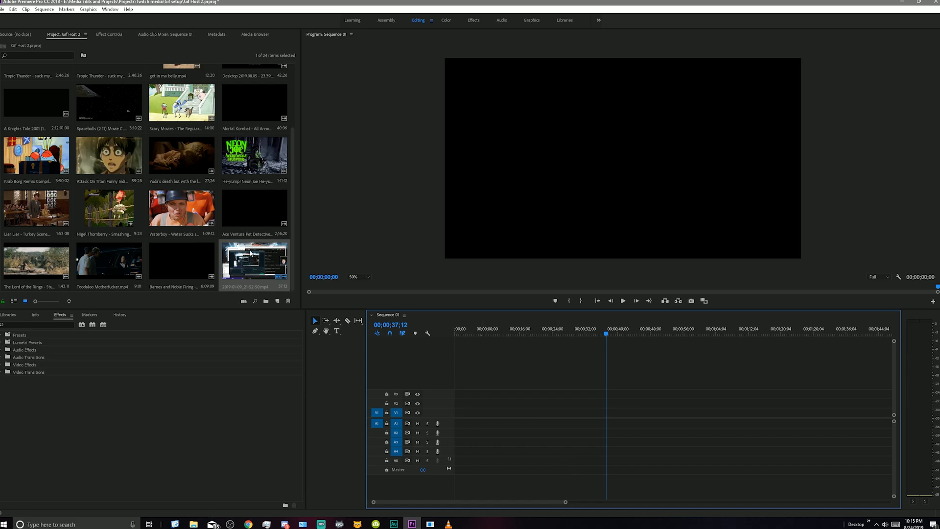
Step: Open File Explorer and browse the HDD to the Media Edits and Projects folder
{"action": "scroll", "scroll_direction": "up", "scroll_amount": 3}
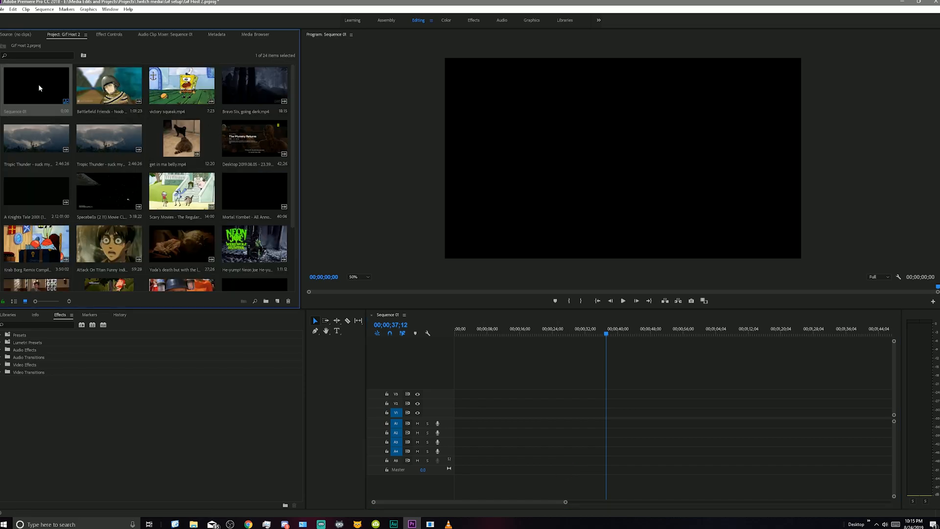
{"action": "scroll", "scroll_direction": "down", "scroll_amount": 3}
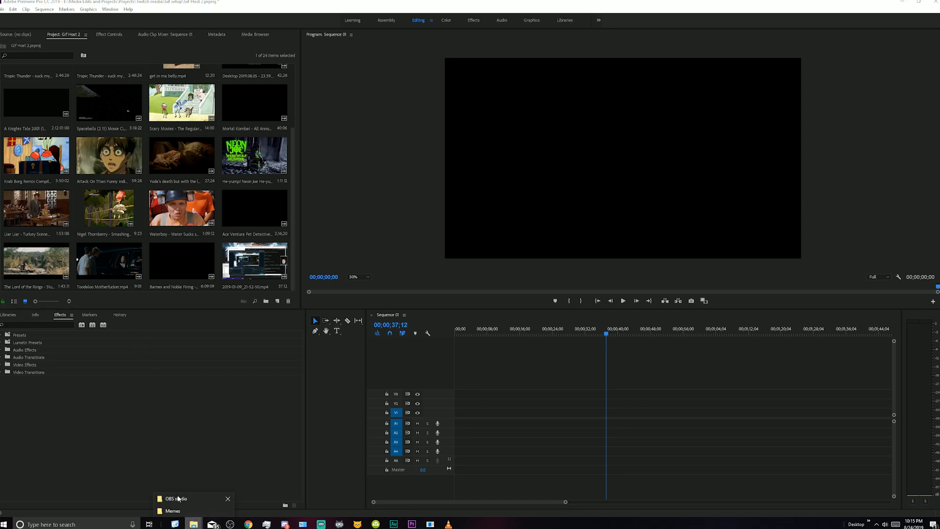
{"action": "left_click", "coordinate": [173, 510]}
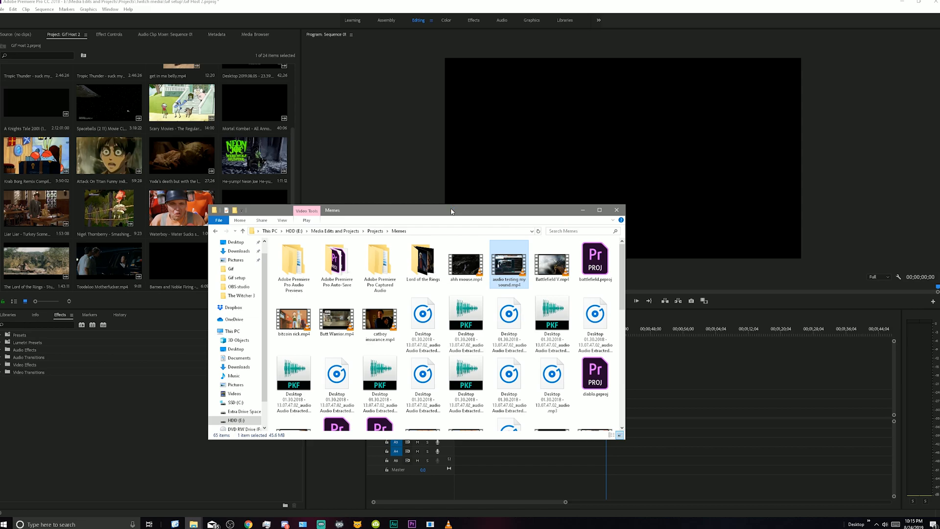
{"action": "left_click", "coordinate": [230, 268]}
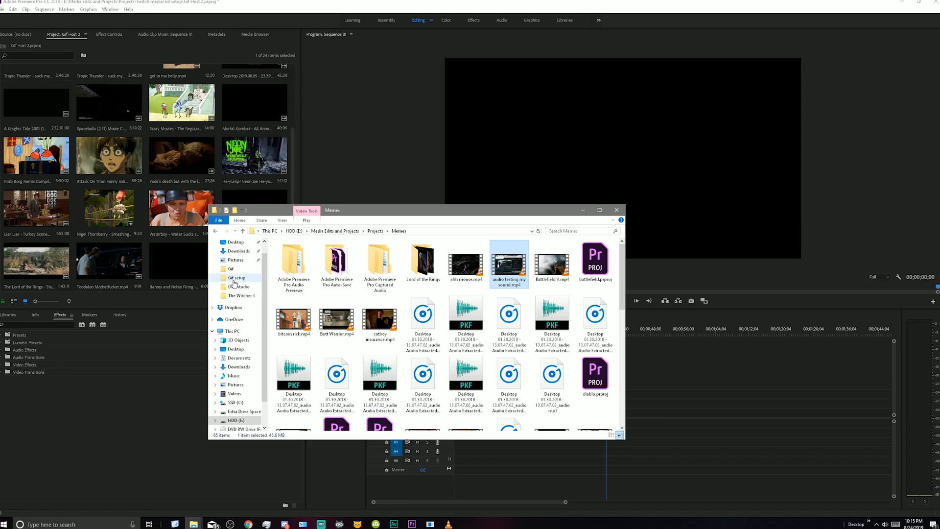
{"action": "mouse_move", "coordinate": [234, 282]}
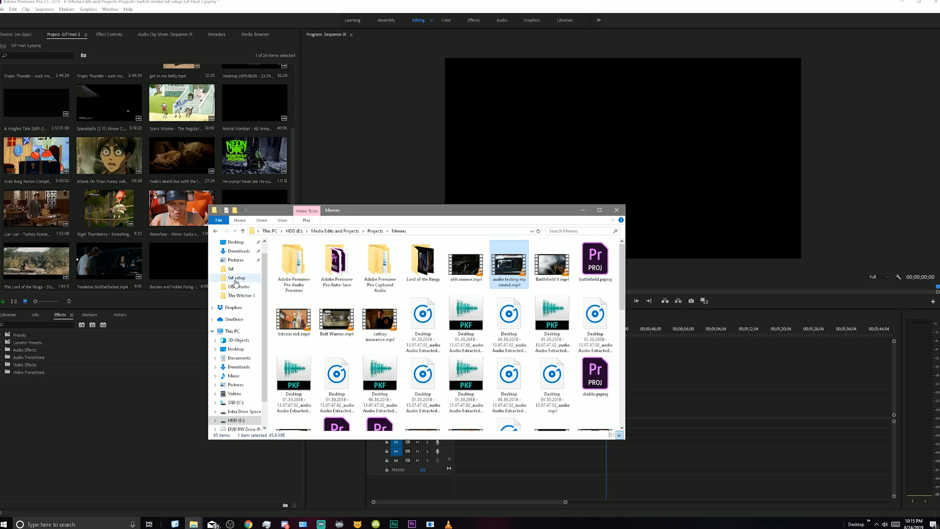
{"action": "left_click", "coordinate": [242, 295]}
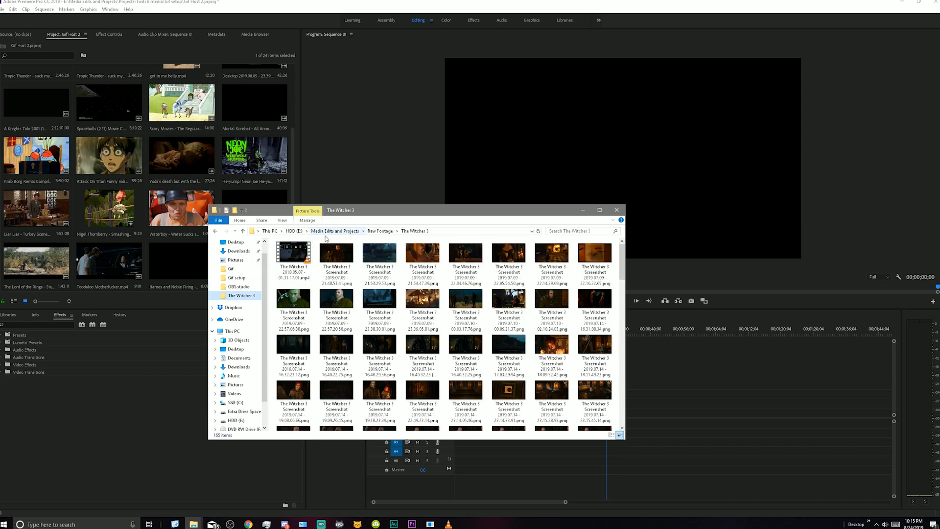
{"action": "left_click", "coordinate": [335, 230]}
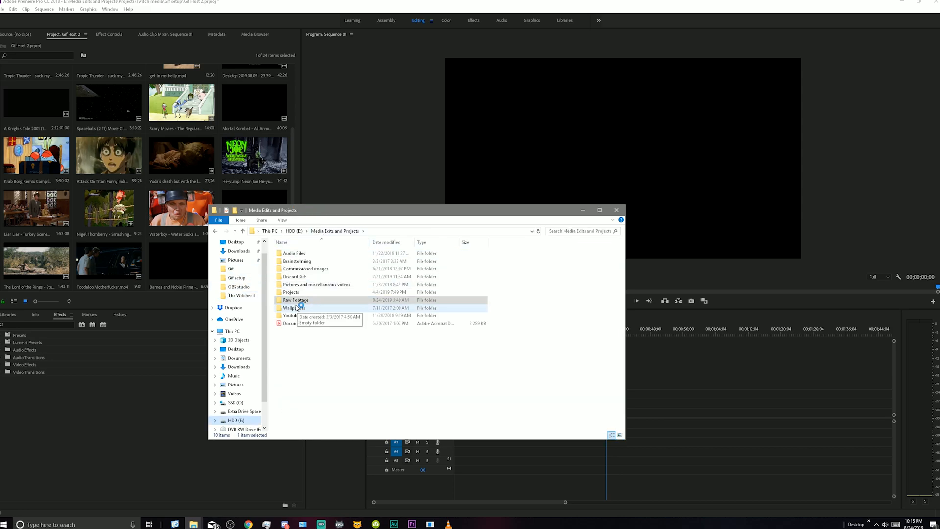
Step: Go into Raw Footage > Youtube downloads and right-click the Stay Calm MP4
{"action": "double_click", "coordinate": [296, 299]}
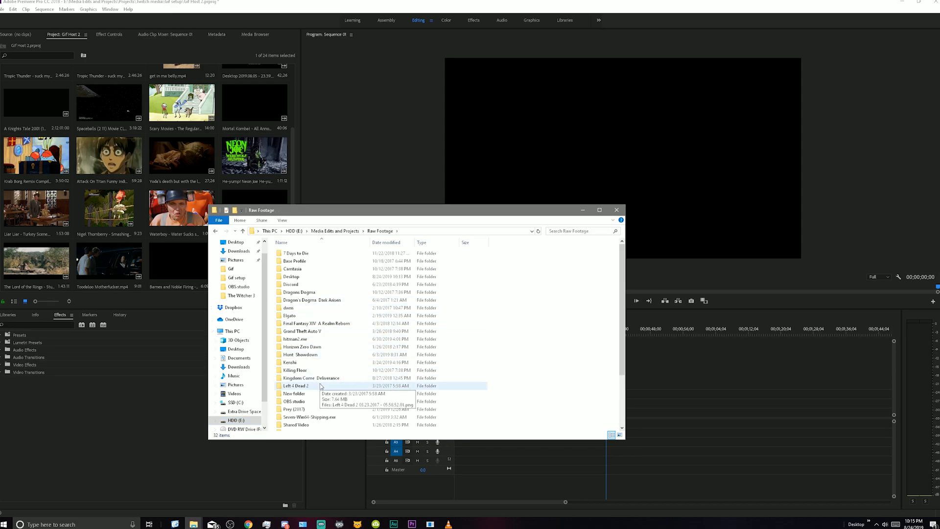
{"action": "scroll", "scroll_direction": "down", "scroll_amount": 3}
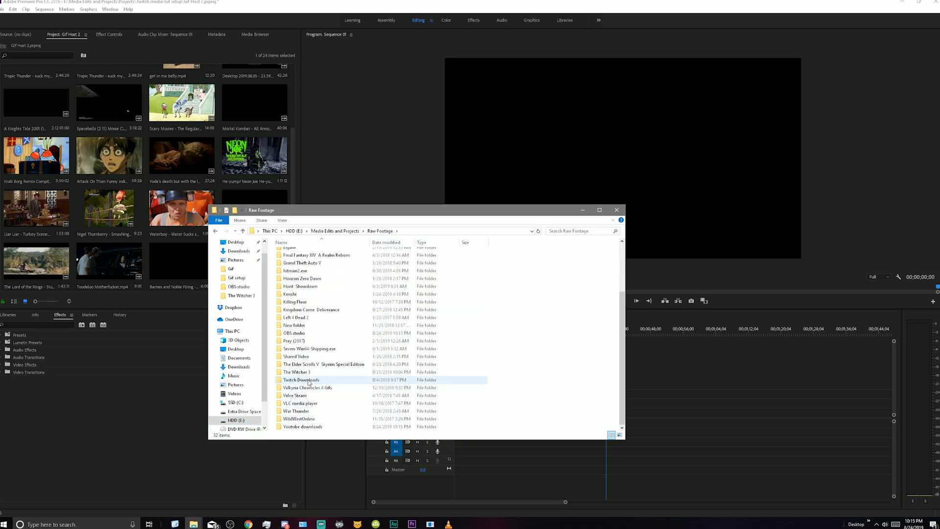
{"action": "left_click", "coordinate": [299, 419]}
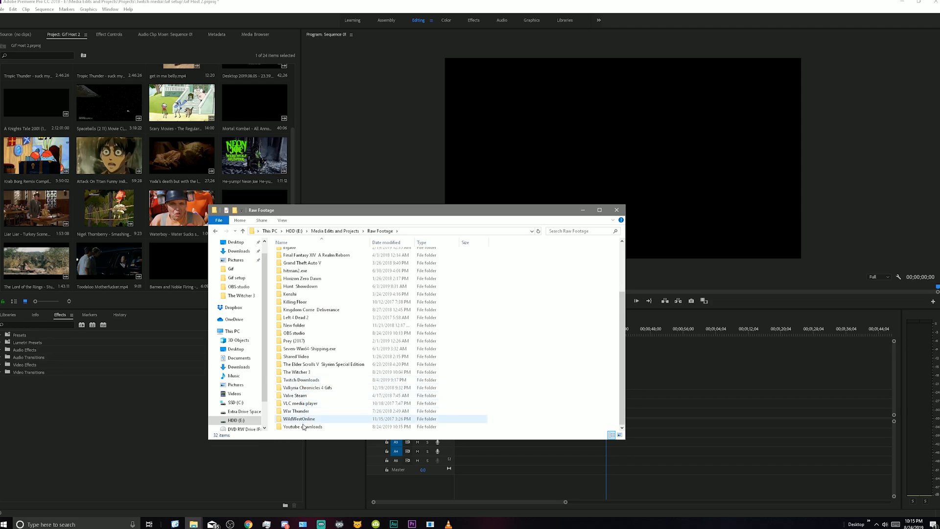
{"action": "double_click", "coordinate": [302, 427]}
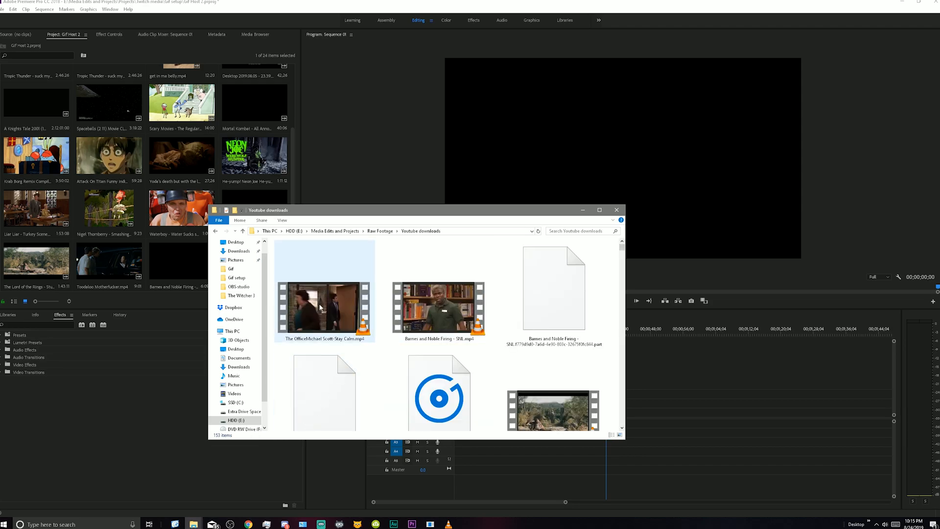
{"action": "right_click", "coordinate": [323, 309]}
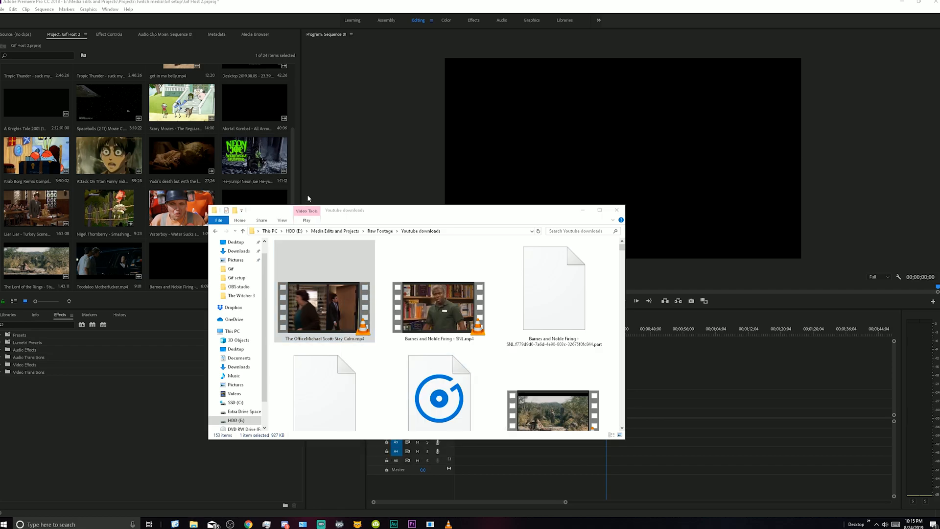
Step: Choose to open the Stay Calm MP4 with another app, browsing Adobe > Premiere Pro folders
{"action": "double_click", "coordinate": [323, 312]}
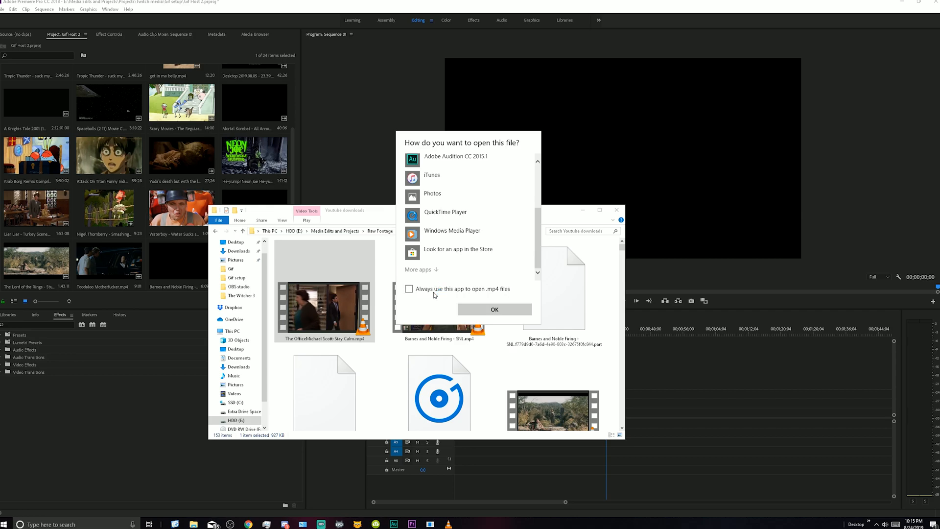
{"action": "scroll", "scroll_direction": "down", "scroll_amount": 3}
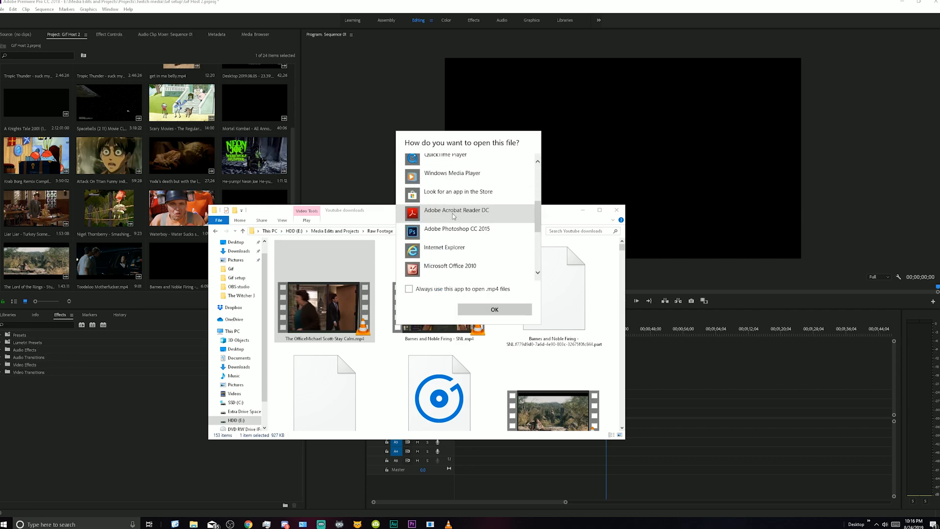
{"action": "scroll", "scroll_direction": "down", "scroll_amount": 3}
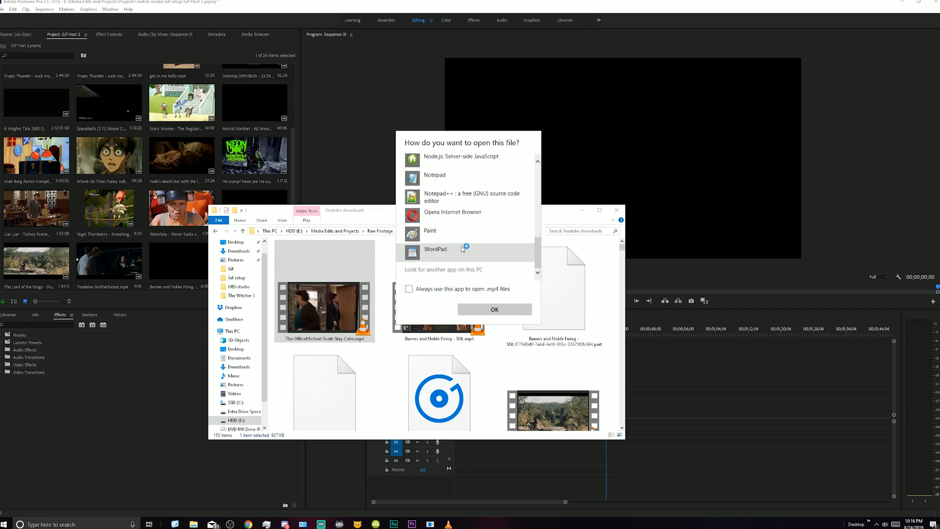
{"action": "left_click", "coordinate": [443, 269]}
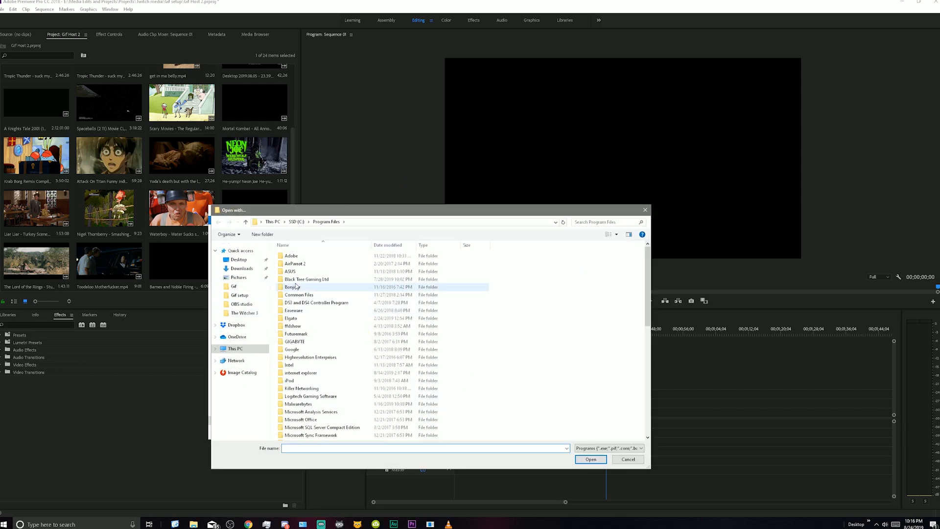
{"action": "double_click", "coordinate": [290, 256]}
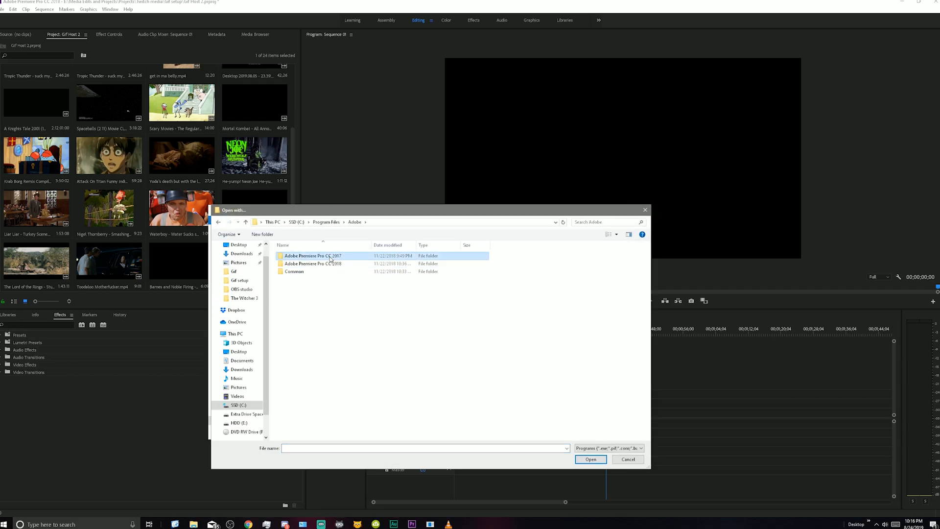
{"action": "double_click", "coordinate": [313, 256]}
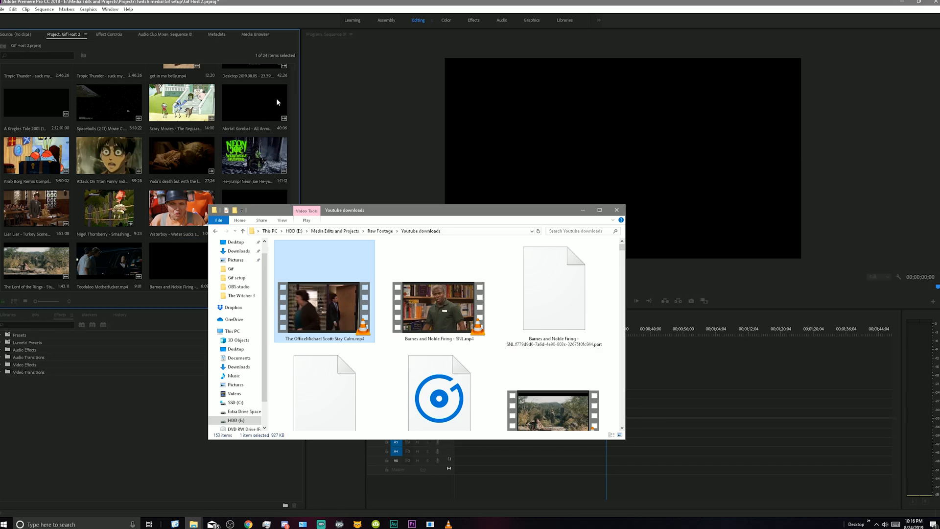
{"action": "left_click", "coordinate": [616, 210]}
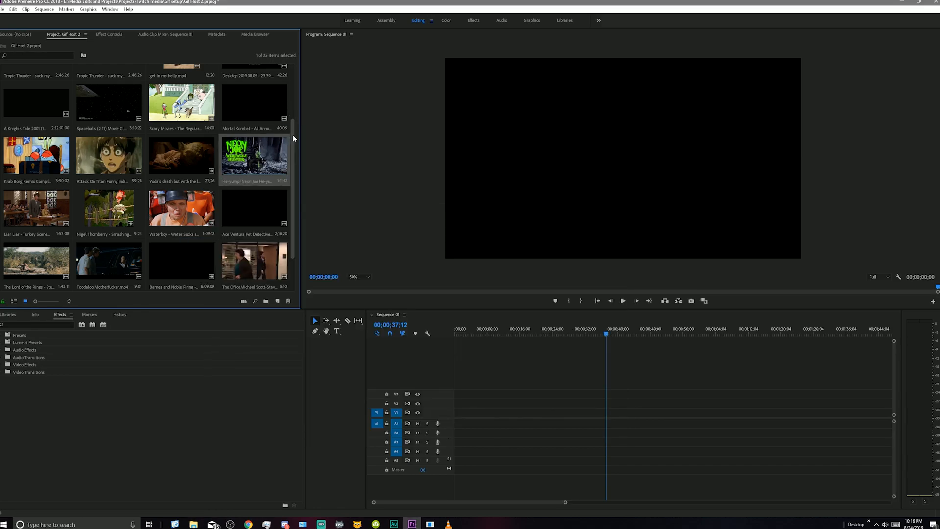
{"action": "scroll", "scroll_direction": "down", "scroll_amount": 3}
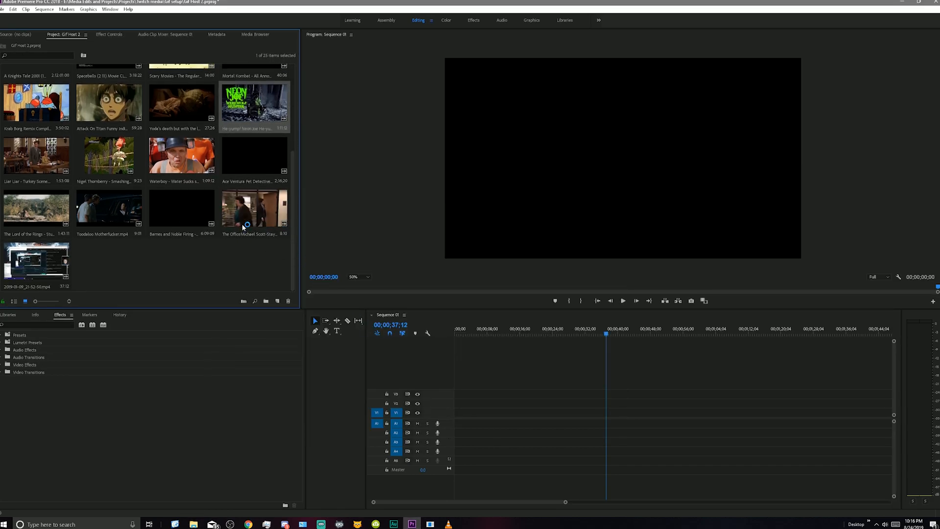
{"action": "mouse_move", "coordinate": [254, 208]}
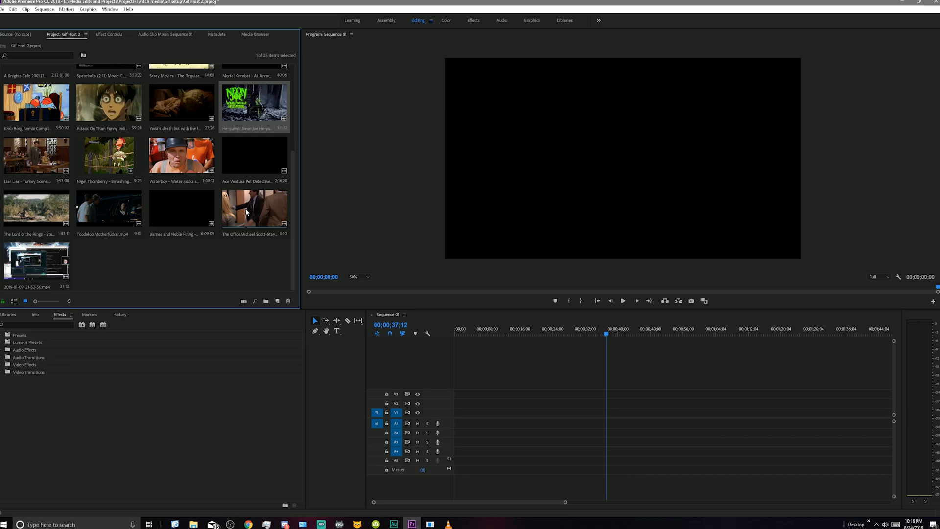
{"action": "scroll", "scroll_direction": "up", "scroll_amount": 3}
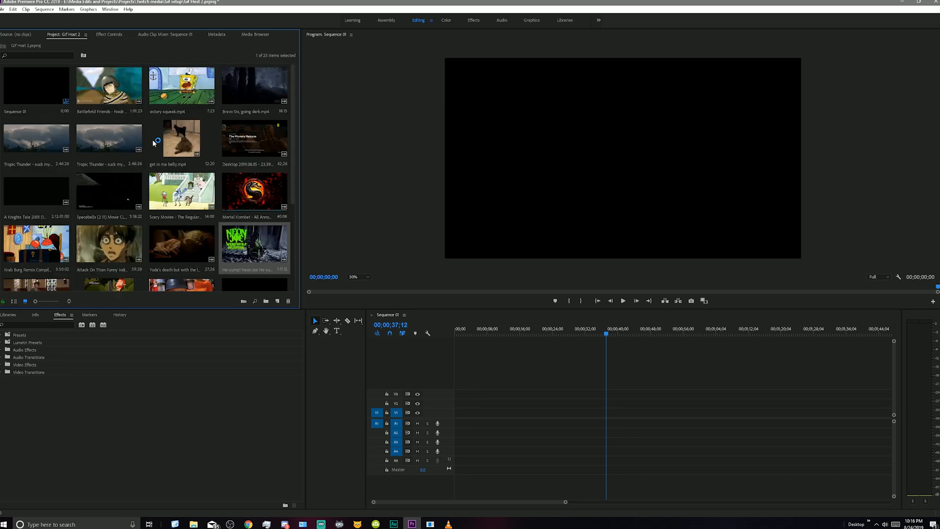
{"action": "scroll", "scroll_direction": "down", "scroll_amount": 3}
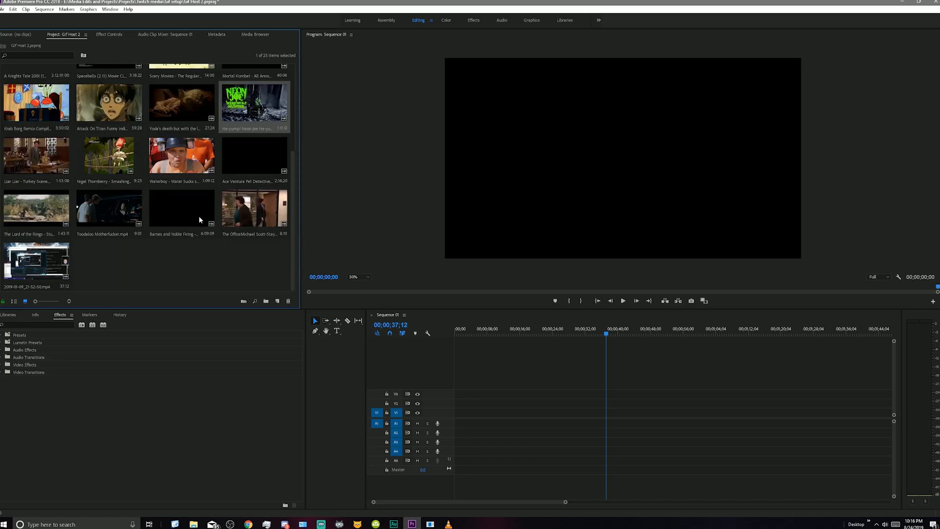
{"action": "right_click", "coordinate": [254, 210]}
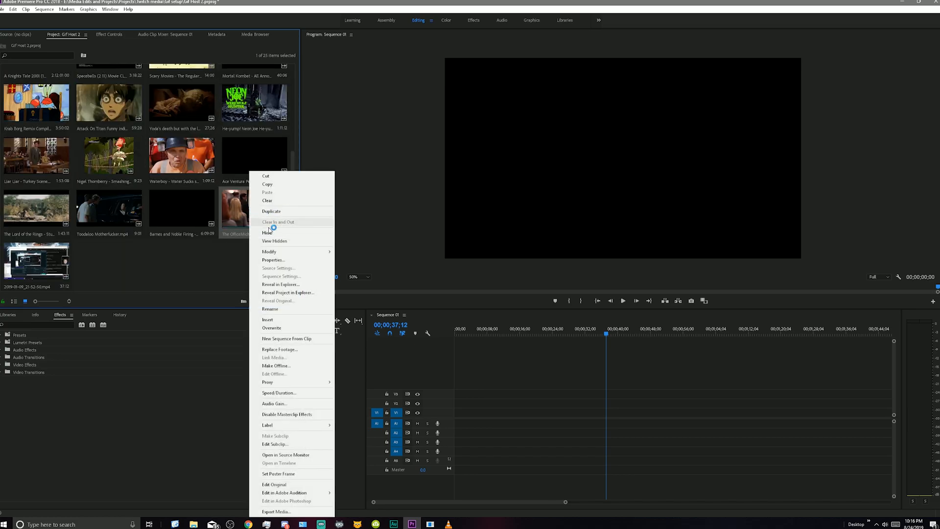
{"action": "left_click", "coordinate": [272, 259]}
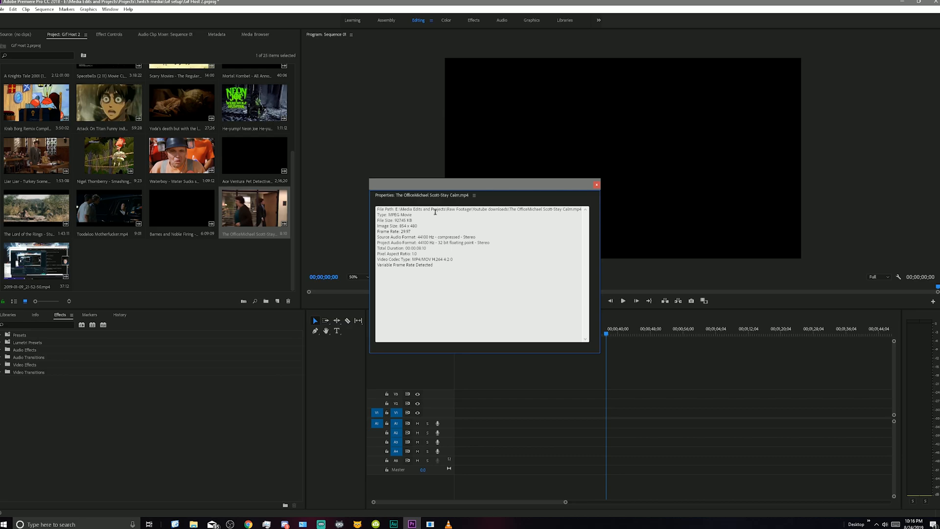
{"action": "mouse_move", "coordinate": [412, 233]}
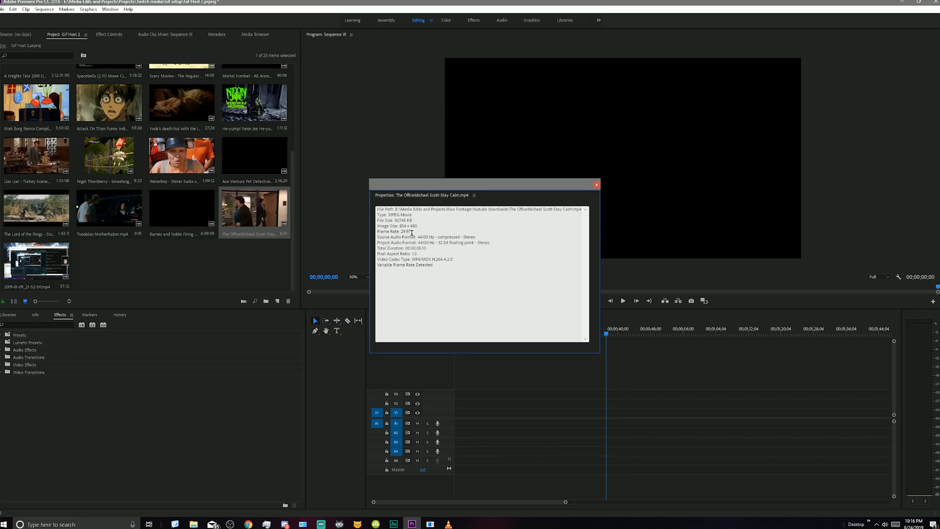
{"action": "left_click", "coordinate": [596, 185]}
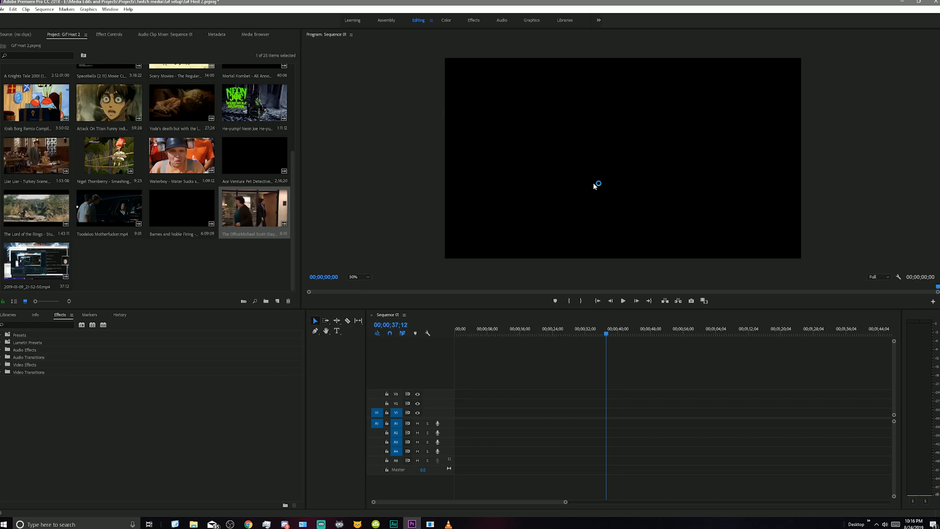
{"action": "scroll", "scroll_direction": "up", "scroll_amount": 3}
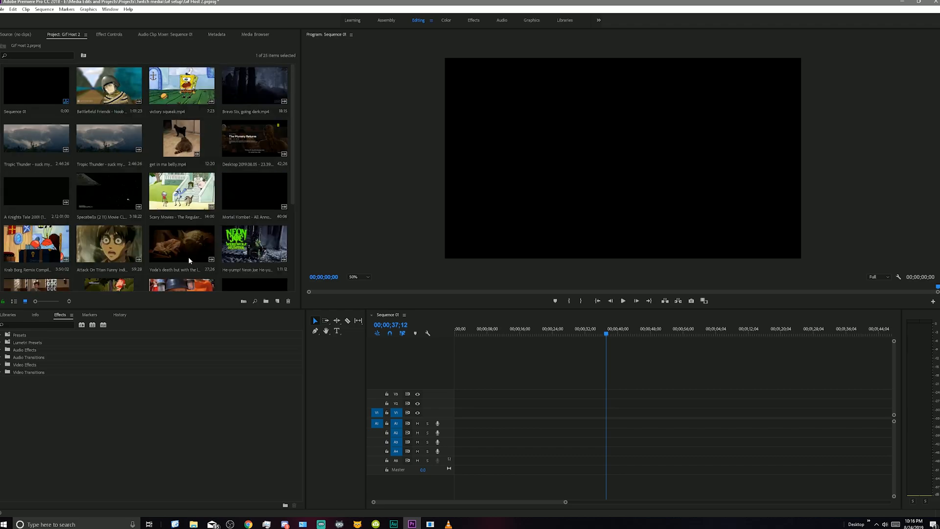
Step: In Sequence 01's Sequence Settings, change the Timebase to 29.97 frames/second
{"action": "right_click", "coordinate": [36, 84]}
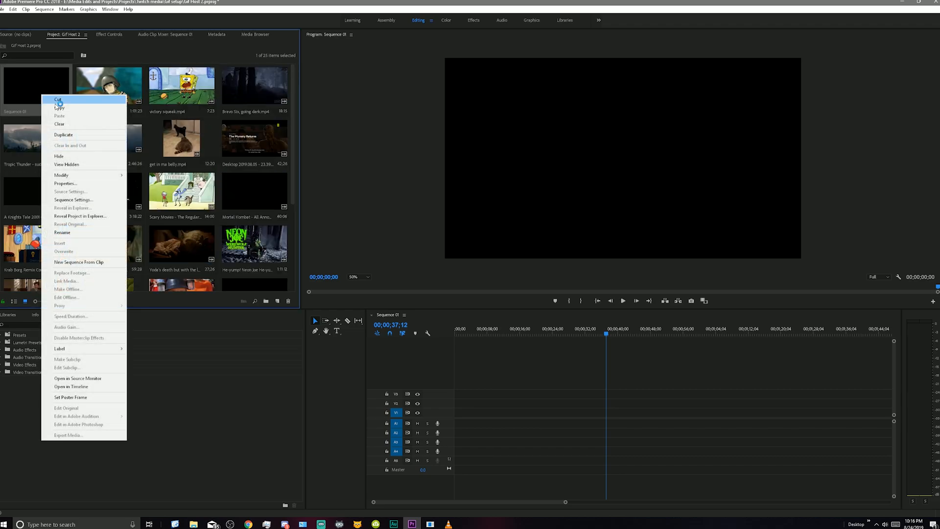
{"action": "mouse_move", "coordinate": [74, 199]}
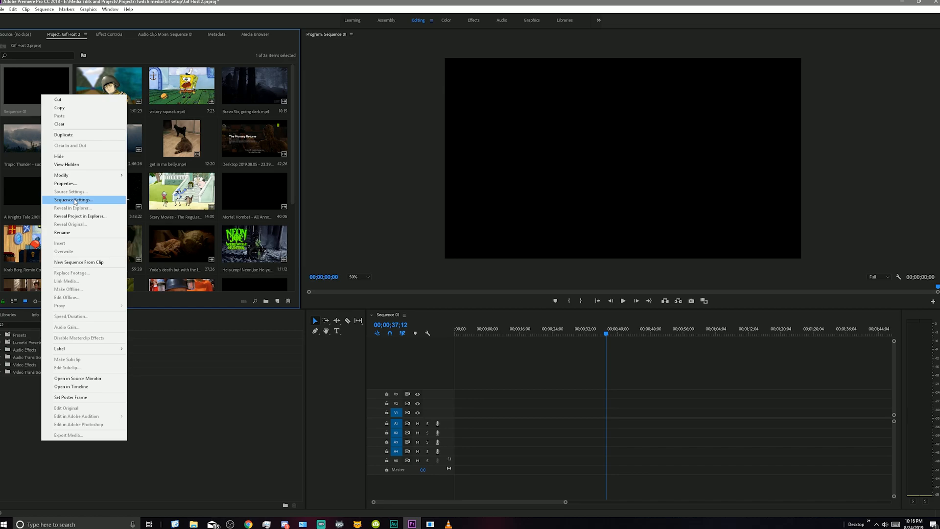
{"action": "left_click", "coordinate": [72, 200]}
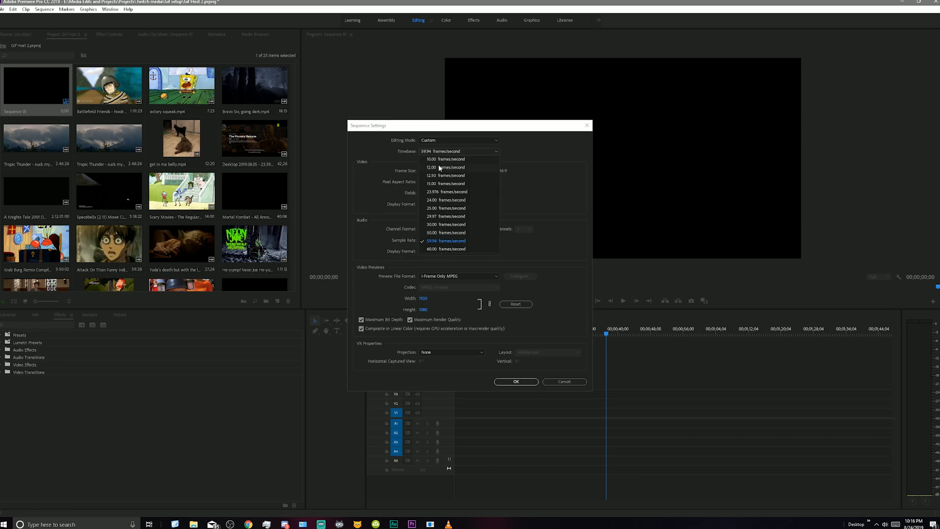
{"action": "left_click", "coordinate": [447, 216]}
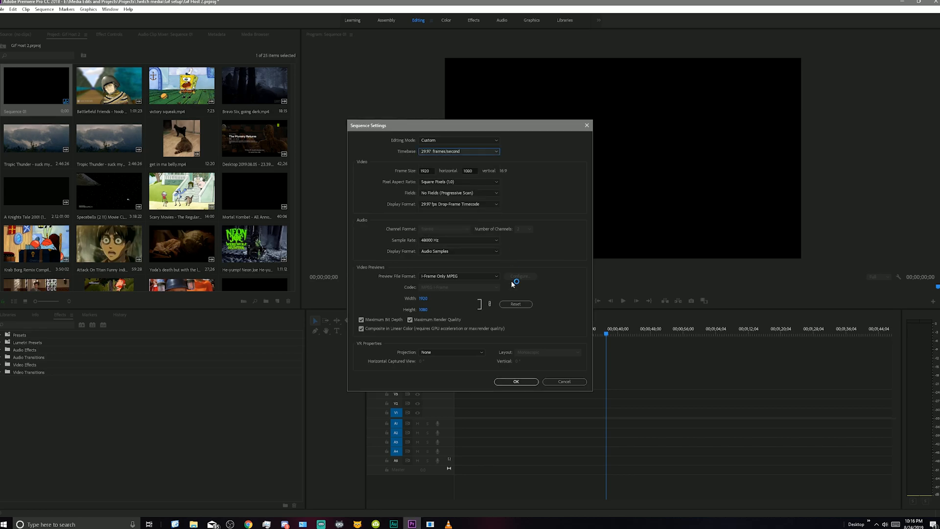
{"action": "mouse_move", "coordinate": [516, 382]}
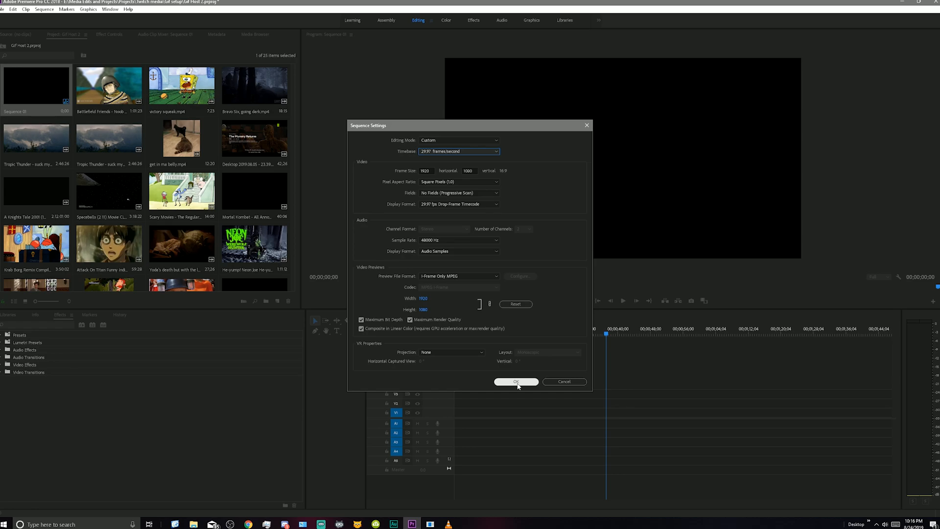
Step: Confirm the settings, add the Stay Calm clip, trim it to about six seconds, scale to fill
{"action": "left_click", "coordinate": [516, 382]}
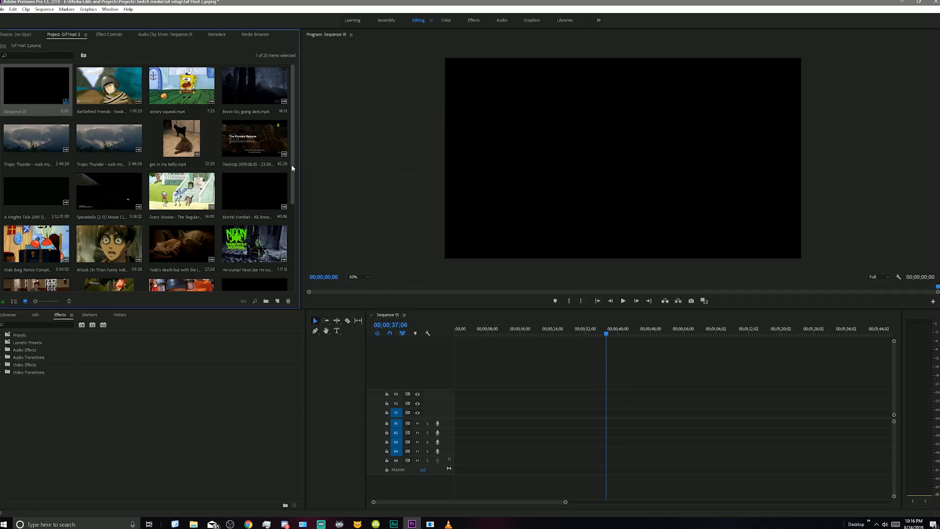
{"action": "scroll", "scroll_direction": "down", "scroll_amount": 3}
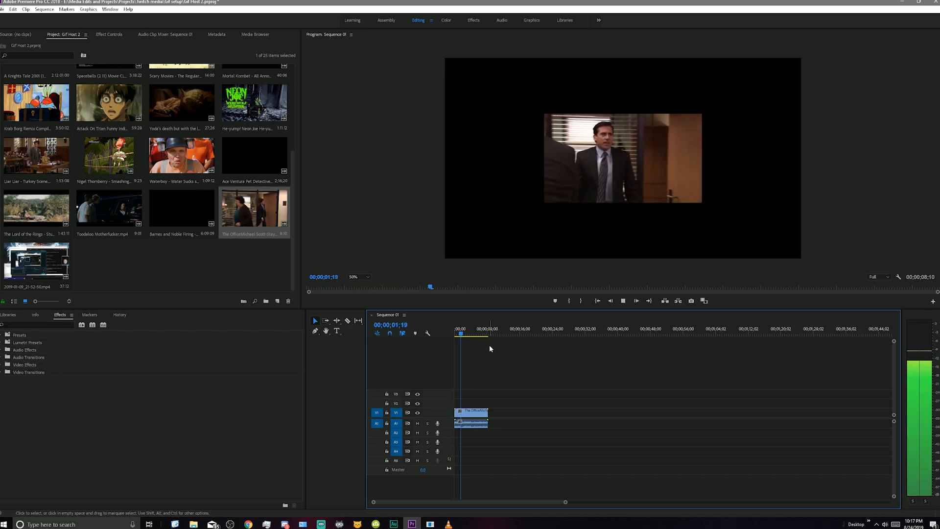
{"action": "left_click", "coordinate": [471, 328]}
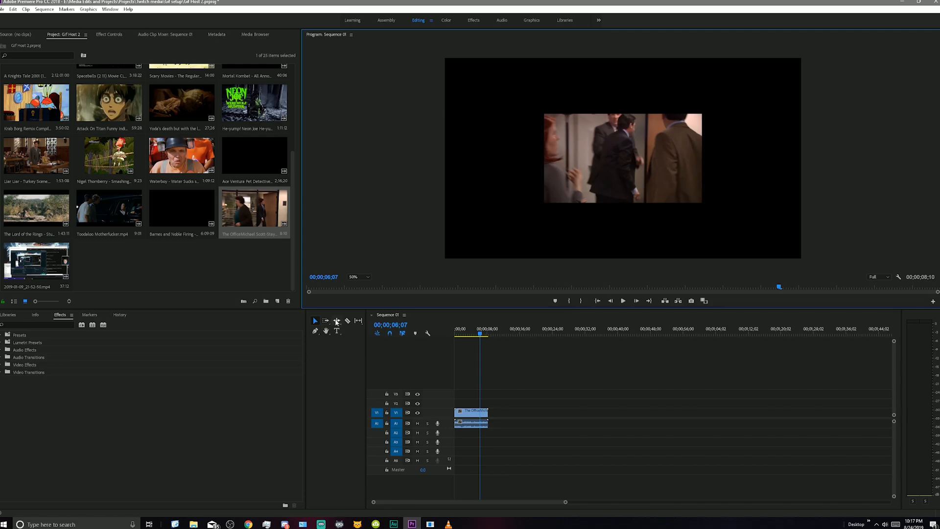
{"action": "left_click", "coordinate": [348, 321]}
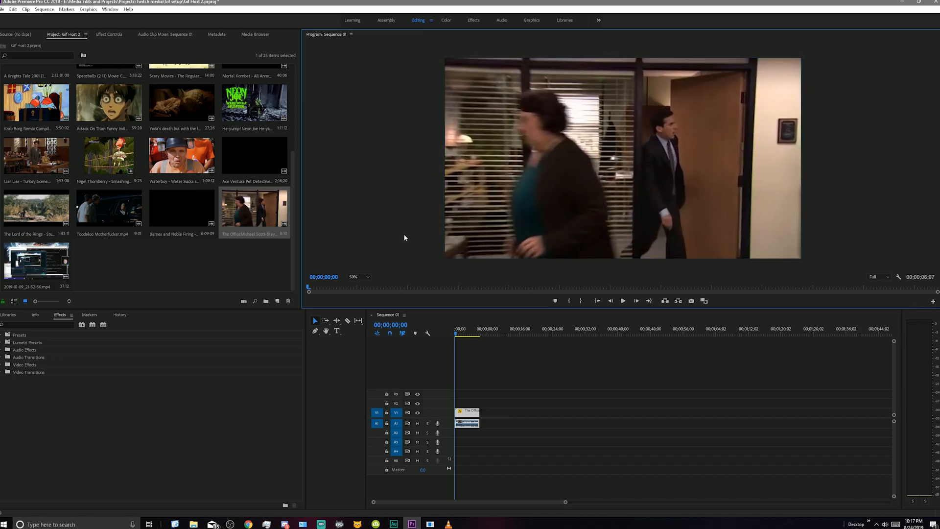
{"action": "left_click", "coordinate": [622, 300]}
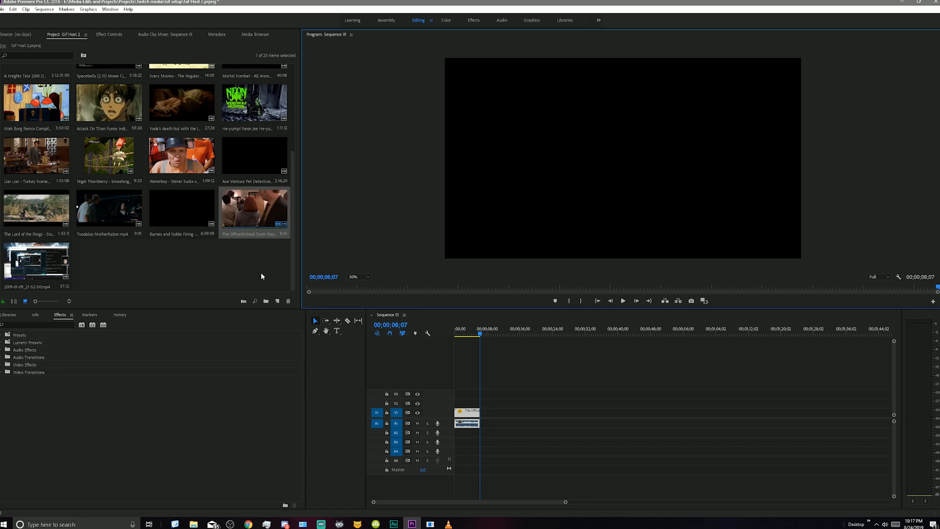
{"action": "mouse_move", "coordinate": [266, 273]}
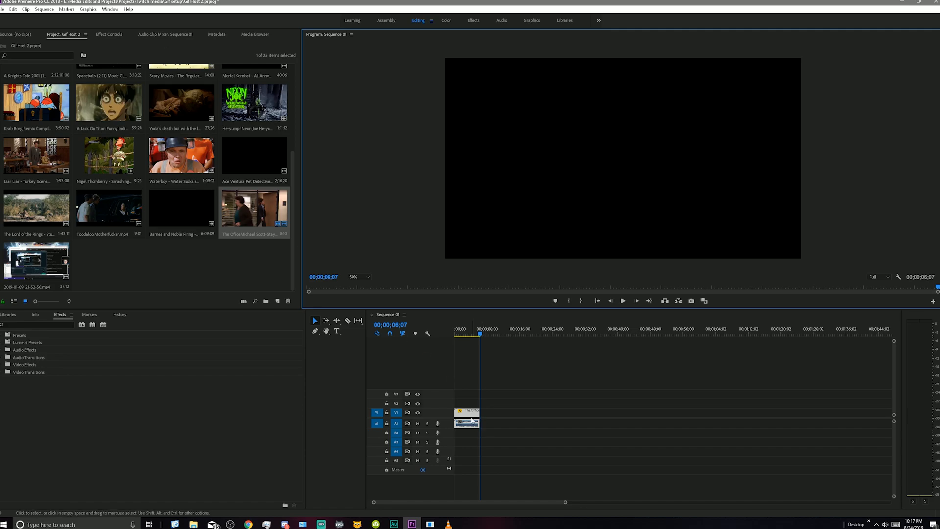
Step: Export Media with Source Range Entire Sequence, output name calm.mp4 in Memes, and export
{"action": "left_click", "coordinate": [6, 9]}
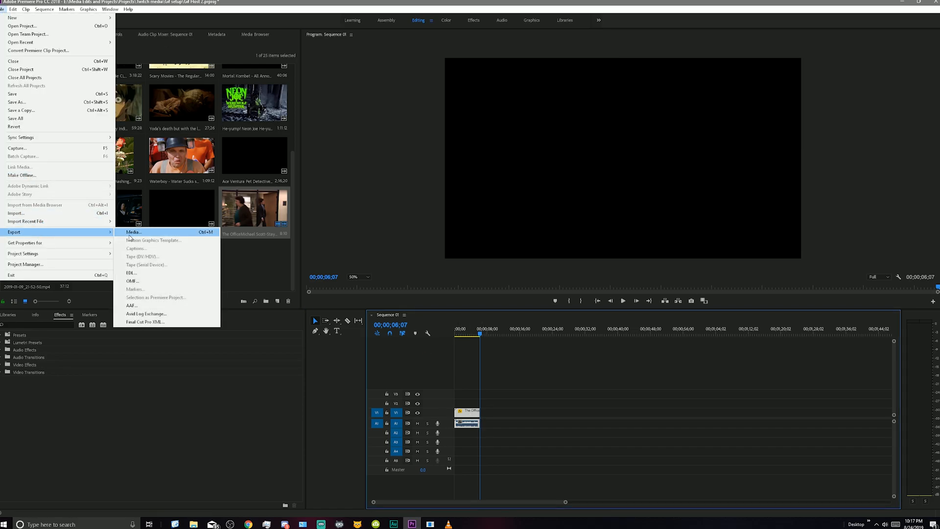
{"action": "left_click", "coordinate": [133, 232]}
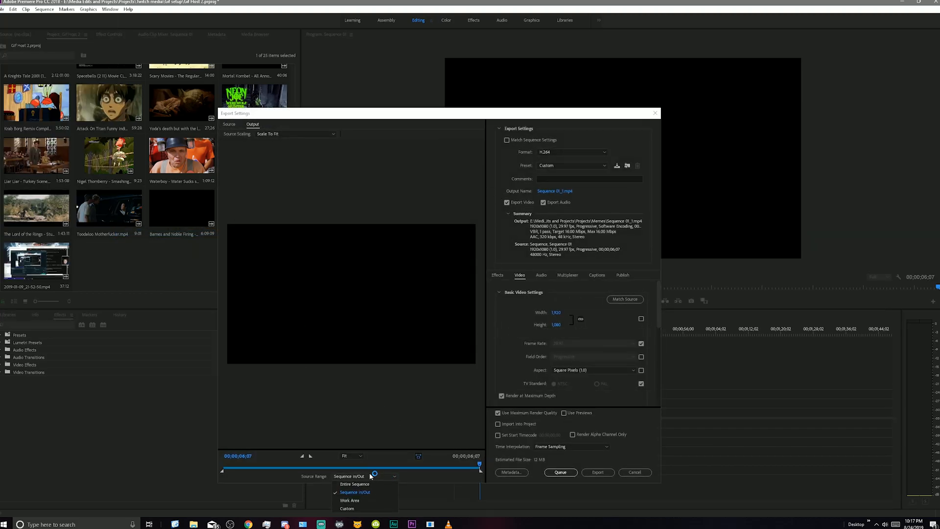
{"action": "left_click", "coordinate": [355, 484]}
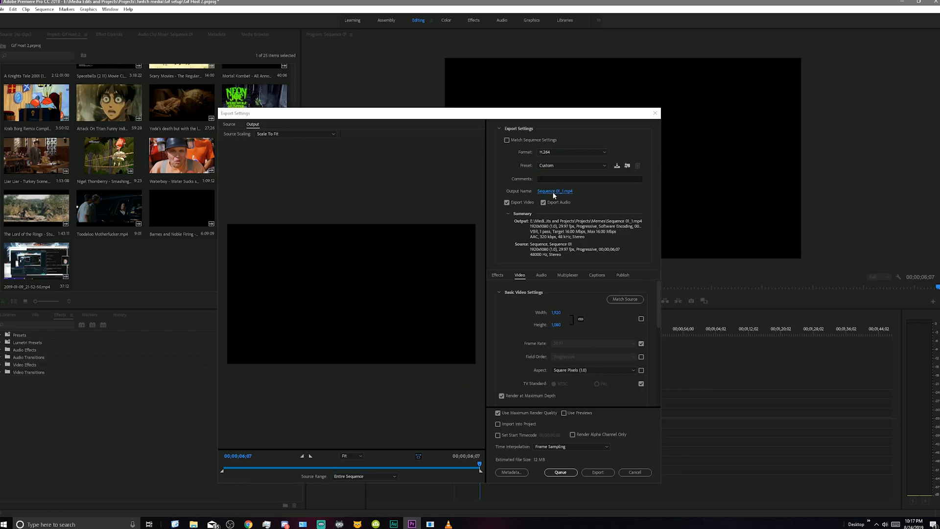
{"action": "left_click", "coordinate": [554, 191]}
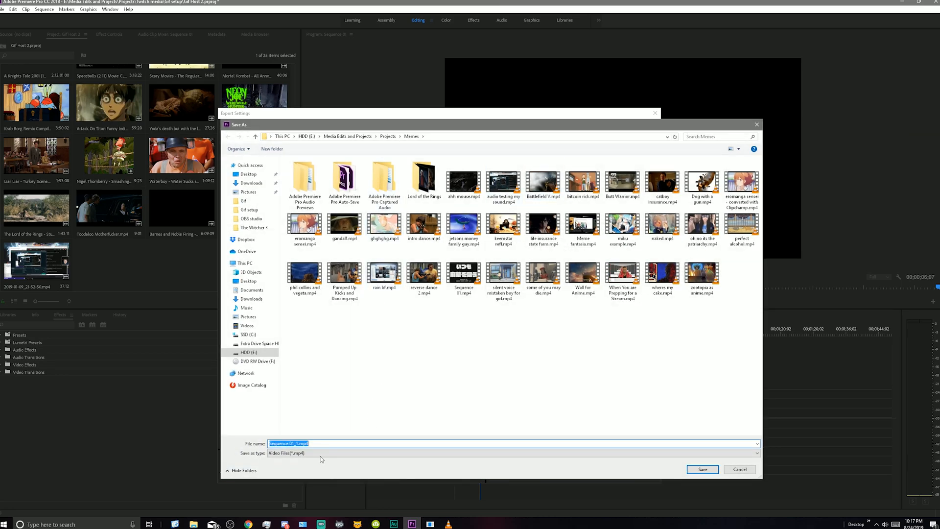
{"action": "type", "text": "ca"}
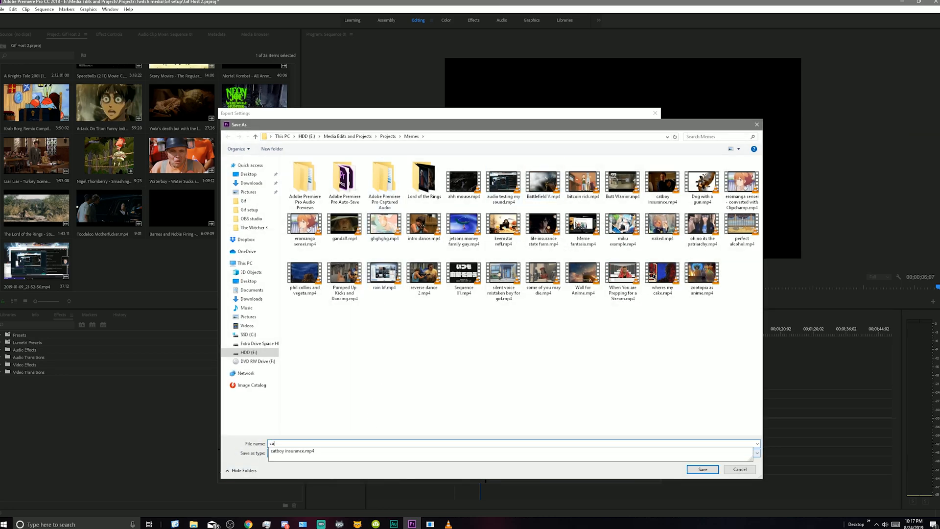
{"action": "left_click", "coordinate": [702, 469]}
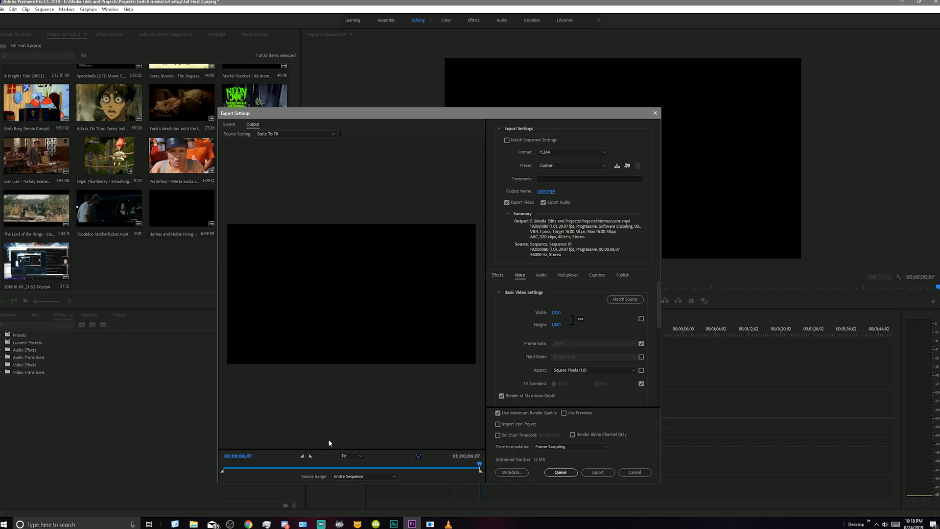
{"action": "mouse_move", "coordinate": [598, 448]}
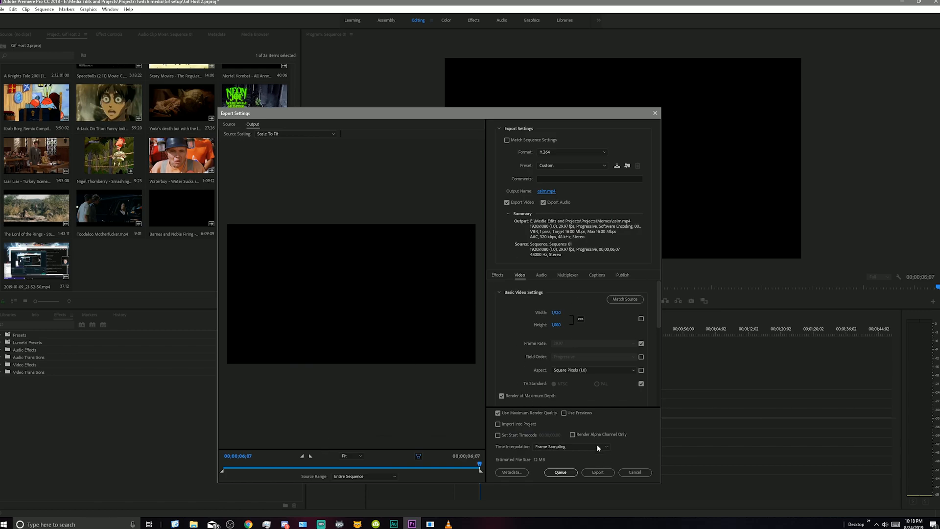
{"action": "left_click", "coordinate": [598, 472]}
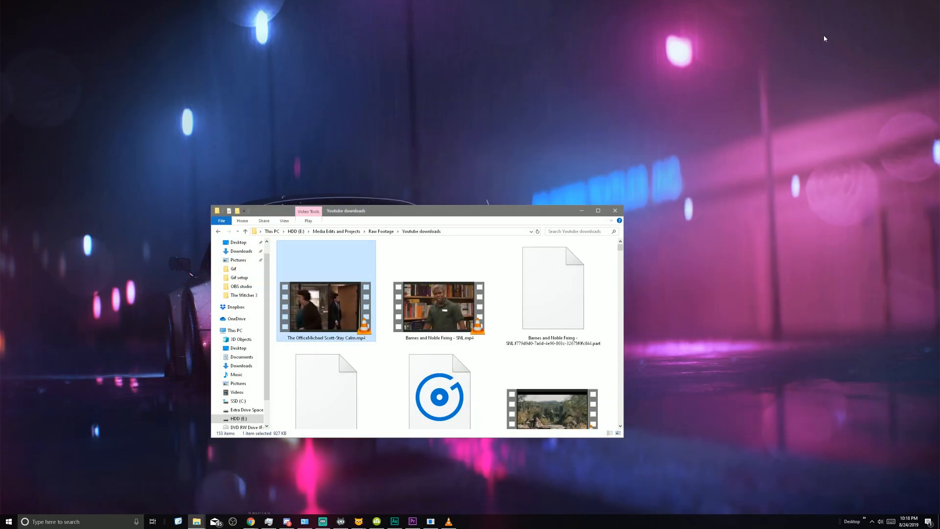
Step: Hide the downloads window, bring back the Gif setup folder and scroll through its clips
{"action": "left_click", "coordinate": [614, 210]}
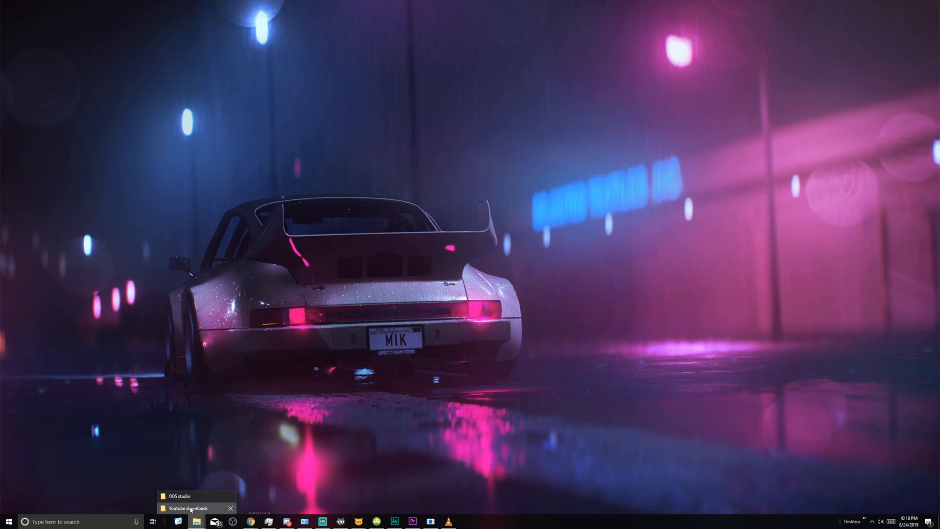
{"action": "left_click", "coordinate": [195, 508]}
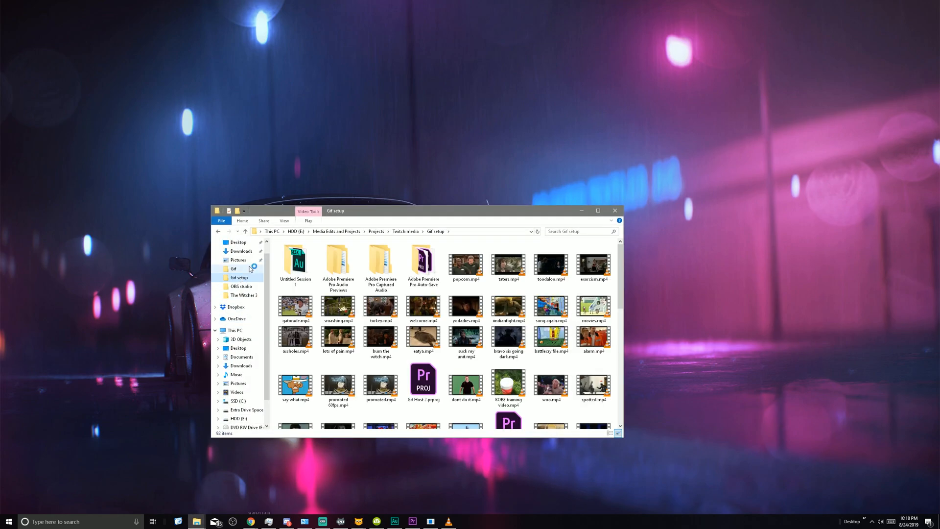
{"action": "scroll", "scroll_direction": "down", "scroll_amount": 3}
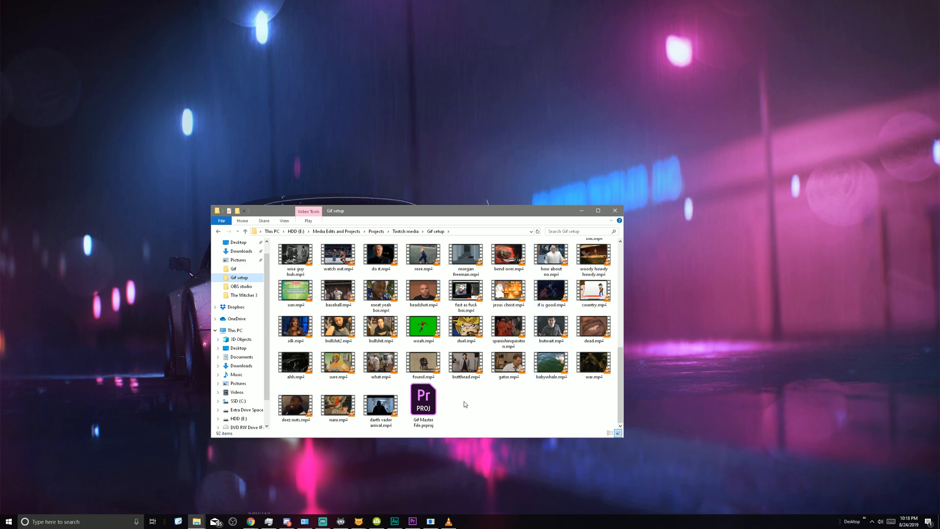
{"action": "scroll", "scroll_direction": "up", "scroll_amount": 3}
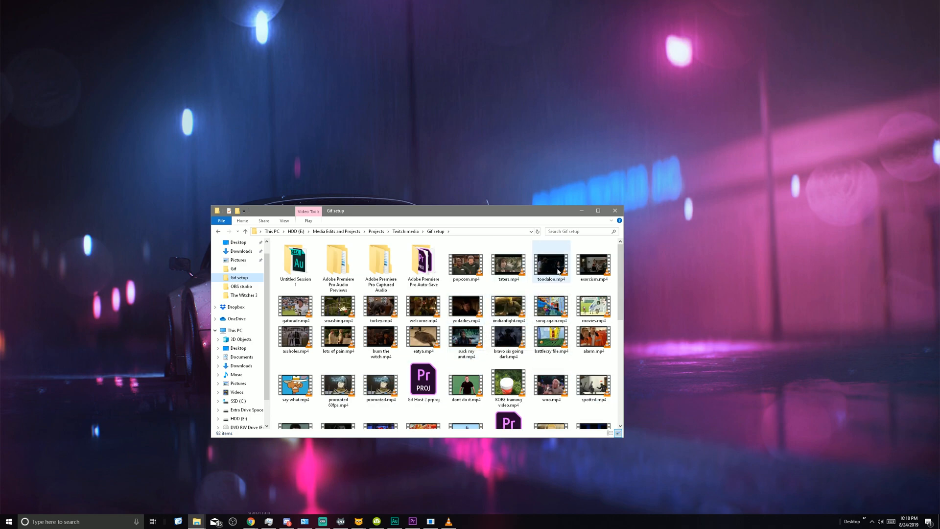
{"action": "mouse_move", "coordinate": [465, 382]}
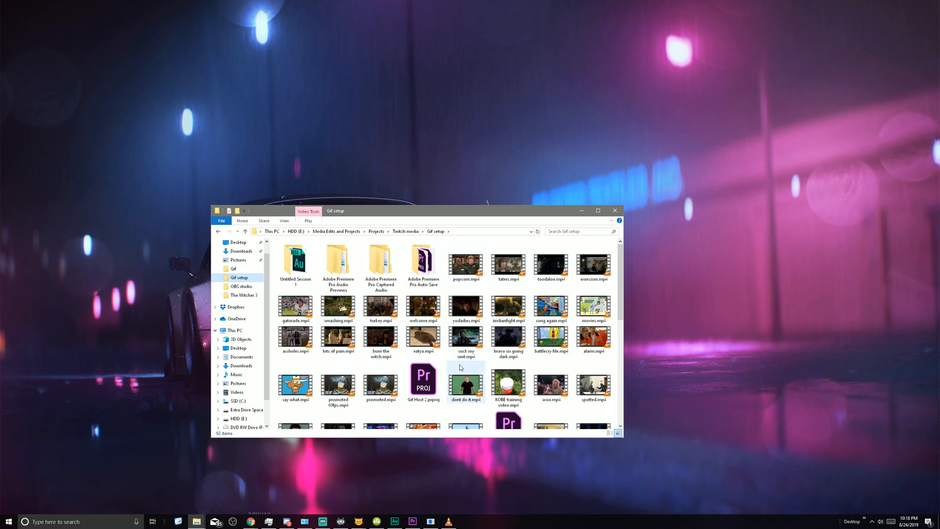
{"action": "right_click", "coordinate": [465, 367]}
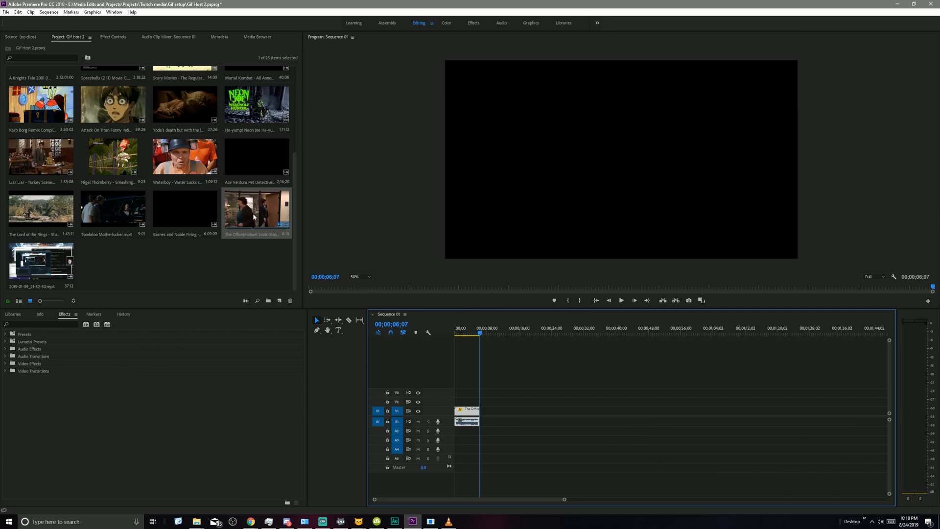
Step: Re-export Sequence 01 as calm.mp4, choosing Gif setup as the output folder
{"action": "left_click", "coordinate": [5, 11]}
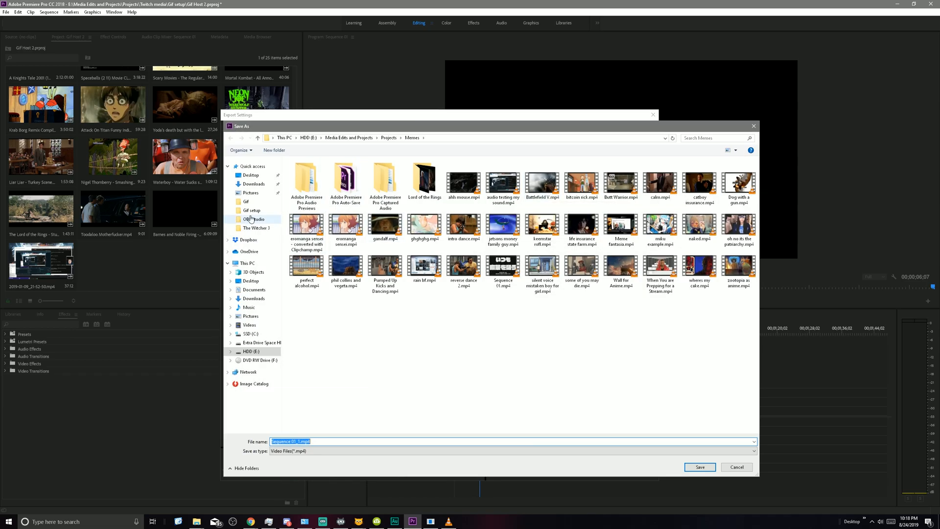
{"action": "left_click", "coordinate": [251, 211]}
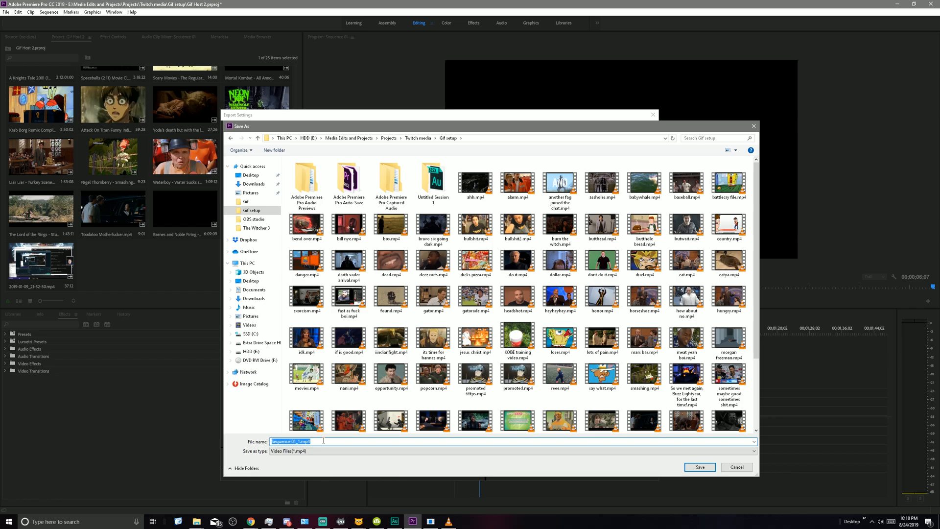
{"action": "left_click", "coordinate": [700, 467]}
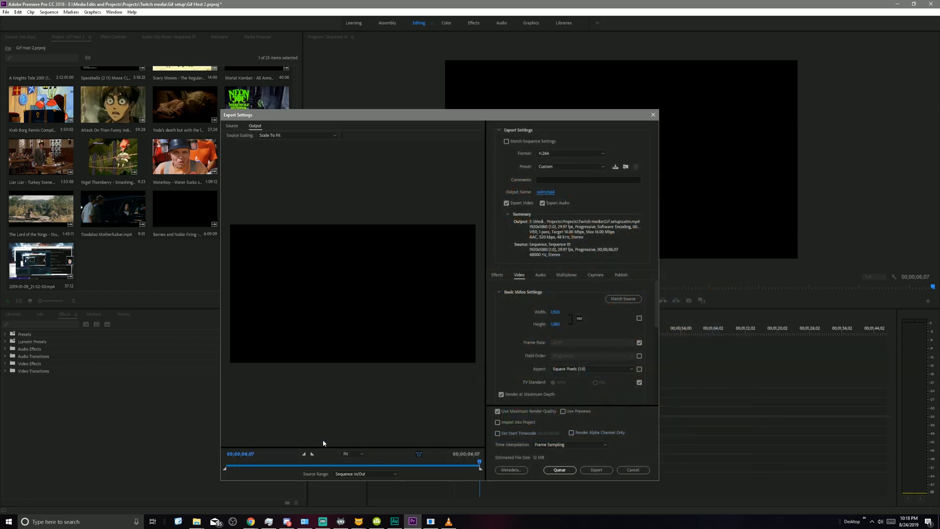
{"action": "mouse_move", "coordinate": [382, 474]}
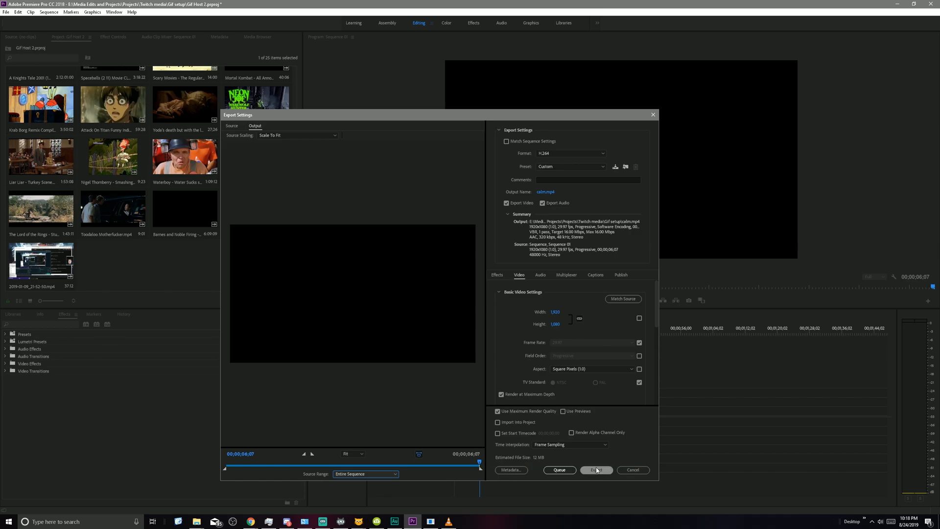
{"action": "mouse_move", "coordinate": [595, 470]}
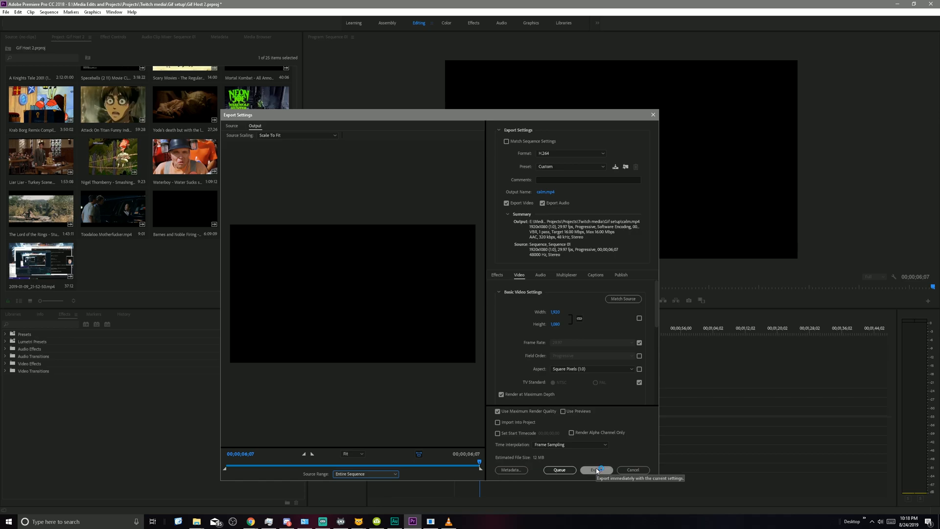
{"action": "left_click", "coordinate": [595, 469]}
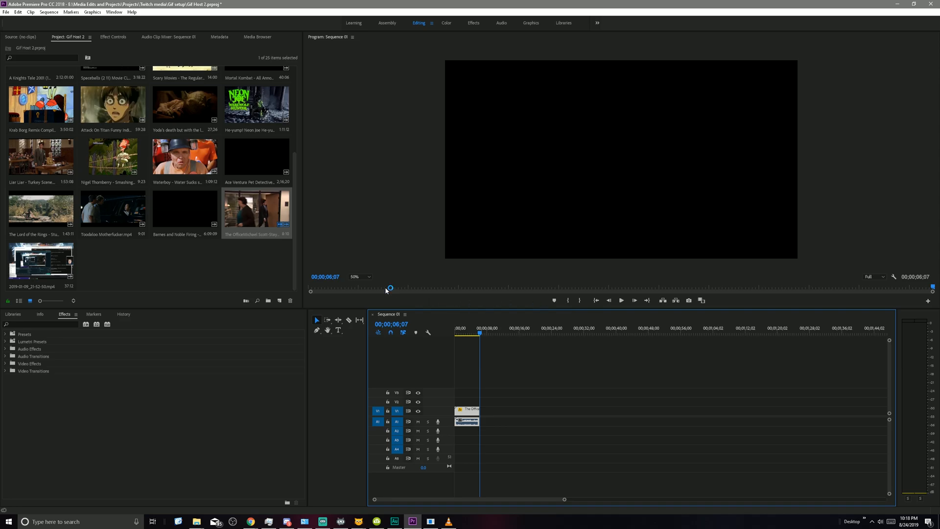
{"action": "mouse_move", "coordinate": [385, 284]}
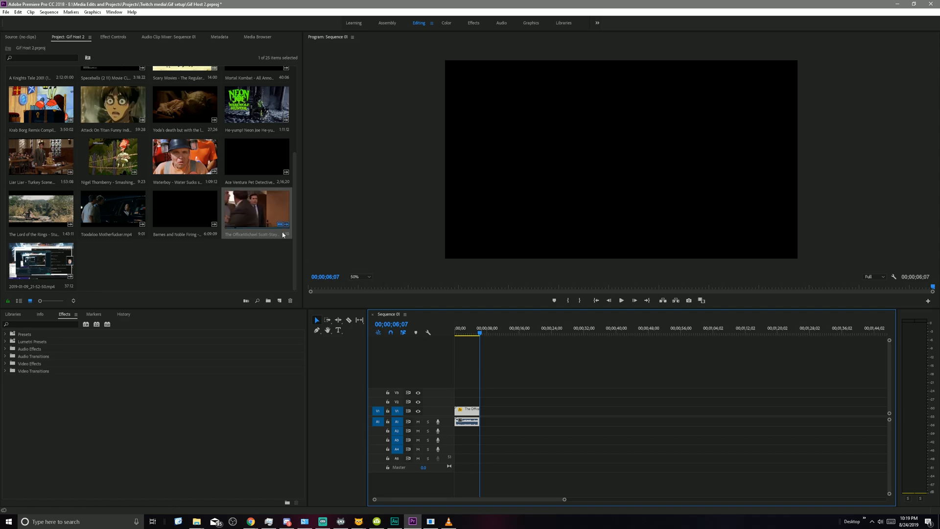
{"action": "mouse_move", "coordinate": [251, 245]}
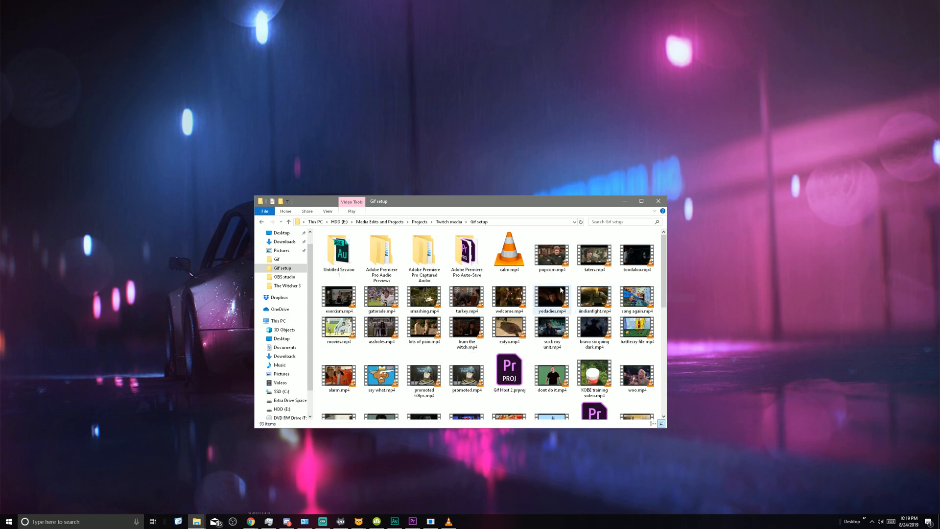
Step: Select calm.mp4 in Gif setup, then return to the Stay Calm YouTube page in Chrome
{"action": "left_click", "coordinate": [508, 249]}
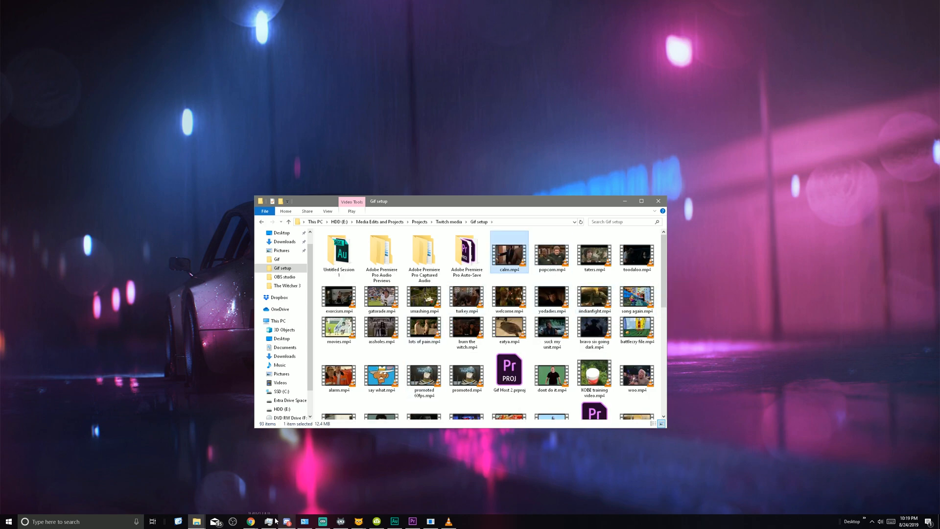
{"action": "mouse_move", "coordinate": [250, 521]}
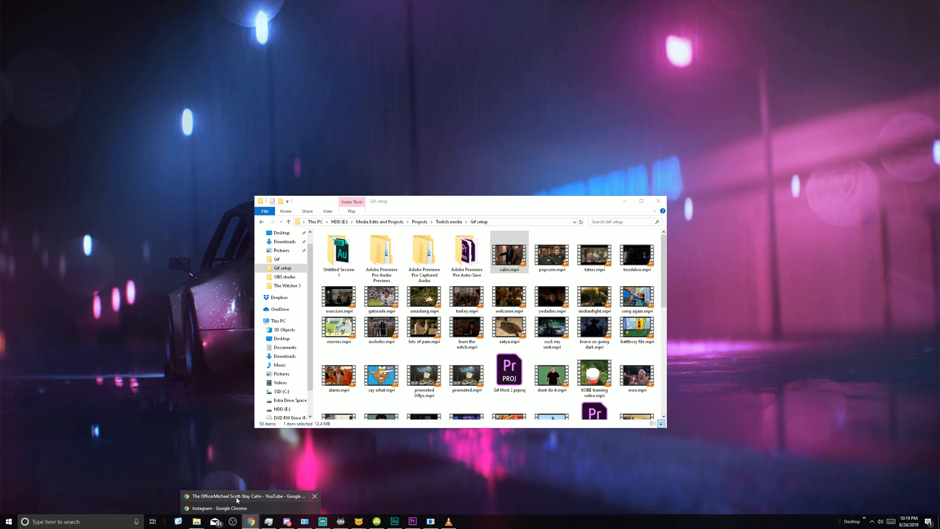
{"action": "left_click", "coordinate": [246, 496]}
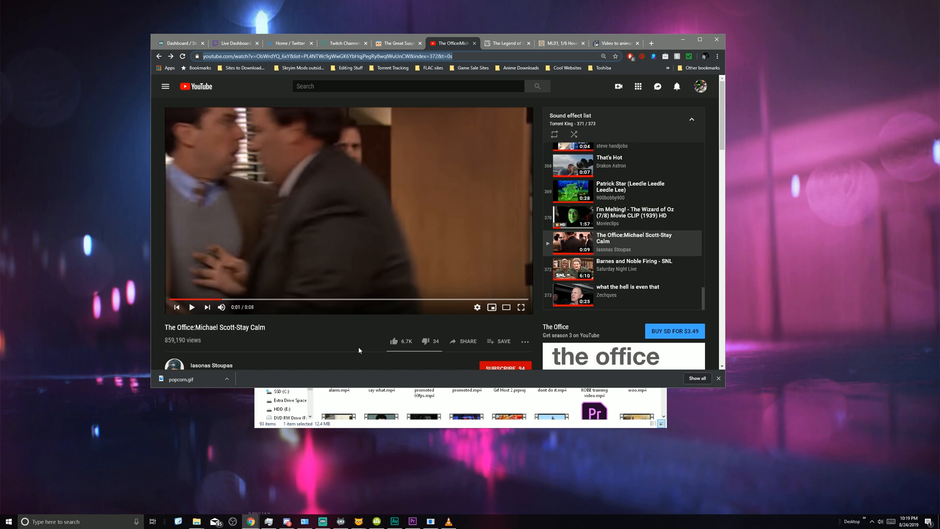
{"action": "mouse_move", "coordinate": [607, 48]}
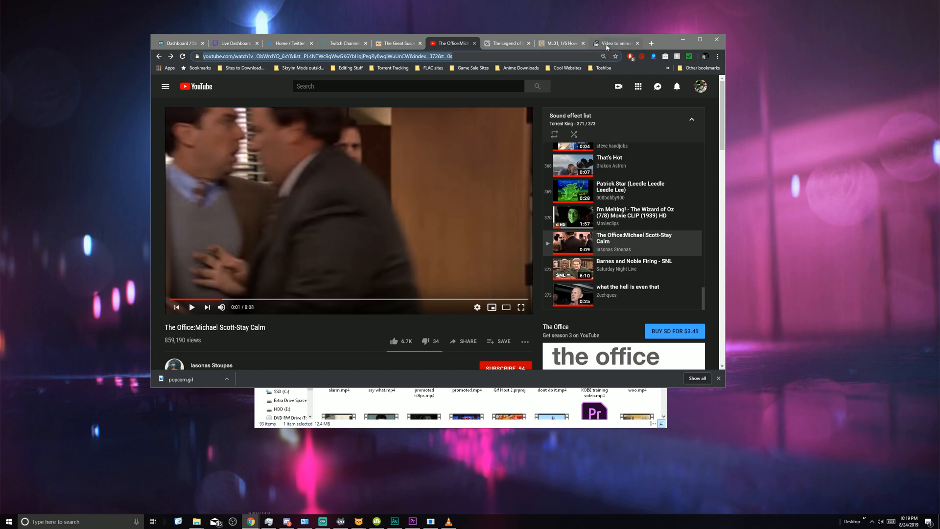
{"action": "mouse_move", "coordinate": [583, 43]}
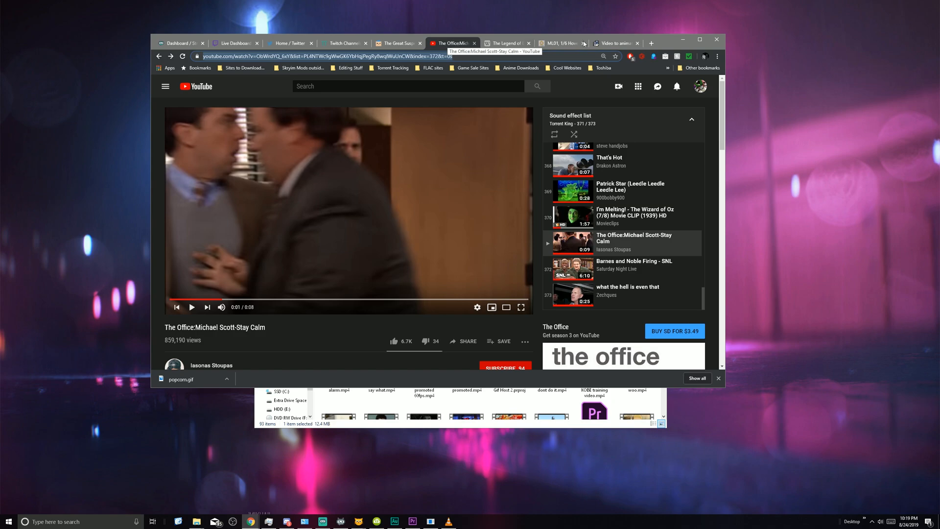
Step: Switch Chrome to the ezgif 'Video to animated GIF' tab
{"action": "left_click", "coordinate": [615, 42]}
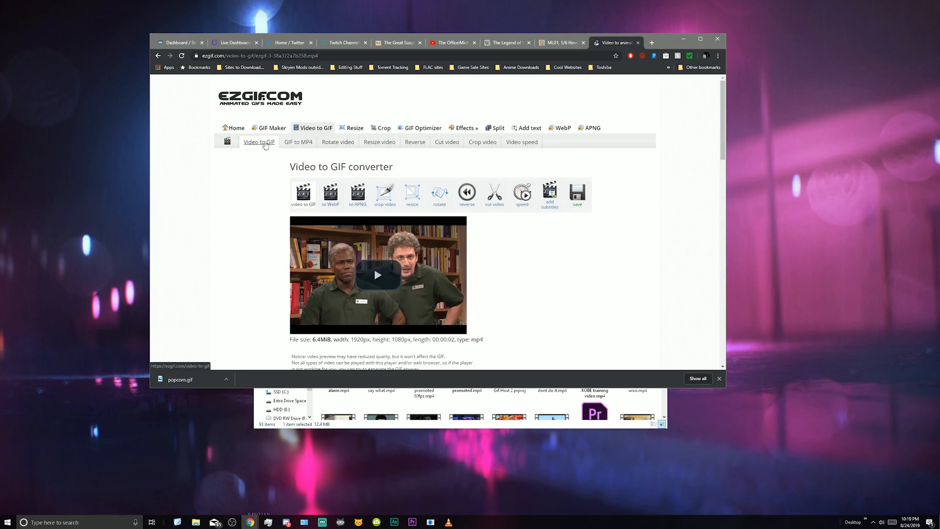
{"action": "mouse_move", "coordinate": [258, 116]}
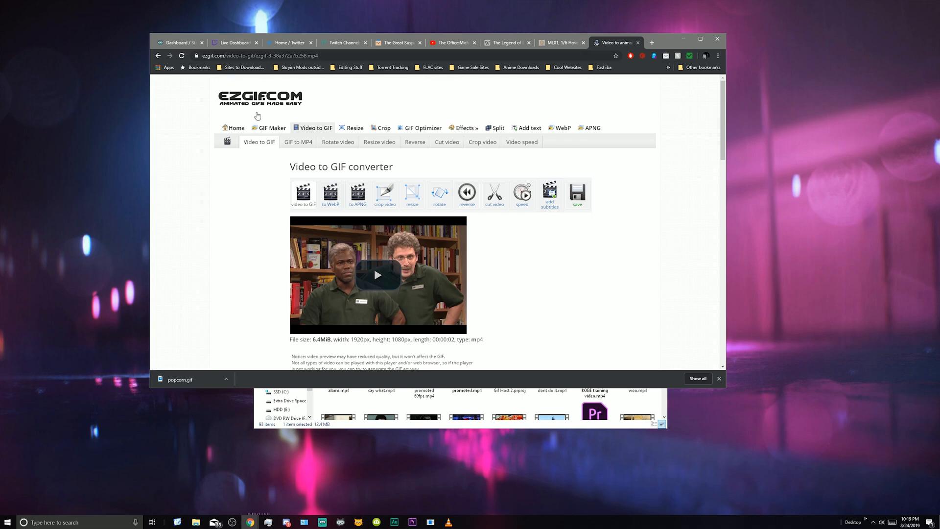
{"action": "mouse_move", "coordinate": [313, 127]}
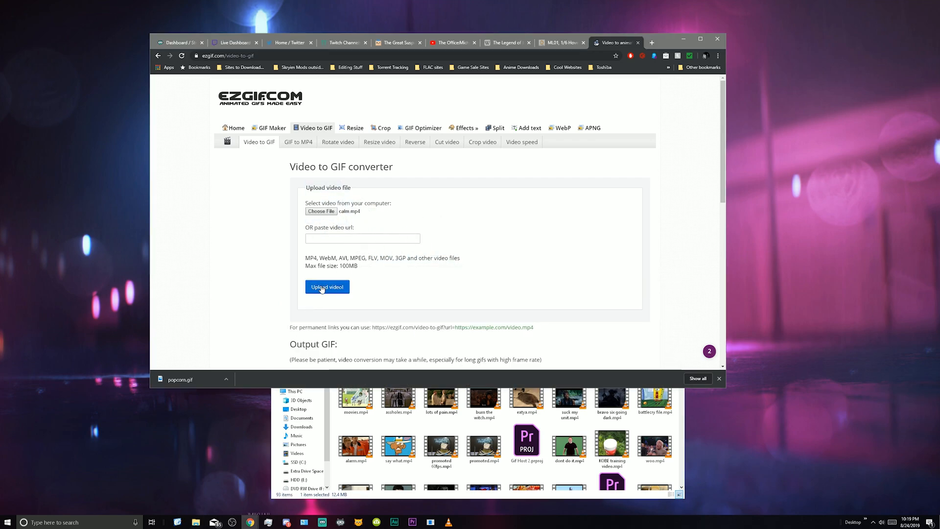
Step: Upload calm.mp4 to ezgif and convert it into a 600x338, 62-frame GIF
{"action": "left_click", "coordinate": [328, 286]}
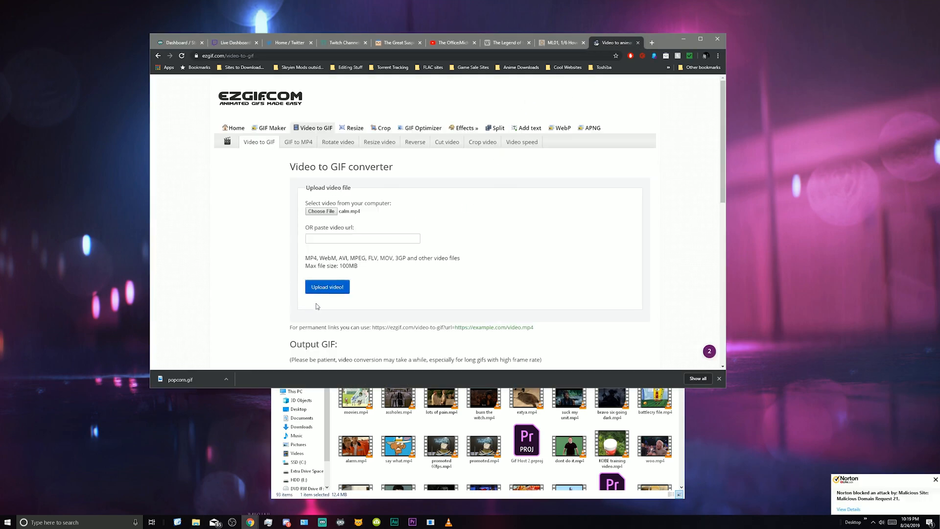
{"action": "left_click", "coordinate": [328, 286]}
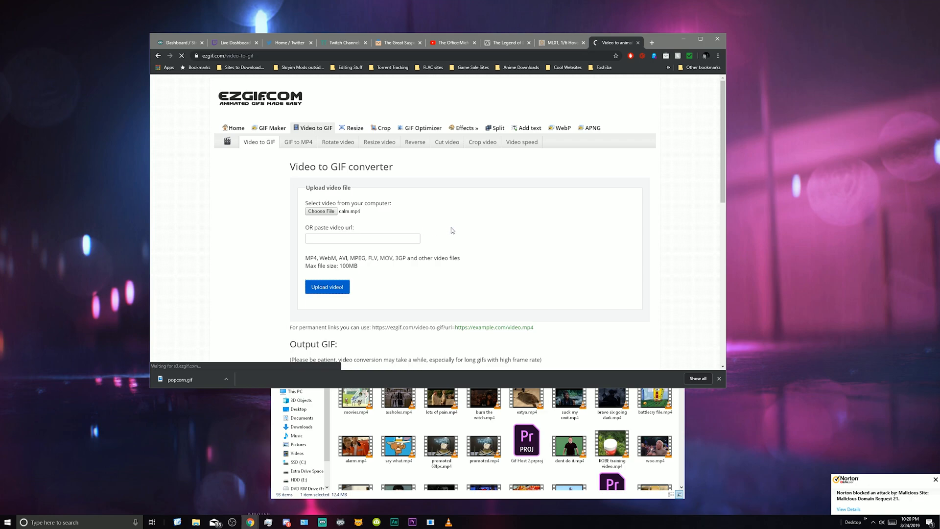
{"action": "left_click", "coordinate": [327, 286]}
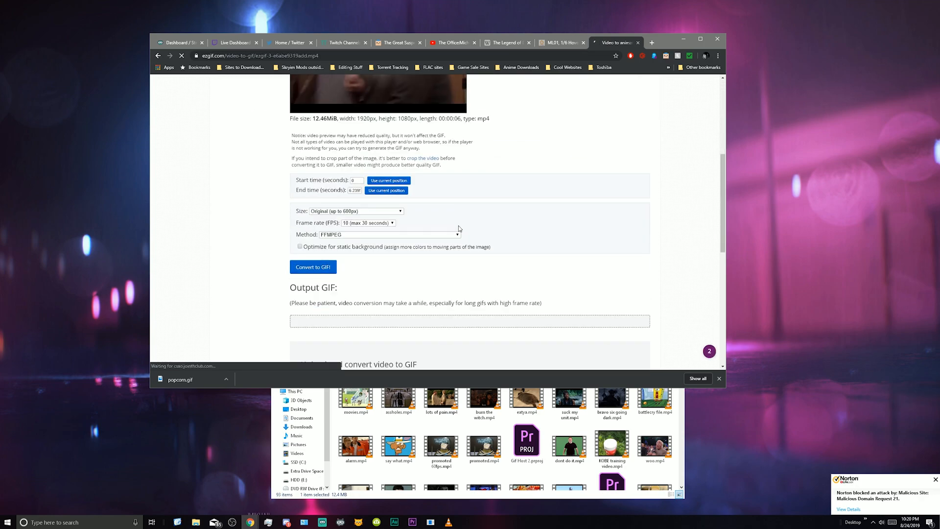
{"action": "scroll", "scroll_direction": "up", "scroll_amount": 3}
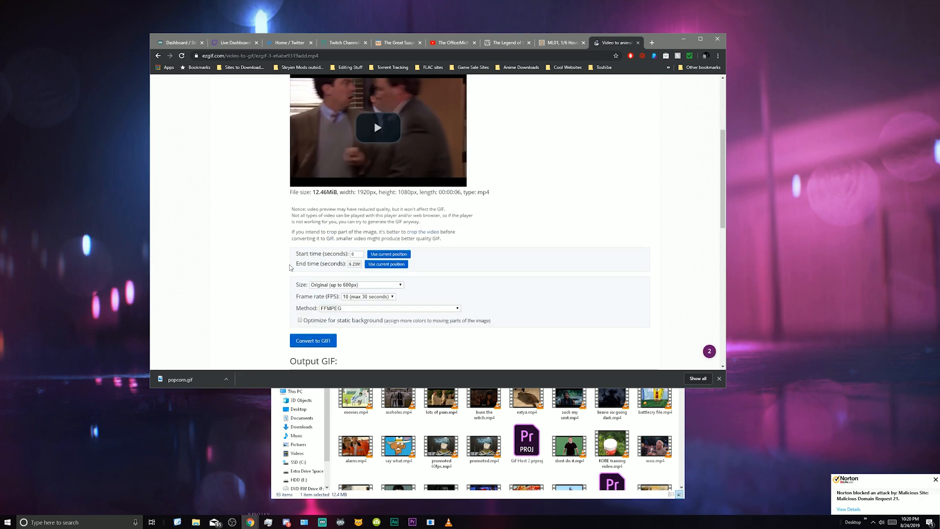
{"action": "mouse_move", "coordinate": [292, 267]}
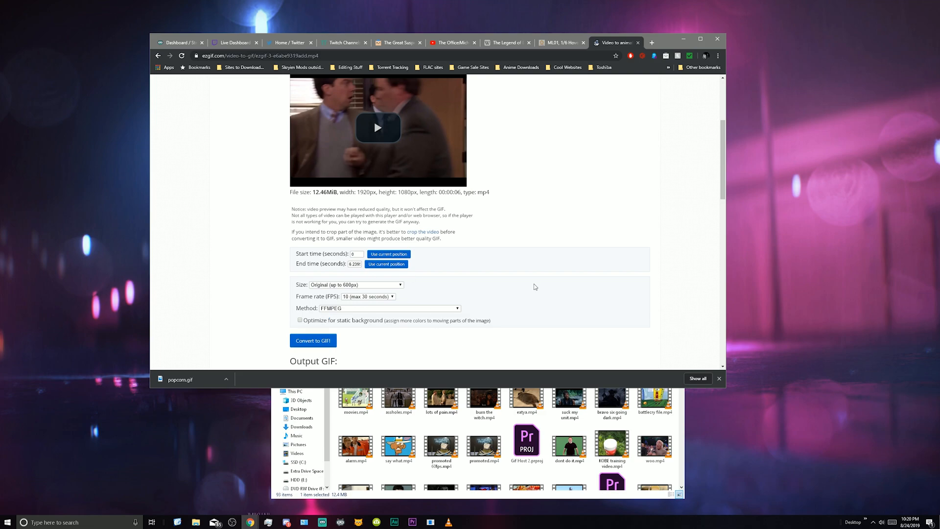
{"action": "left_click", "coordinate": [312, 340]}
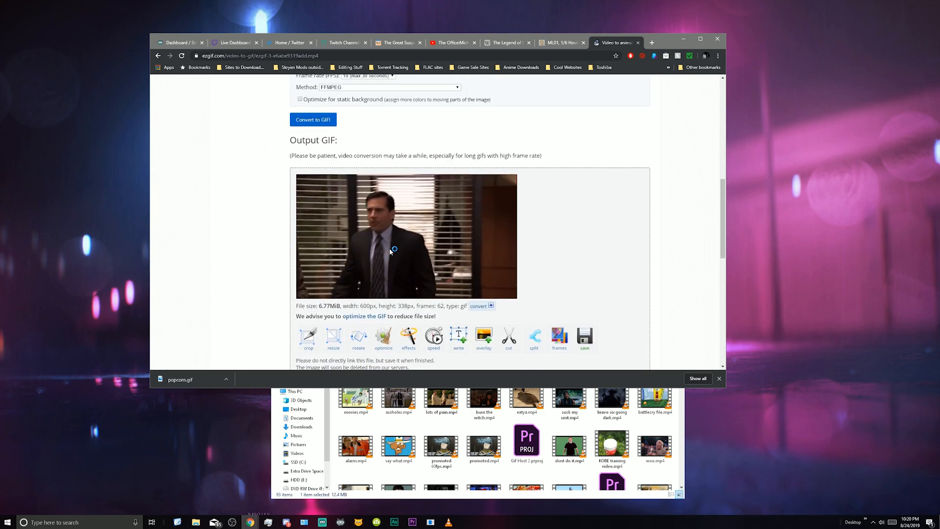
Step: Download the converted GIF from ezgif, saving it as calm.gif
{"action": "left_click", "coordinate": [584, 334]}
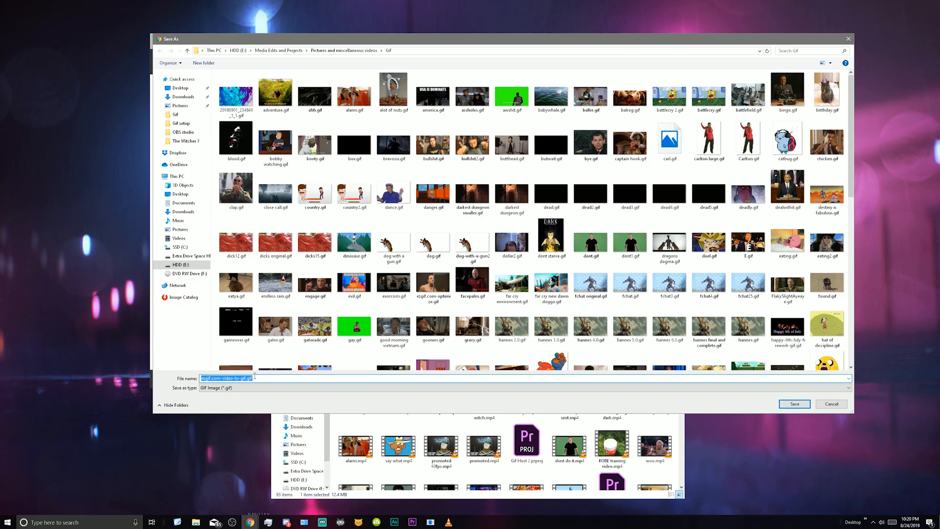
{"action": "type", "text": "calm"}
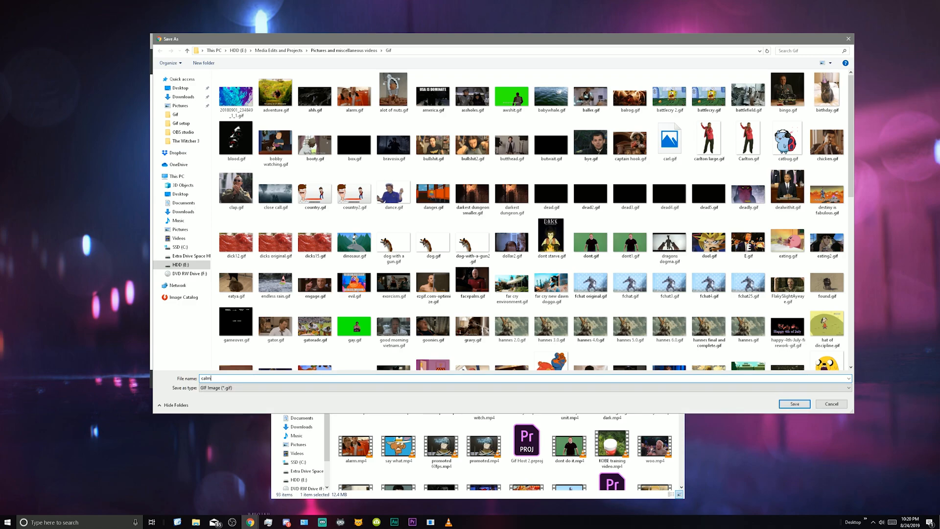
{"action": "left_click", "coordinate": [794, 404]}
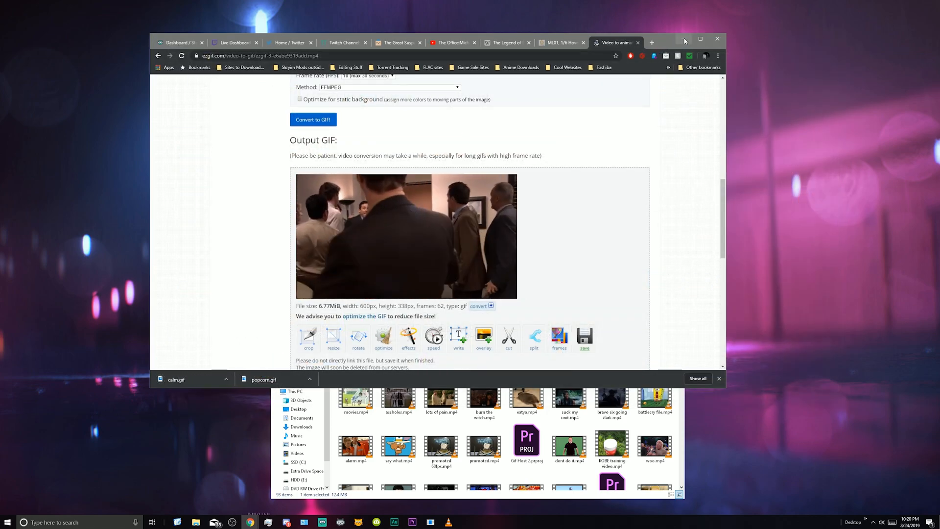
Step: Open GifBot's GIF & Media Manager, green display window and Control Panel from the taskbar
{"action": "left_click", "coordinate": [699, 40]}
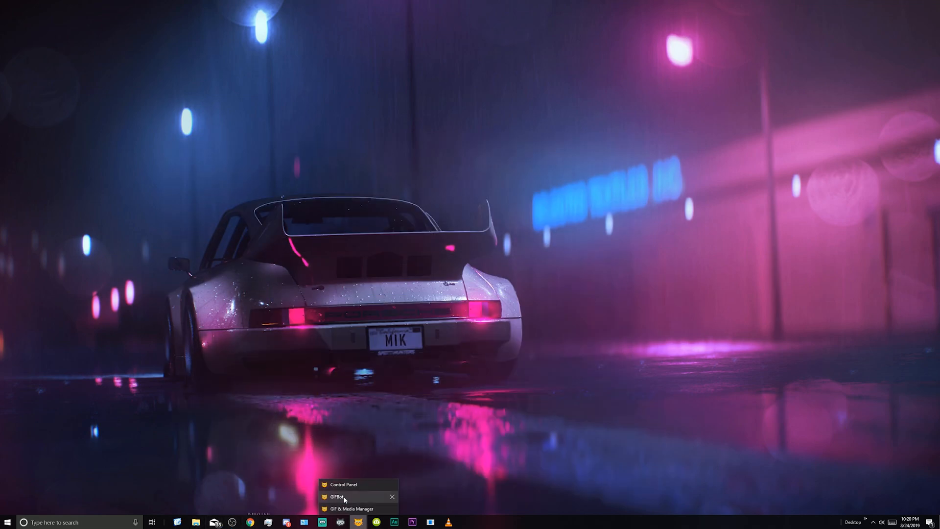
{"action": "mouse_move", "coordinate": [350, 509]}
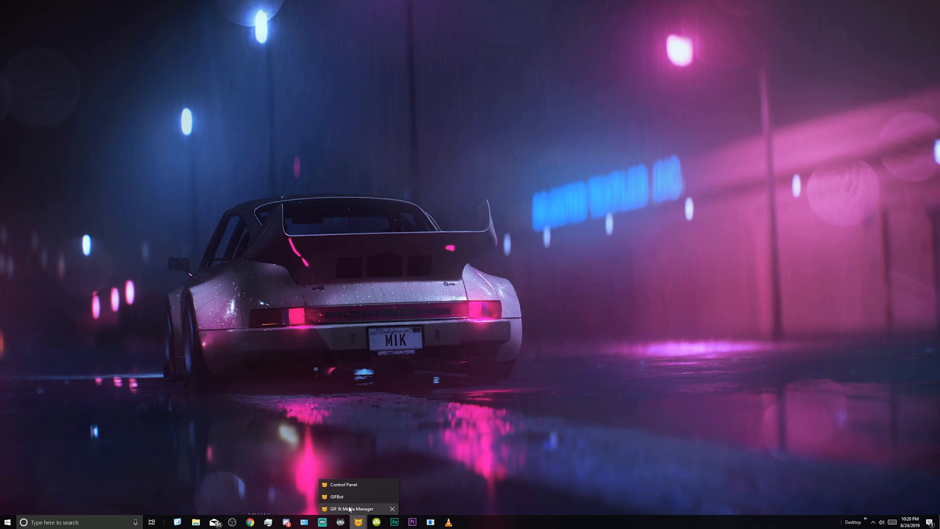
{"action": "left_click", "coordinate": [349, 508]}
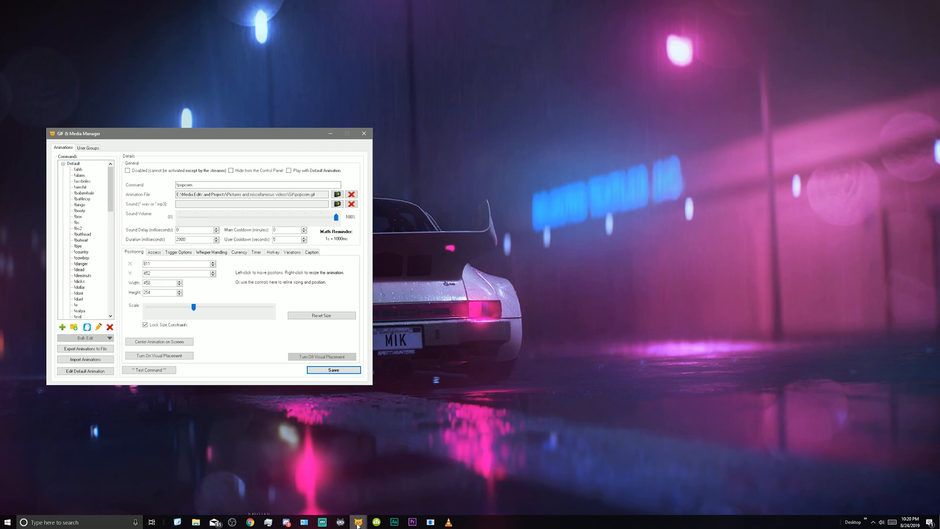
{"action": "left_click", "coordinate": [358, 522]}
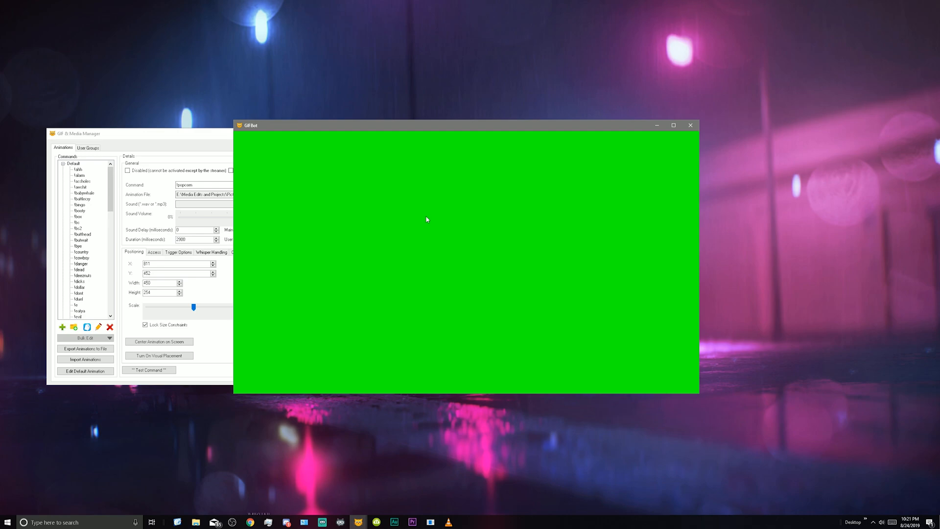
{"action": "mouse_move", "coordinate": [478, 169]}
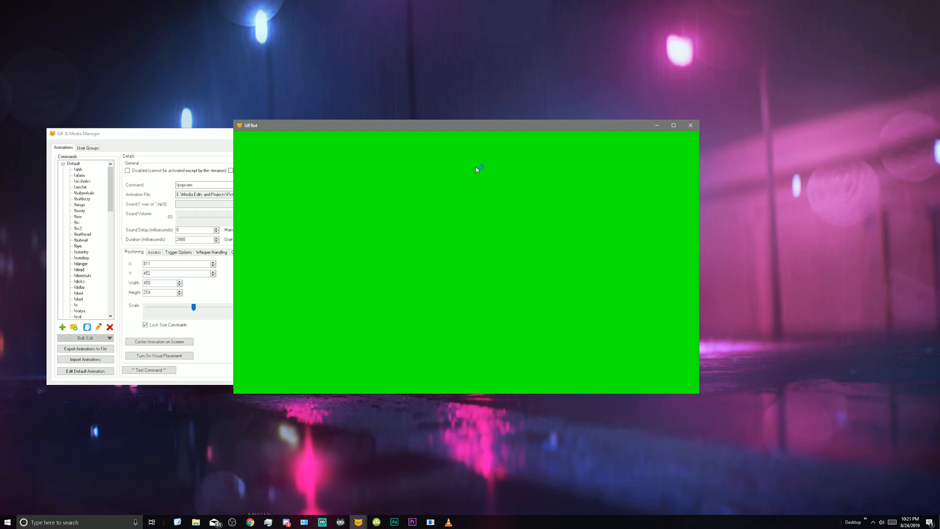
{"action": "mouse_move", "coordinate": [468, 157]}
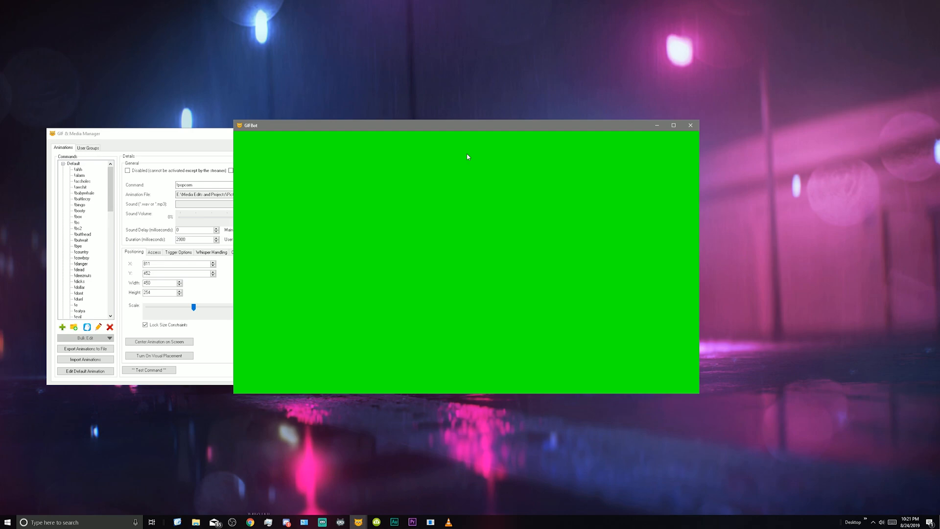
{"action": "mouse_move", "coordinate": [515, 133]}
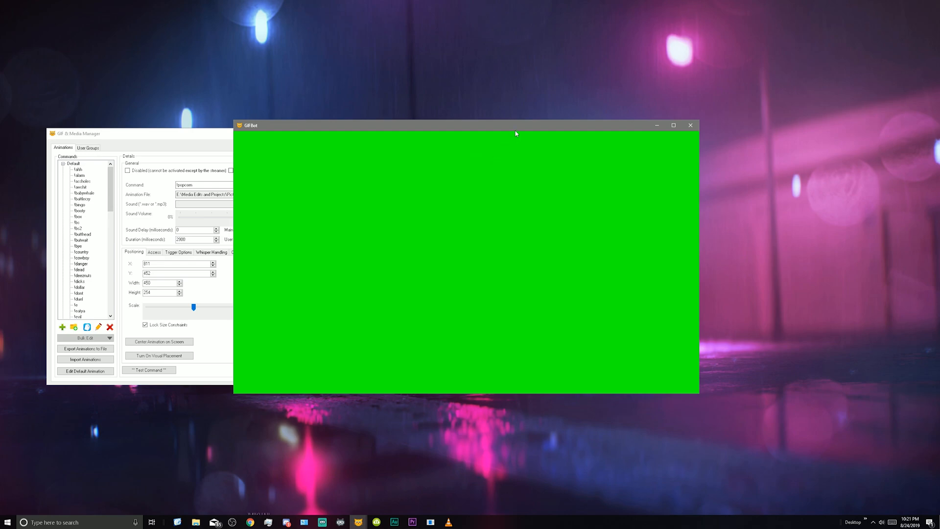
{"action": "mouse_move", "coordinate": [446, 123]}
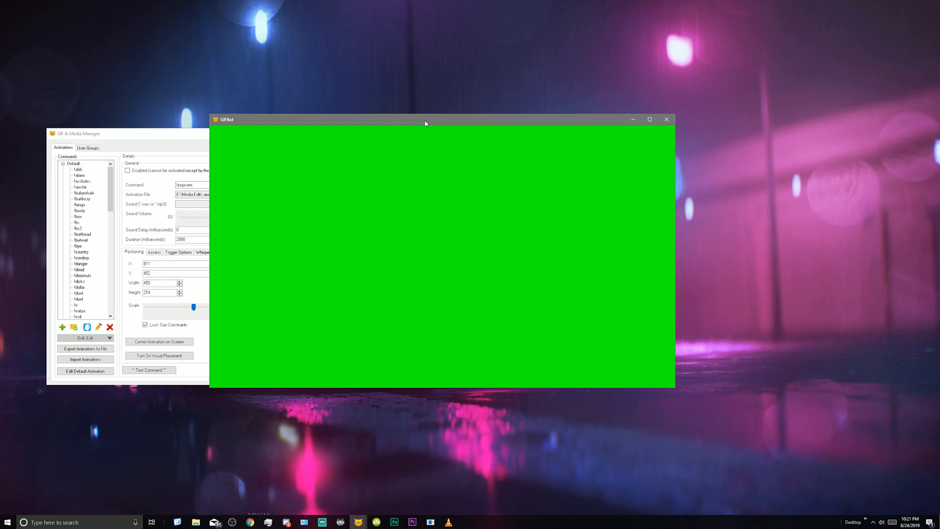
{"action": "mouse_move", "coordinate": [677, 398]}
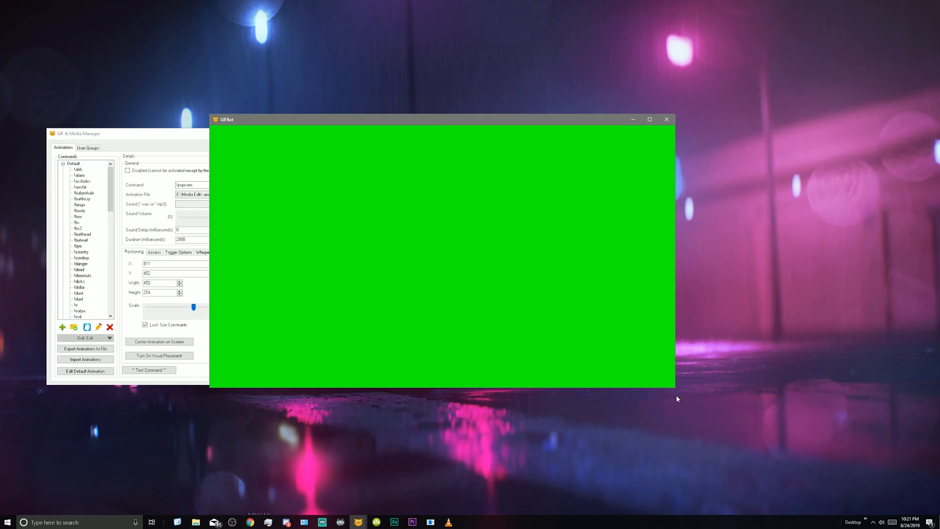
{"action": "mouse_move", "coordinate": [187, 304]}
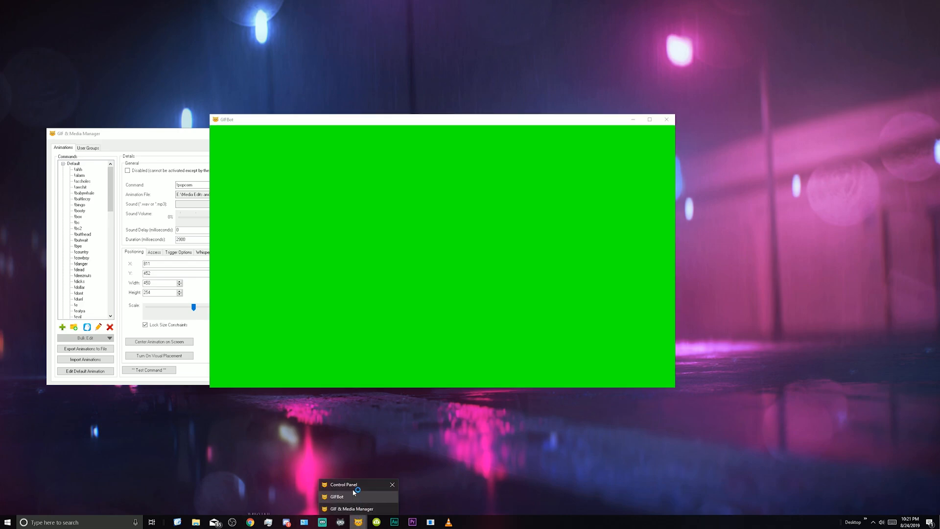
{"action": "left_click", "coordinate": [344, 485]}
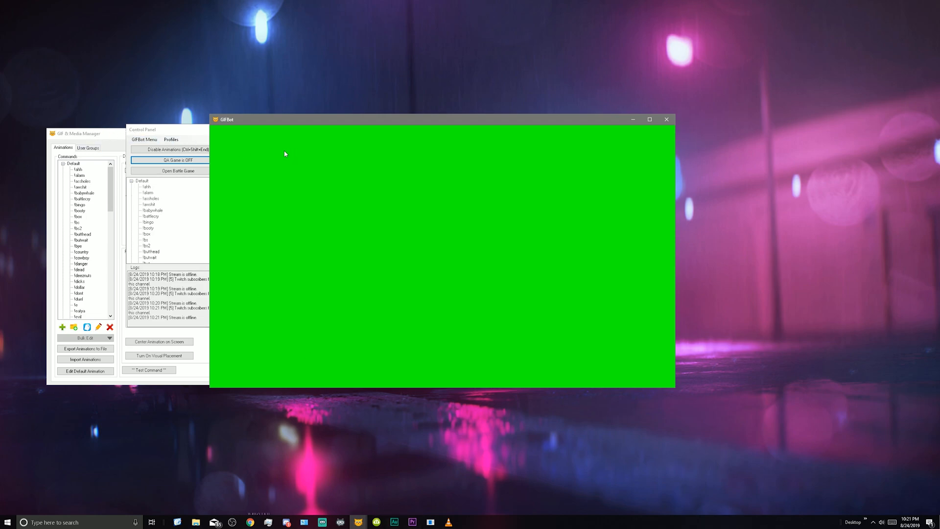
Step: Show Streamlabs Chatbot's chat console with the !popcorn messages, then bring up Adobe Audition
{"action": "left_click", "coordinate": [340, 521]}
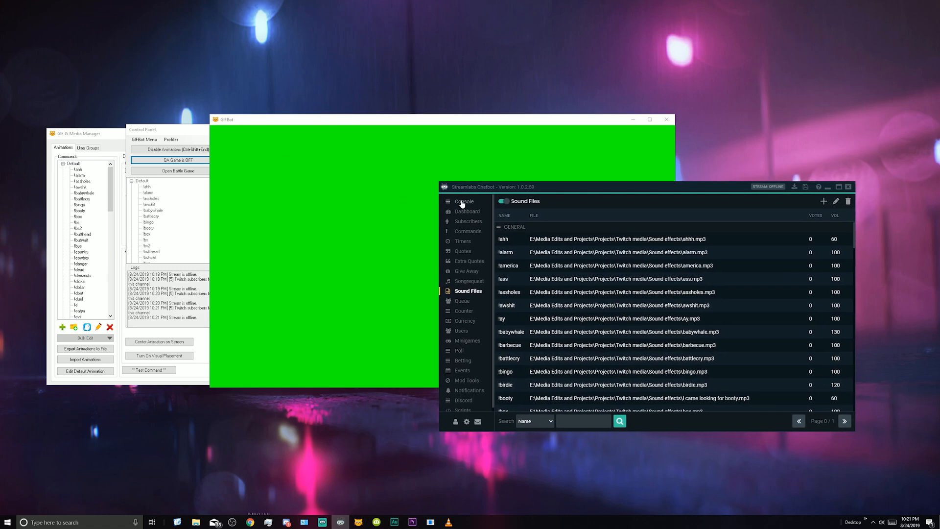
{"action": "left_click", "coordinate": [464, 201]}
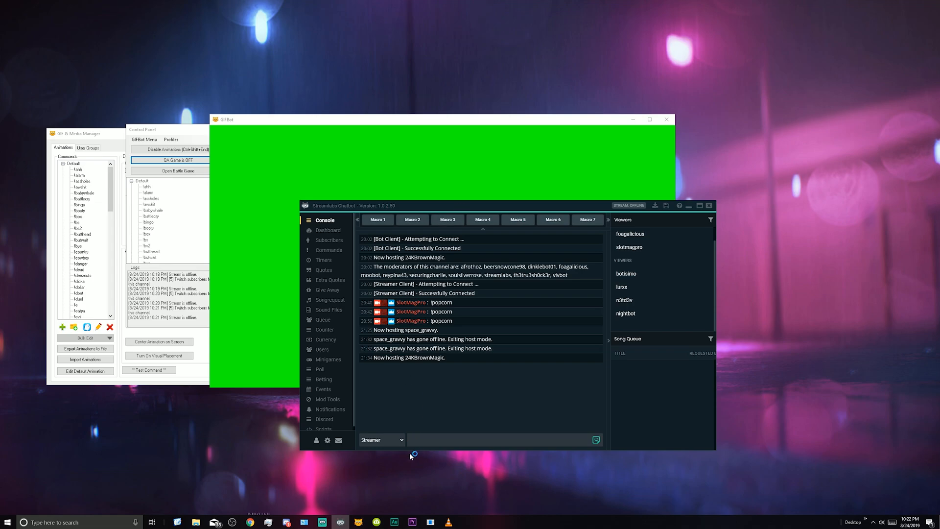
{"action": "left_click", "coordinate": [394, 521]}
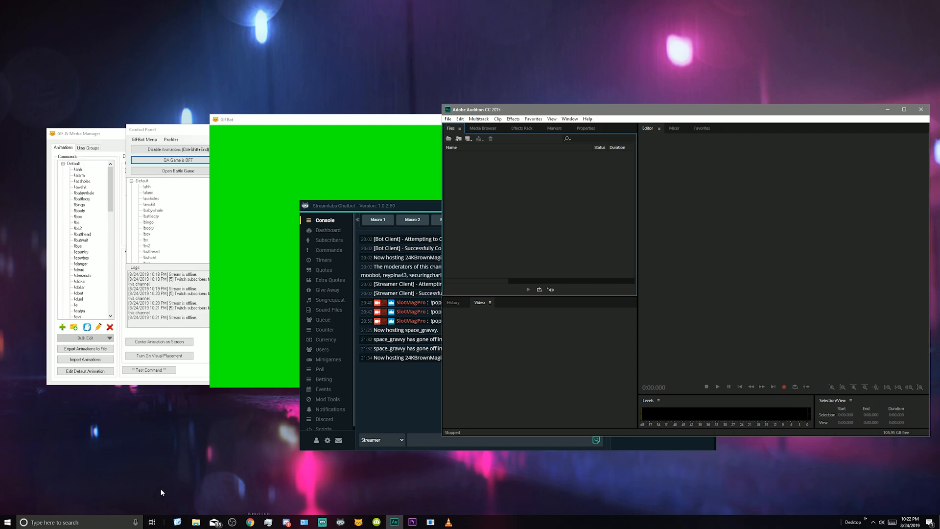
Step: Import calm.mp4's audio into Audition, lower its amplitude, and play it back
{"action": "left_click", "coordinate": [195, 521]}
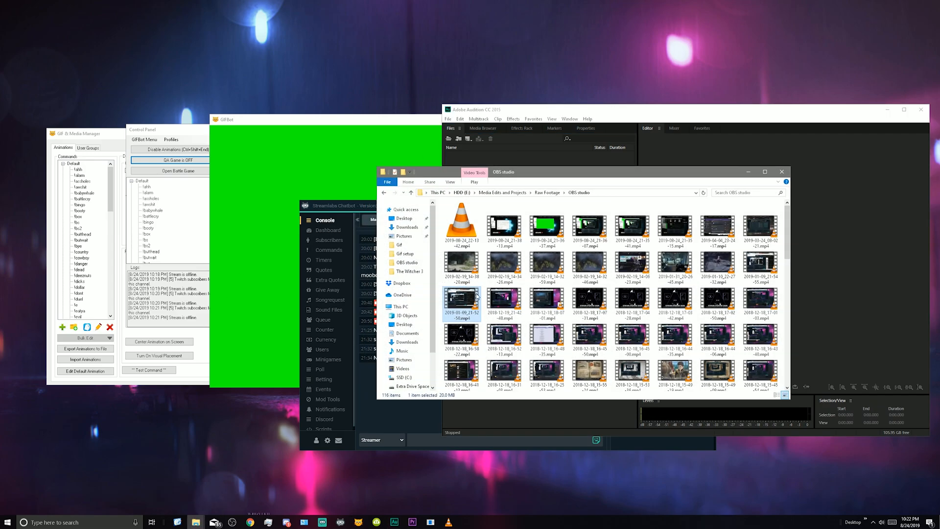
{"action": "mouse_move", "coordinate": [195, 522]}
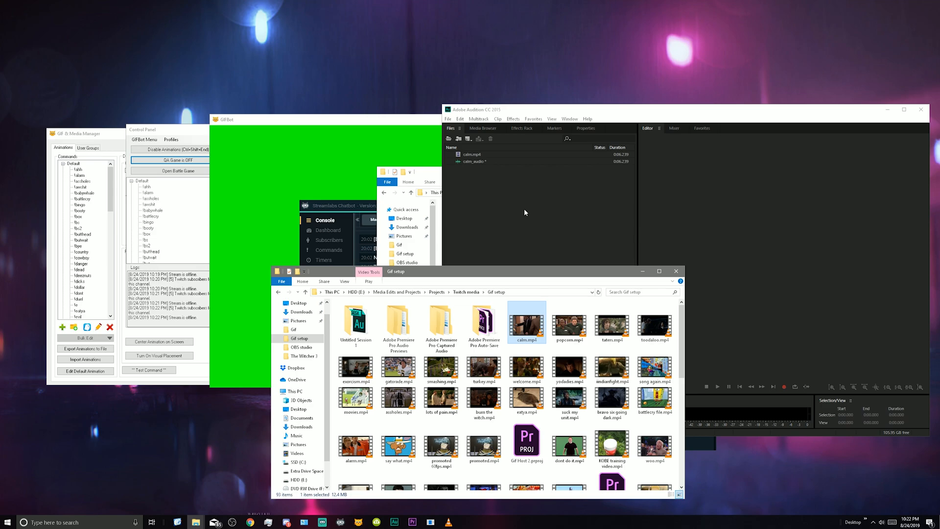
{"action": "mouse_move", "coordinate": [531, 192]}
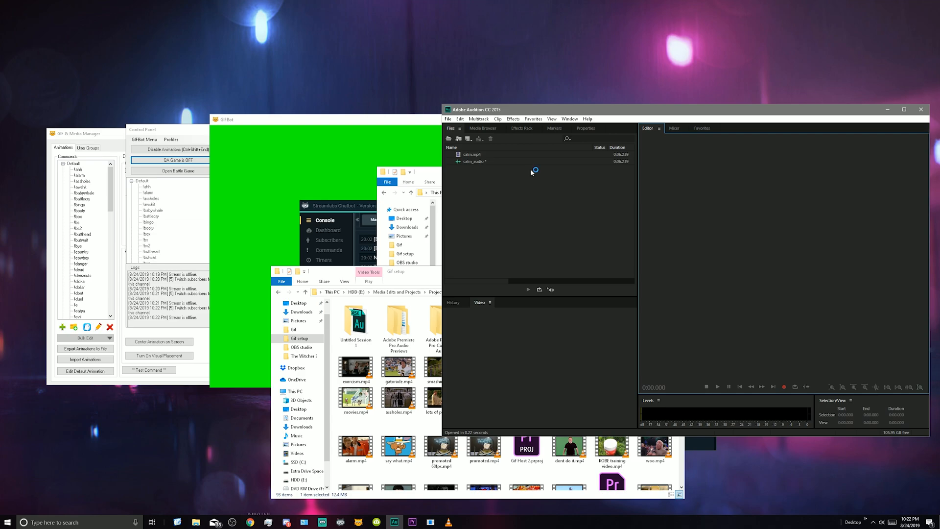
{"action": "mouse_move", "coordinate": [530, 173]}
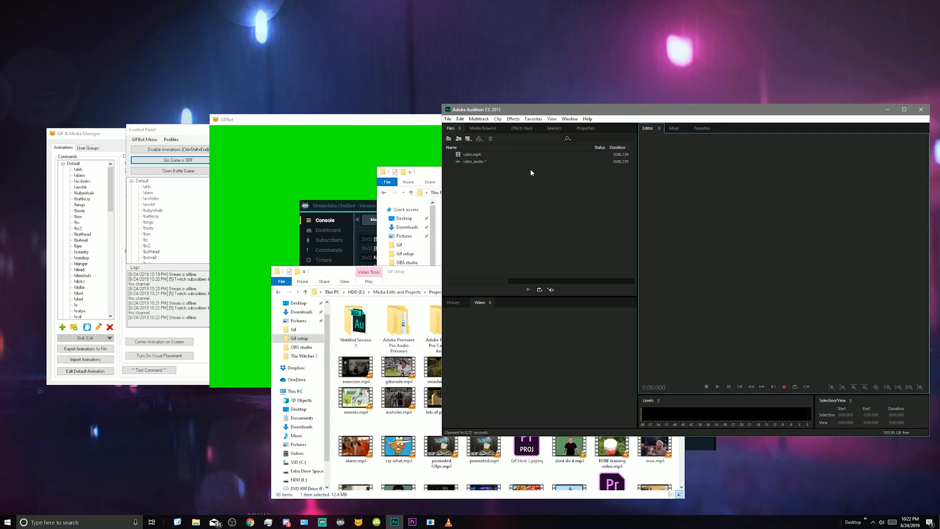
{"action": "mouse_move", "coordinate": [541, 163]}
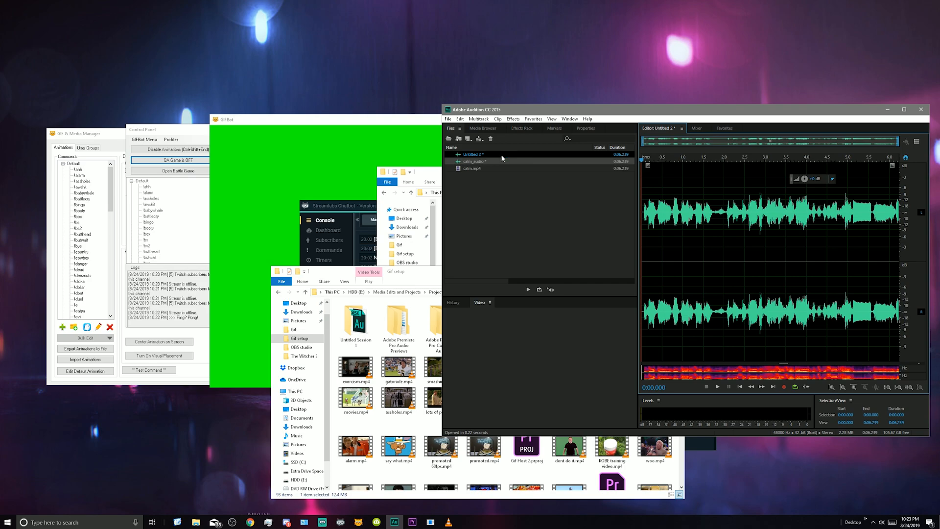
{"action": "mouse_move", "coordinate": [722, 202]}
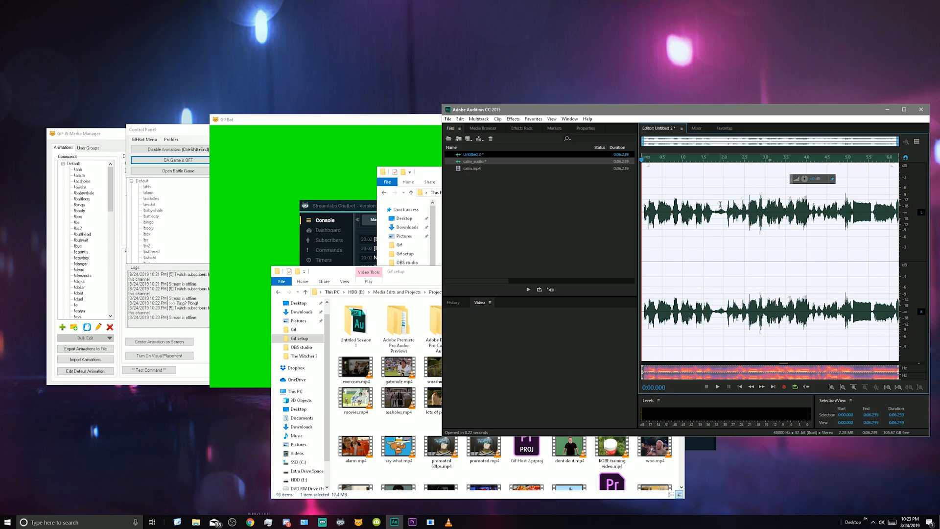
{"action": "left_click", "coordinate": [717, 387]}
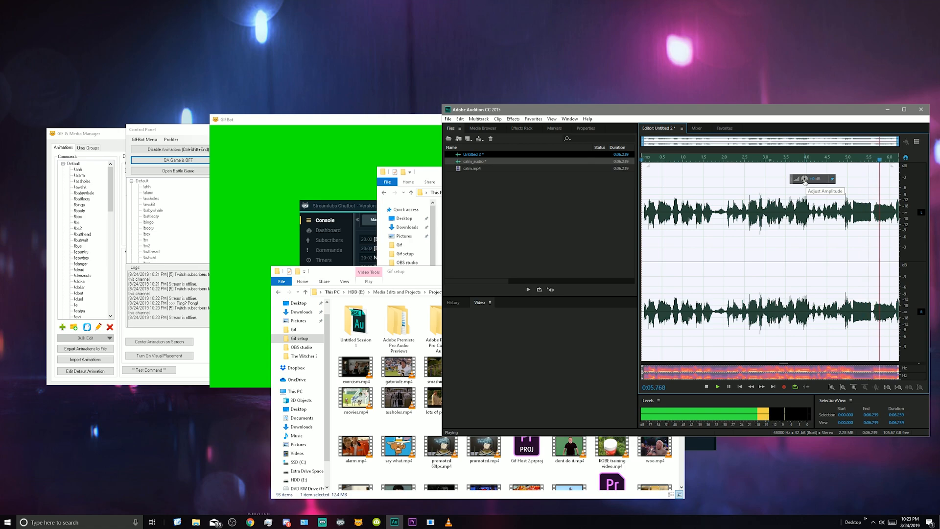
{"action": "left_click", "coordinate": [729, 386]}
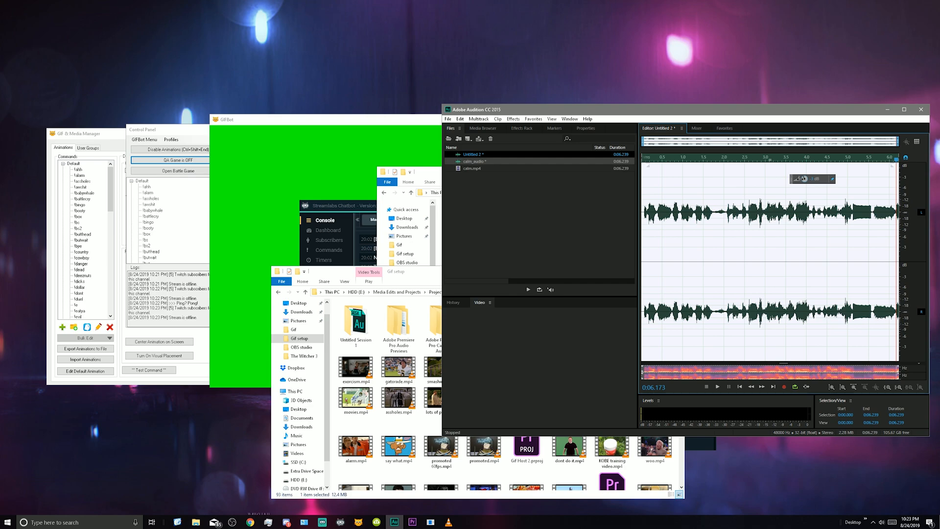
{"action": "left_click", "coordinate": [717, 386]}
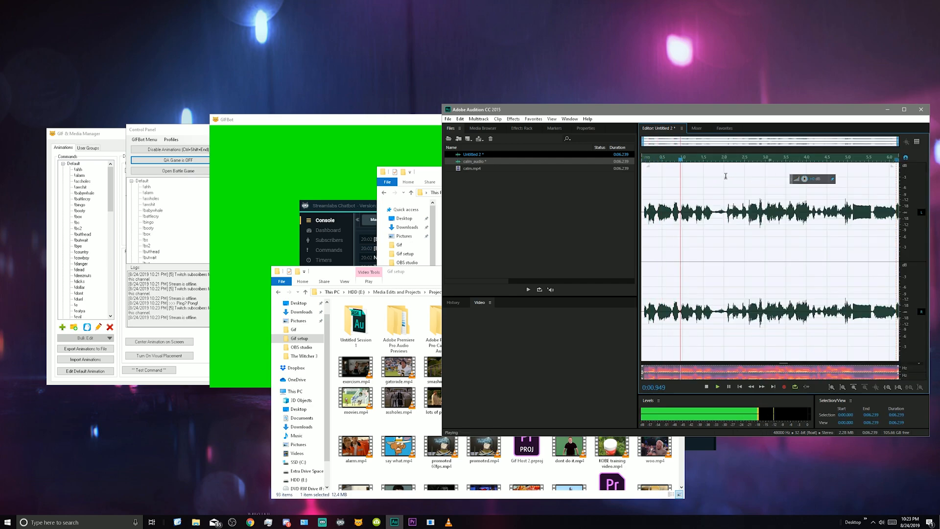
{"action": "left_click", "coordinate": [761, 158]}
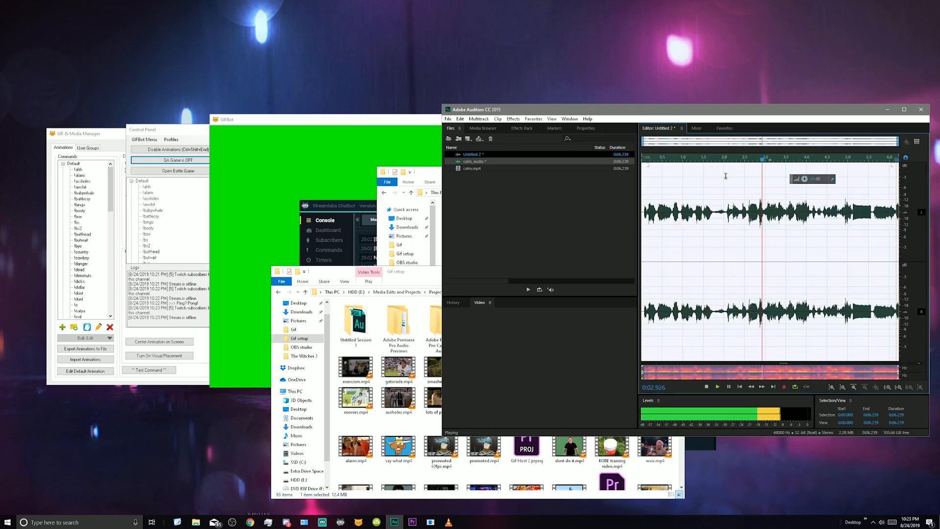
{"action": "left_click", "coordinate": [447, 118]}
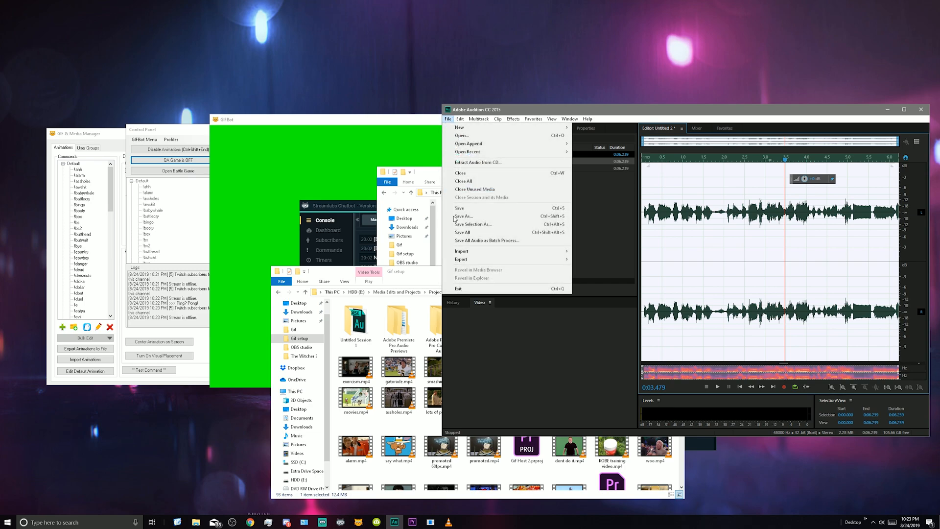
Step: Save the audio as an MP3 named calm in the Sound effects folder
{"action": "left_click", "coordinate": [465, 216]}
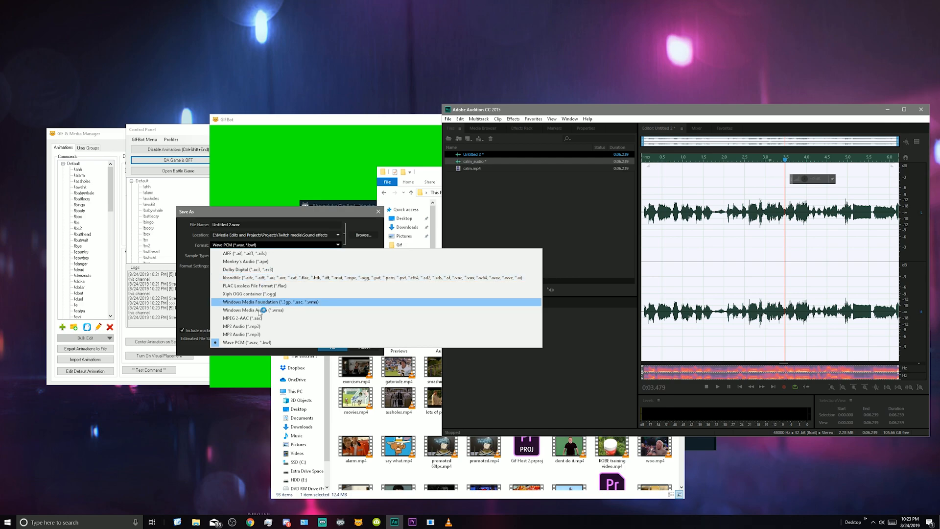
{"action": "left_click", "coordinate": [244, 334]}
{"action": "type", "text": "calm"}
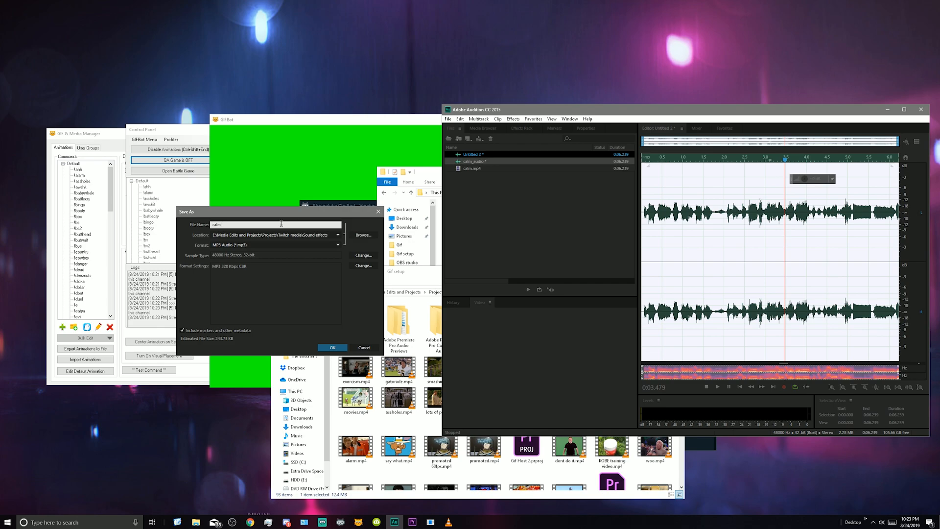
{"action": "mouse_move", "coordinate": [294, 242]}
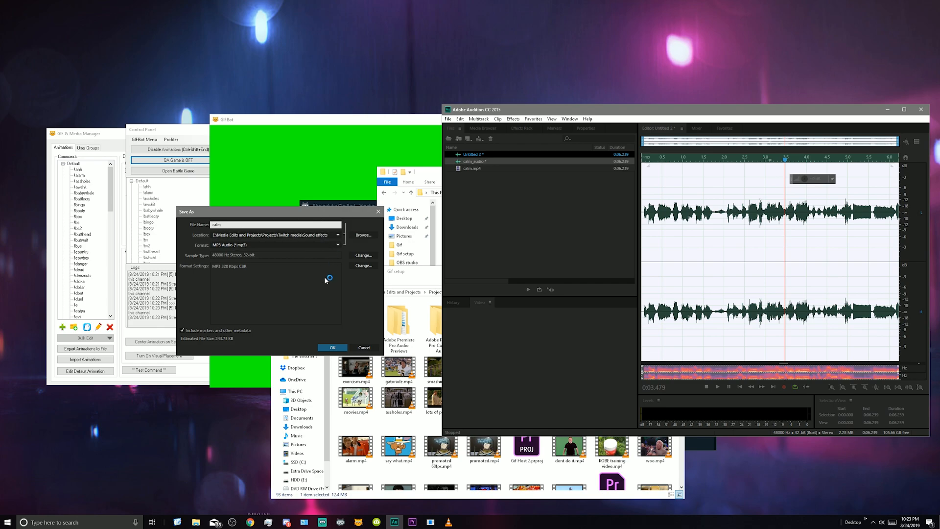
{"action": "left_click", "coordinate": [332, 348]}
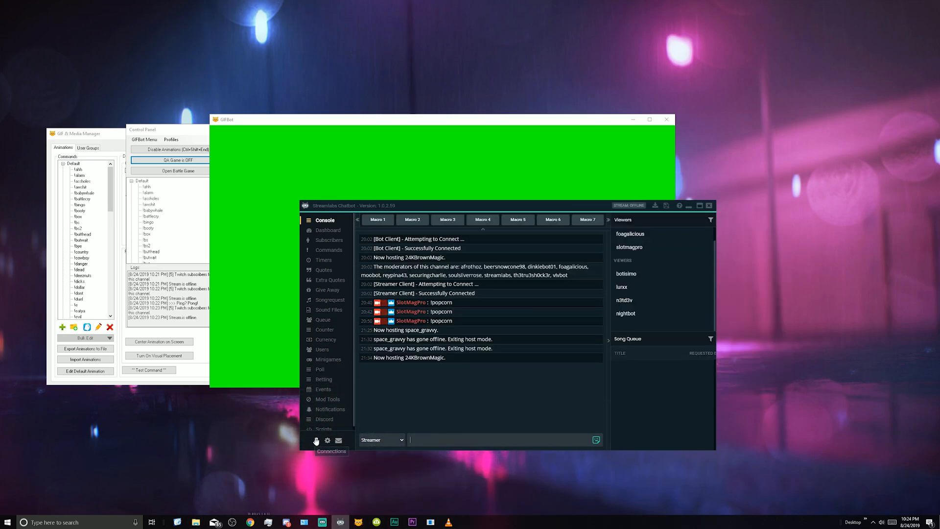
{"action": "mouse_move", "coordinate": [320, 250]}
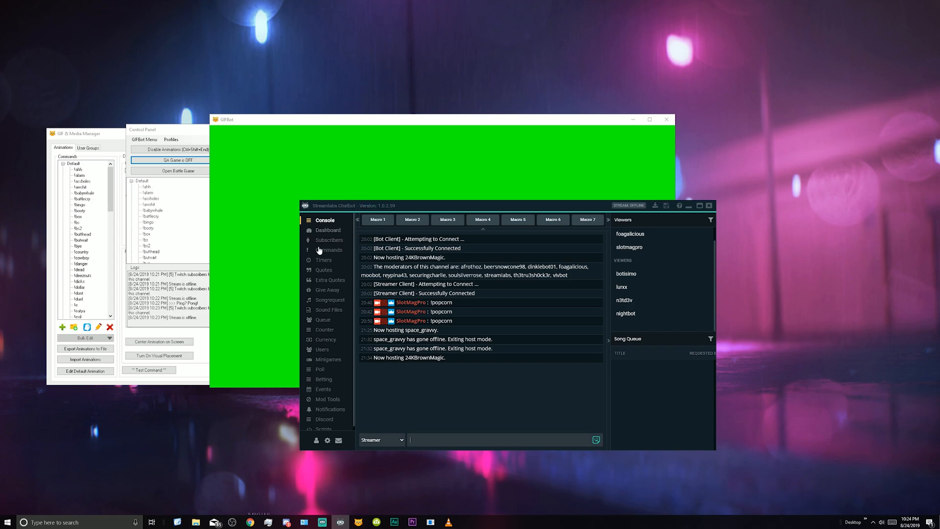
{"action": "mouse_move", "coordinate": [423, 439]}
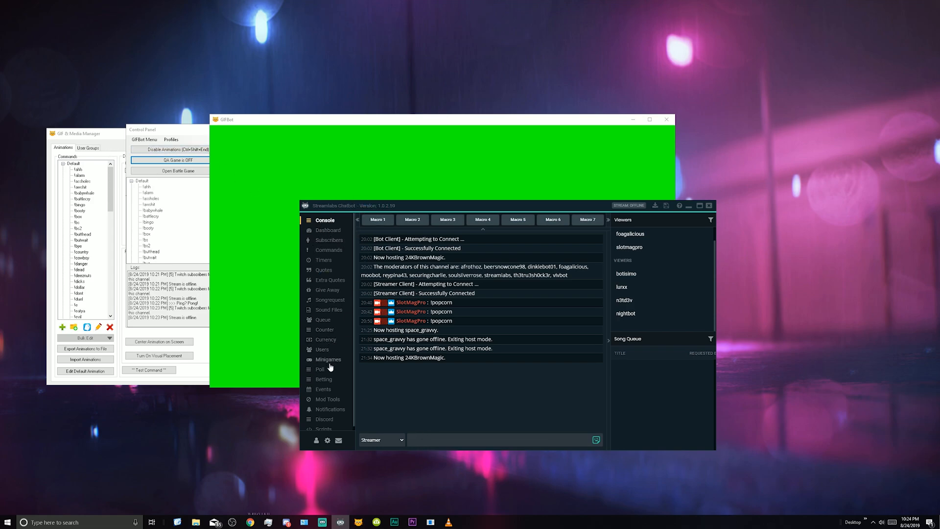
Step: Open the Sound Files page in Streamlabs Chatbot's sidebar
{"action": "left_click", "coordinate": [328, 310]}
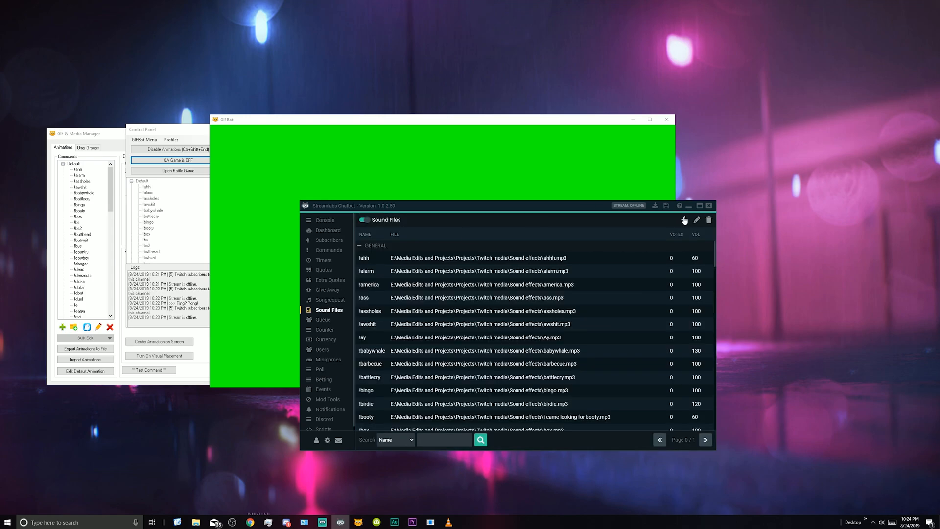
Step: Add a !calm sound command playing calm.mp3, auto-generating a chat command costing 50
{"action": "left_click", "coordinate": [684, 219]}
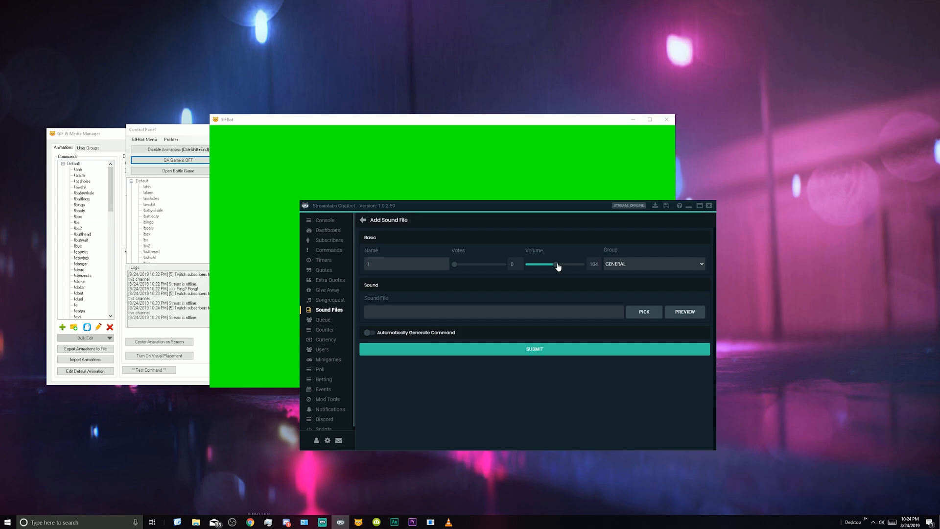
{"action": "mouse_move", "coordinate": [32, 220]}
{"action": "type", "text": "cal"}
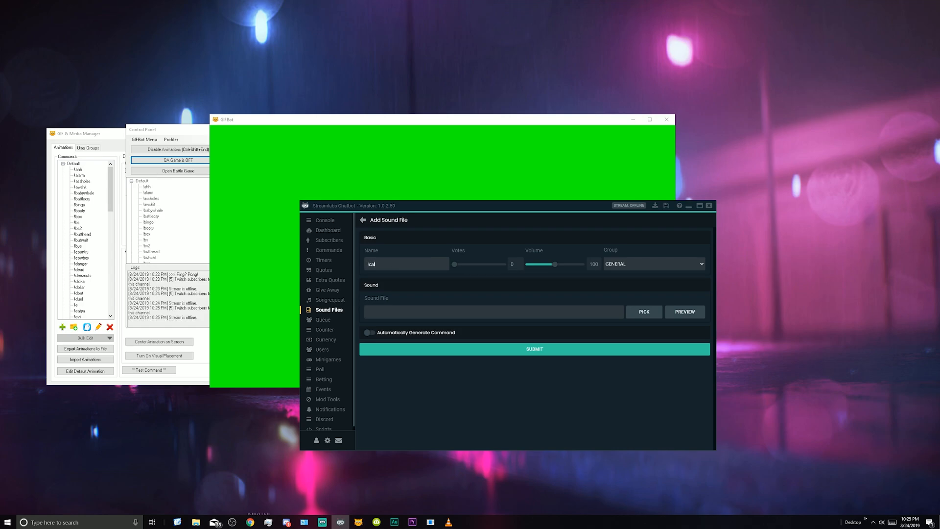
{"action": "type", "text": "m"}
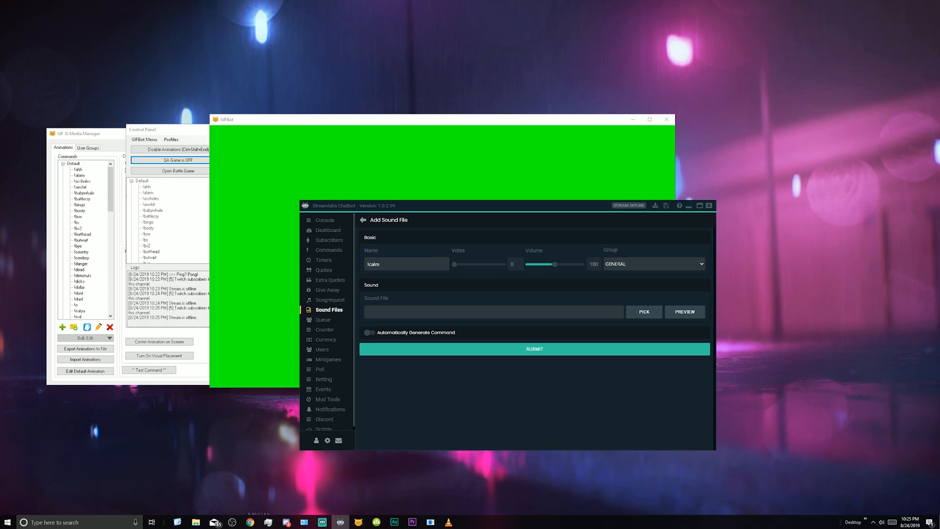
{"action": "left_click", "coordinate": [643, 312]}
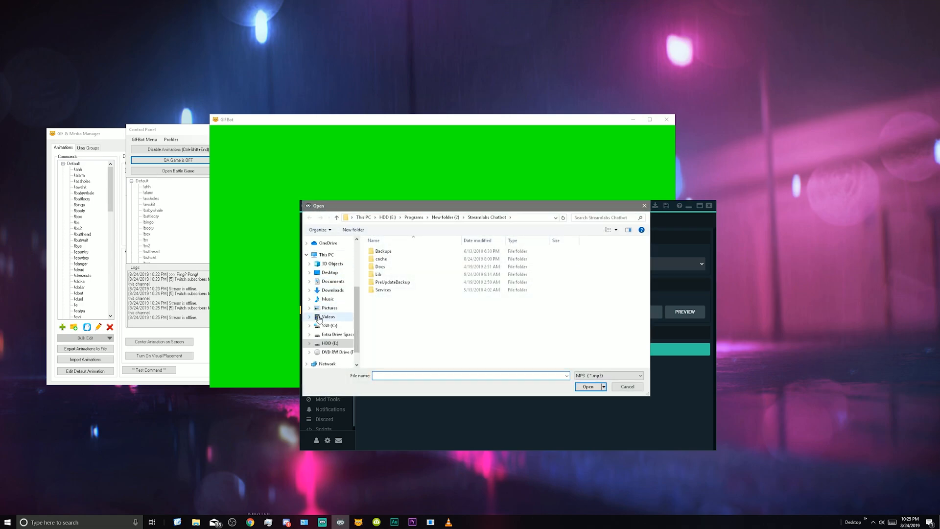
{"action": "scroll", "scroll_direction": "up", "scroll_amount": 3}
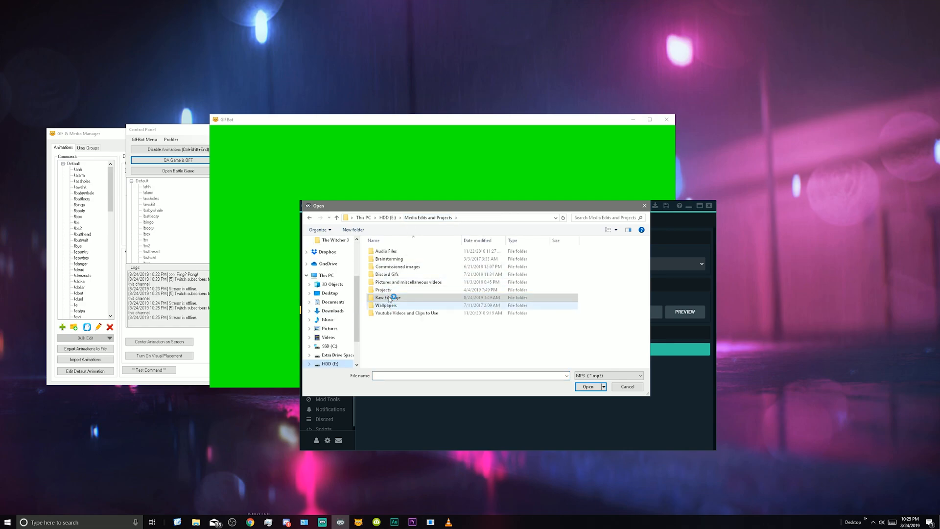
{"action": "double_click", "coordinate": [382, 289]}
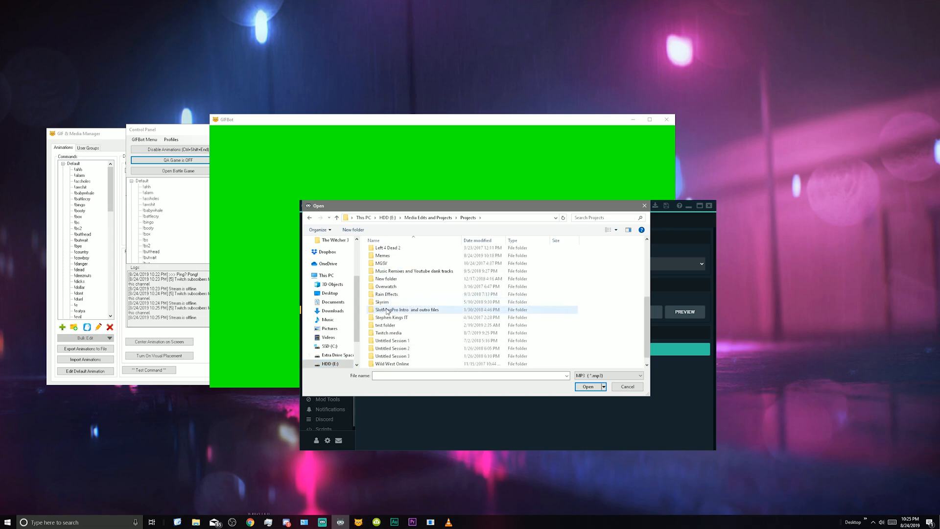
{"action": "double_click", "coordinate": [388, 333]}
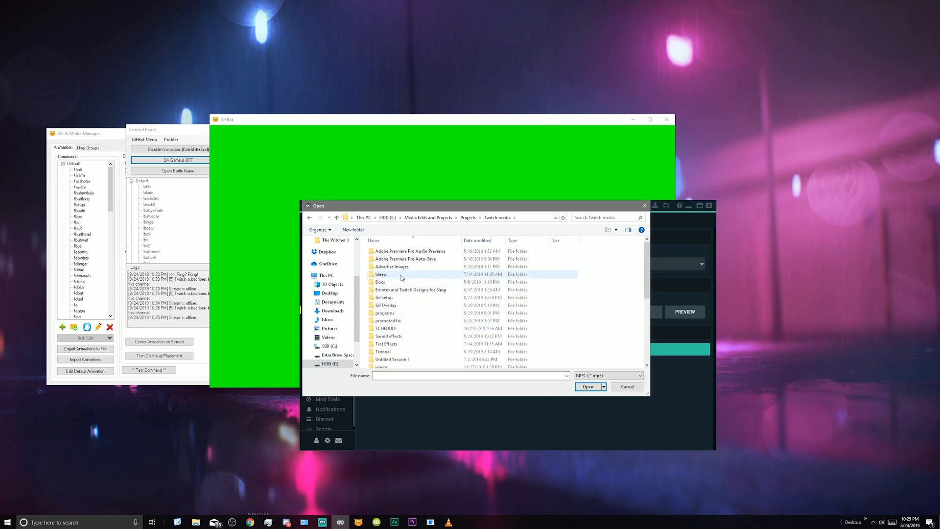
{"action": "scroll", "scroll_direction": "down", "scroll_amount": 3}
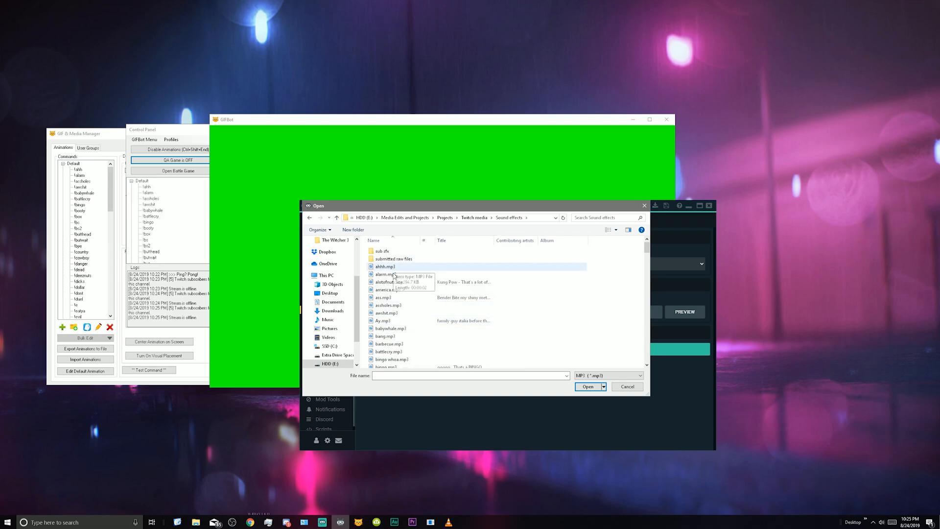
{"action": "scroll", "scroll_direction": "down", "scroll_amount": 3}
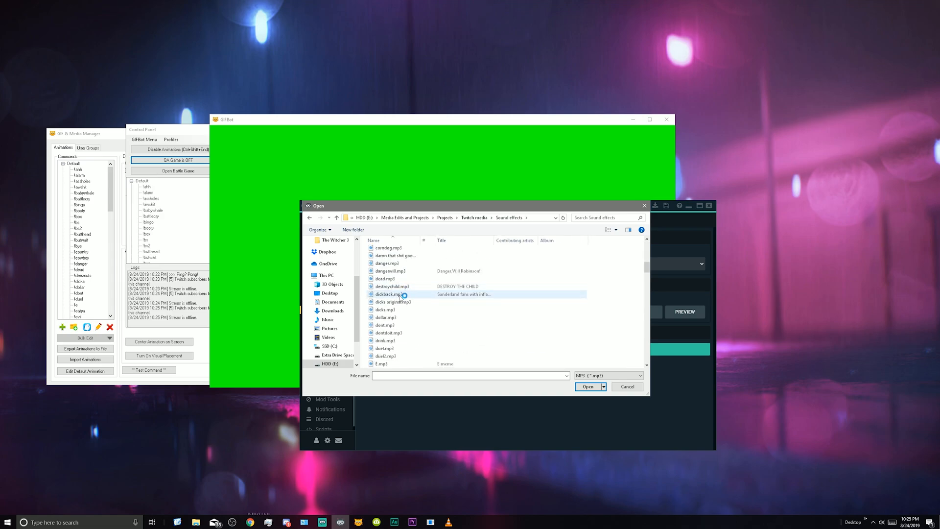
{"action": "scroll", "scroll_direction": "up", "scroll_amount": 3}
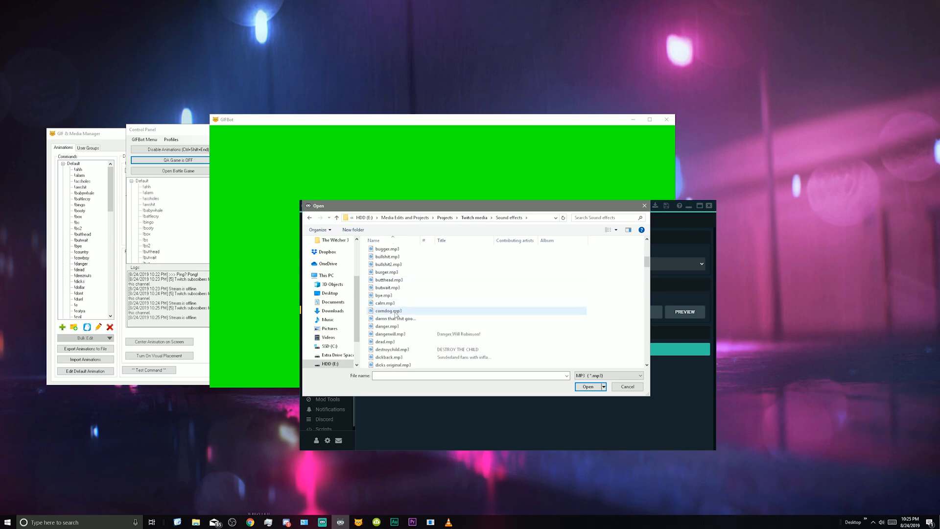
{"action": "left_click", "coordinate": [589, 387]}
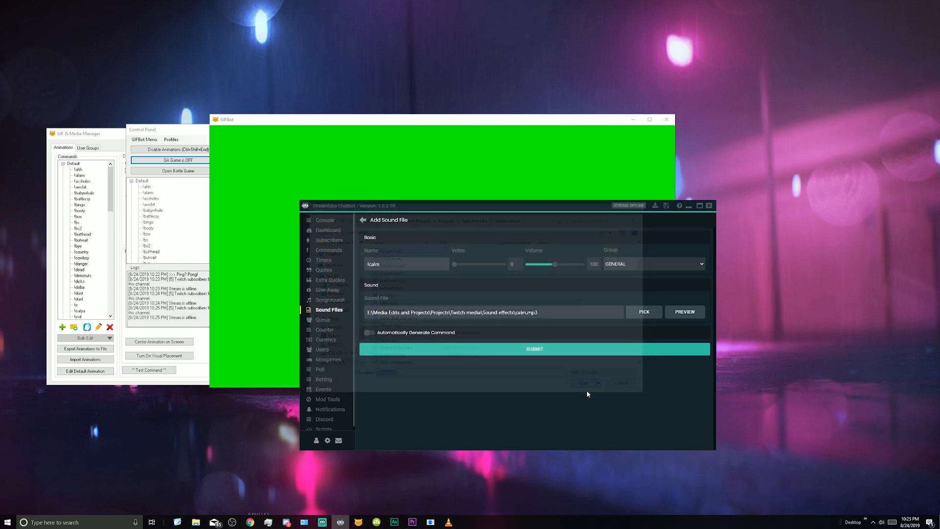
{"action": "left_click", "coordinate": [368, 332]}
{"action": "type", "text": "50"}
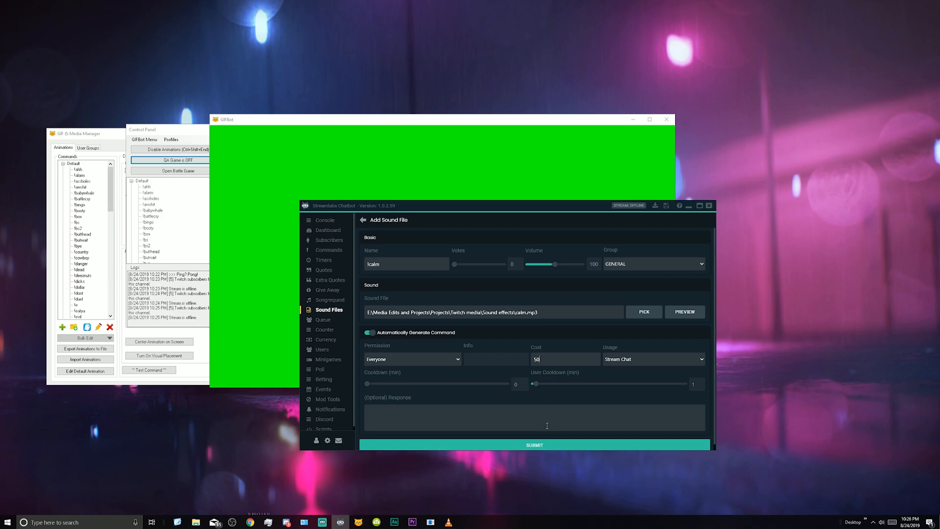
{"action": "mouse_move", "coordinate": [543, 446]}
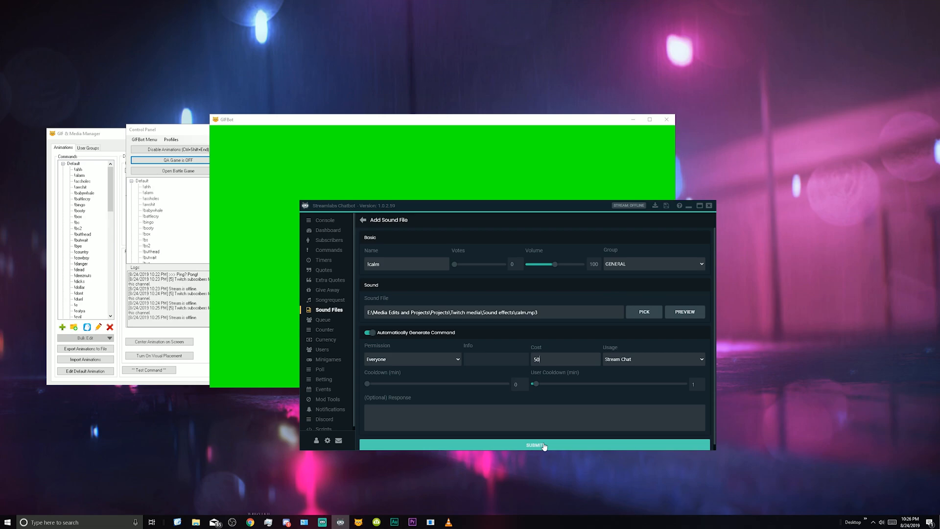
{"action": "left_click", "coordinate": [534, 445]}
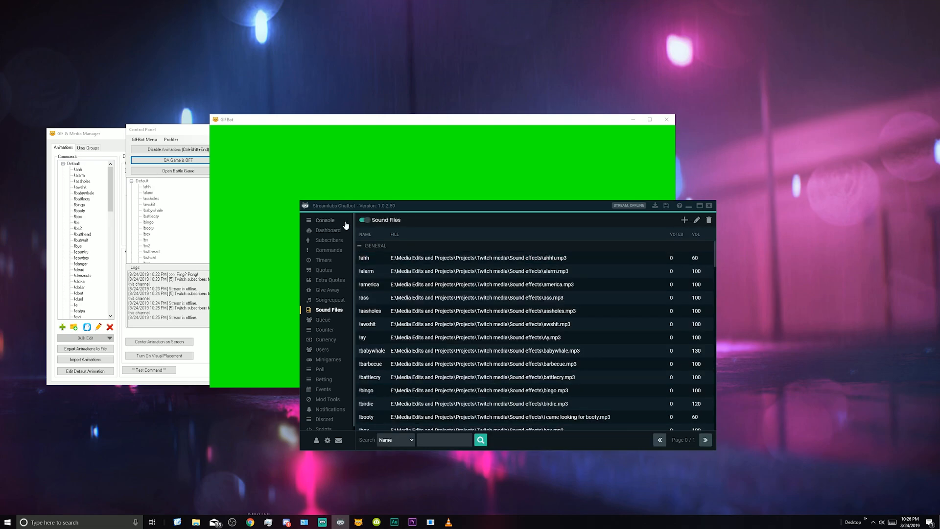
Step: Send !calm in the Chatbot console chat to test the sound
{"action": "left_click", "coordinate": [323, 219]}
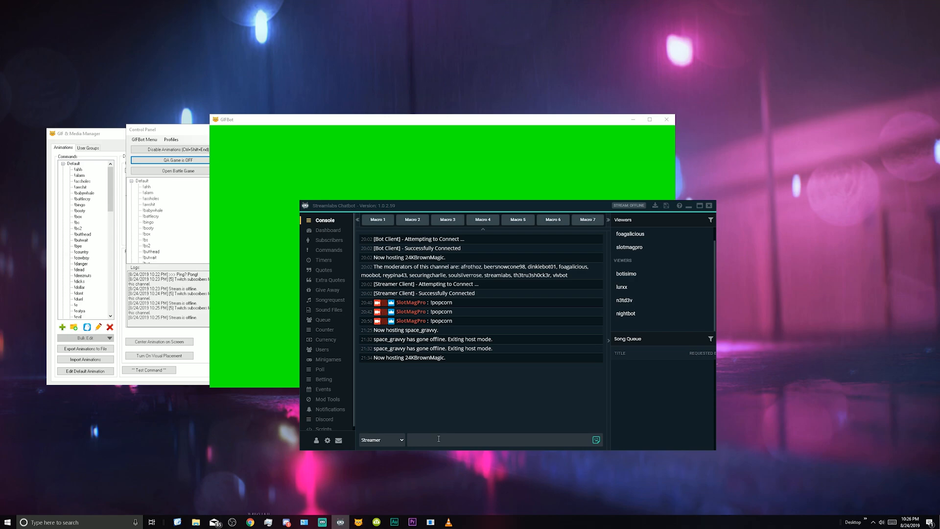
{"action": "type", "text": "!calm"}
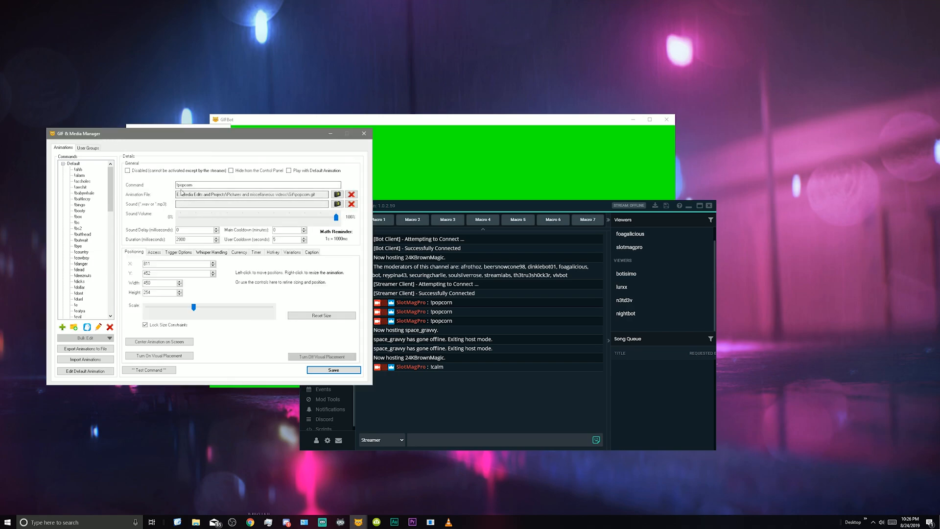
Step: Add a new animation command named !calm in GifBot
{"action": "left_click", "coordinate": [62, 327]}
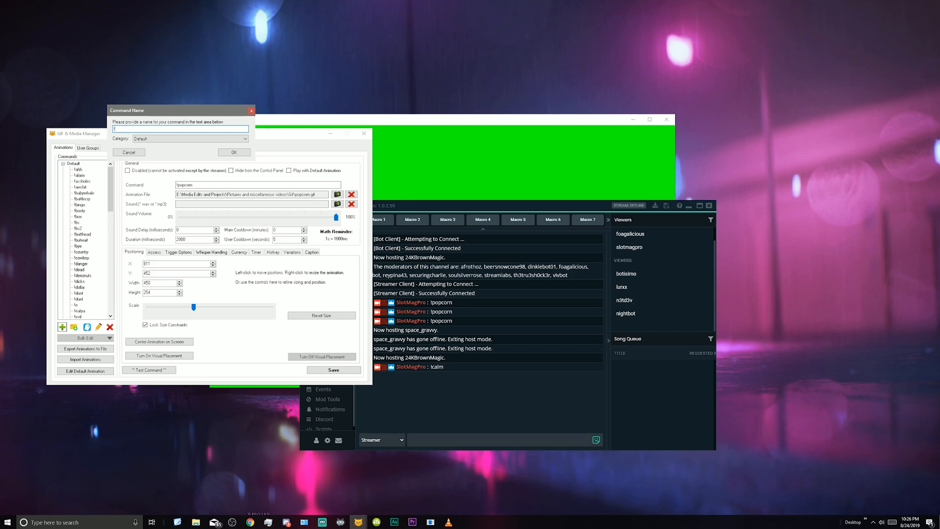
{"action": "type", "text": "!calm"}
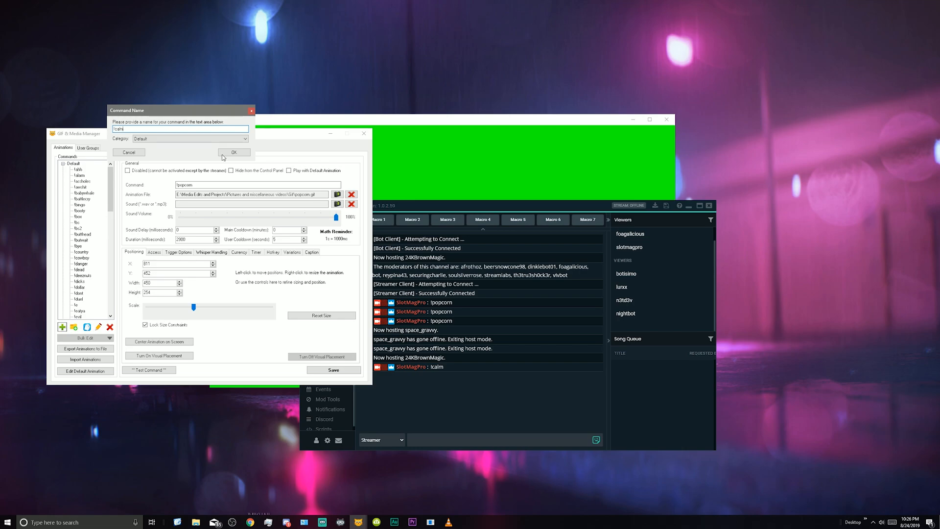
{"action": "left_click", "coordinate": [233, 151]}
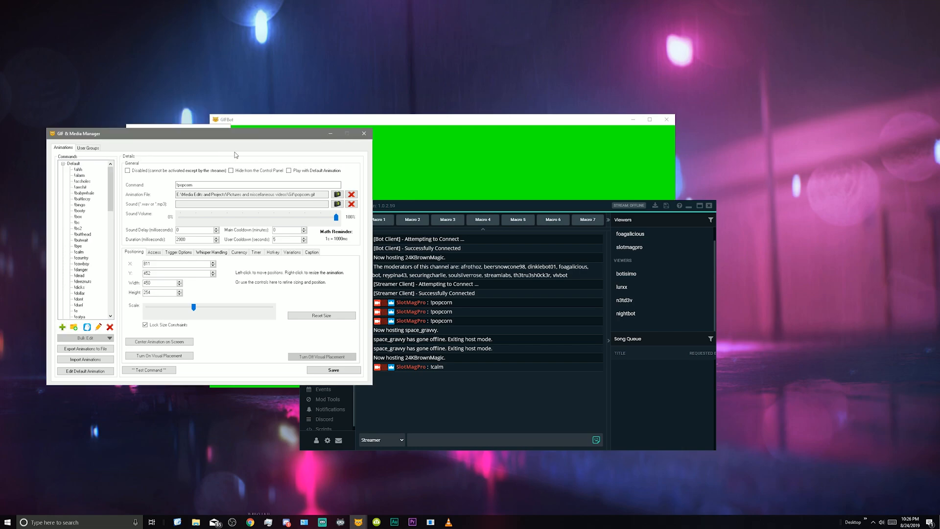
{"action": "mouse_move", "coordinate": [88, 233]}
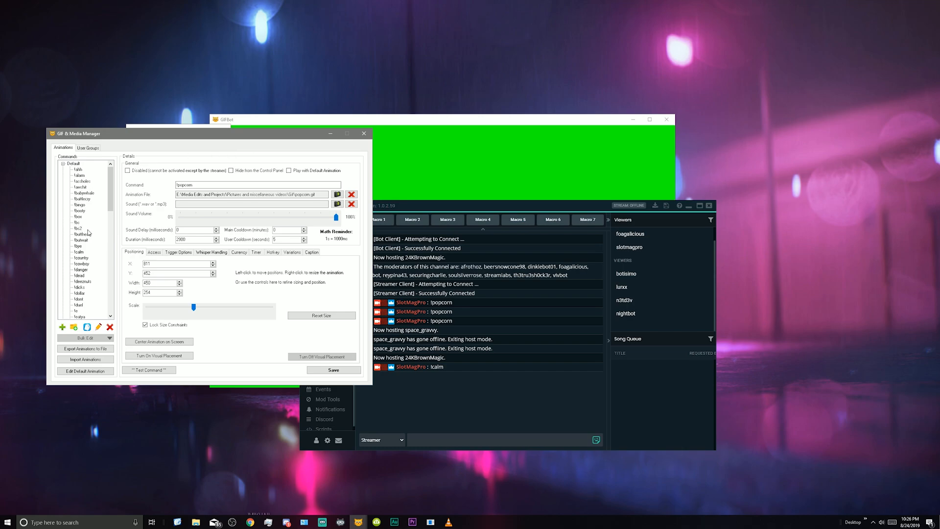
Step: Assign calm.gif as the !calm animation, then bring up Audition to view calm.mp3's length
{"action": "left_click", "coordinate": [79, 252]}
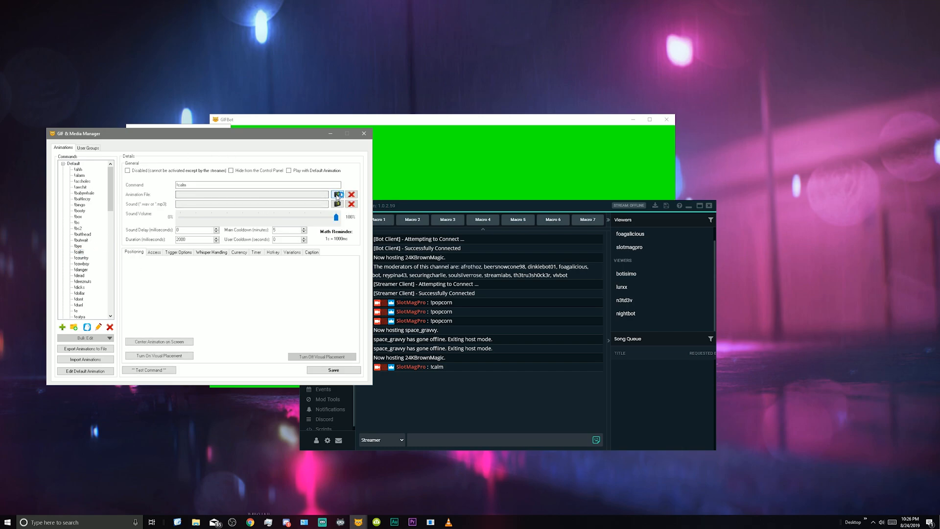
{"action": "left_click", "coordinate": [338, 194]}
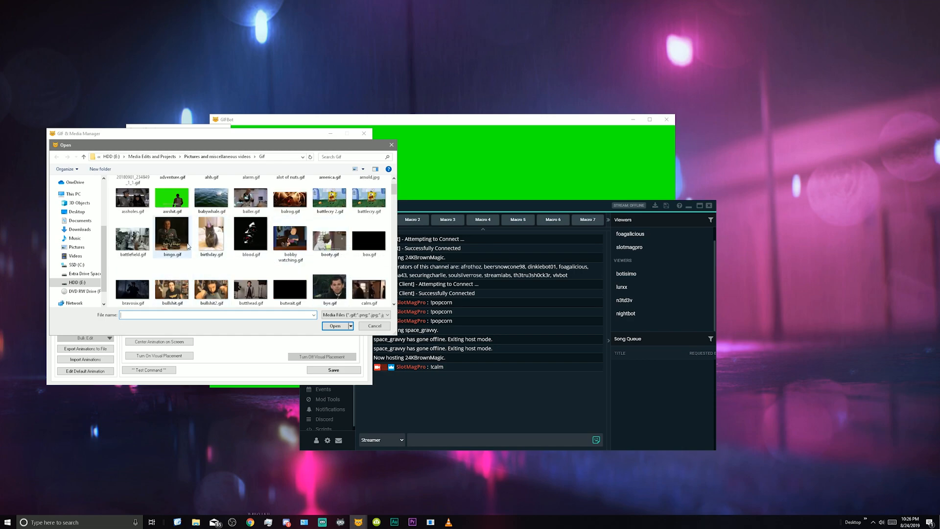
{"action": "left_click", "coordinate": [368, 207]}
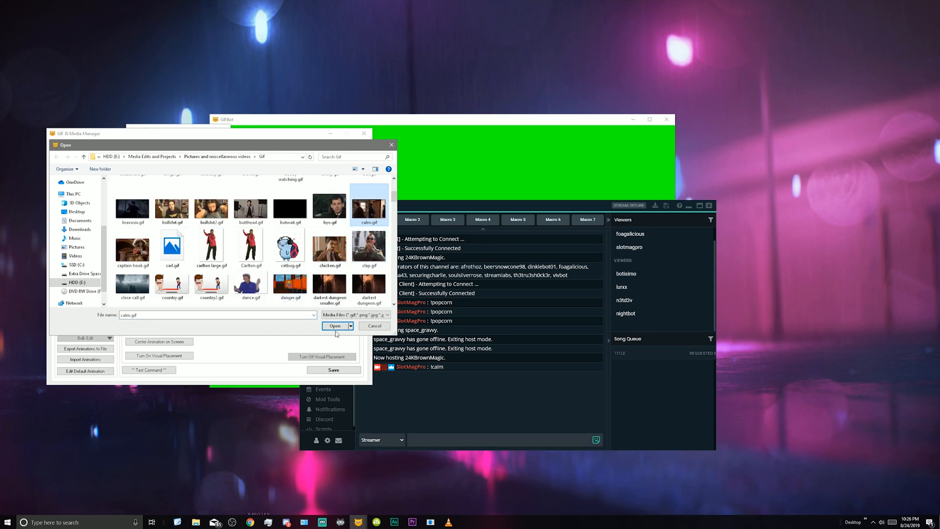
{"action": "left_click", "coordinate": [333, 326]}
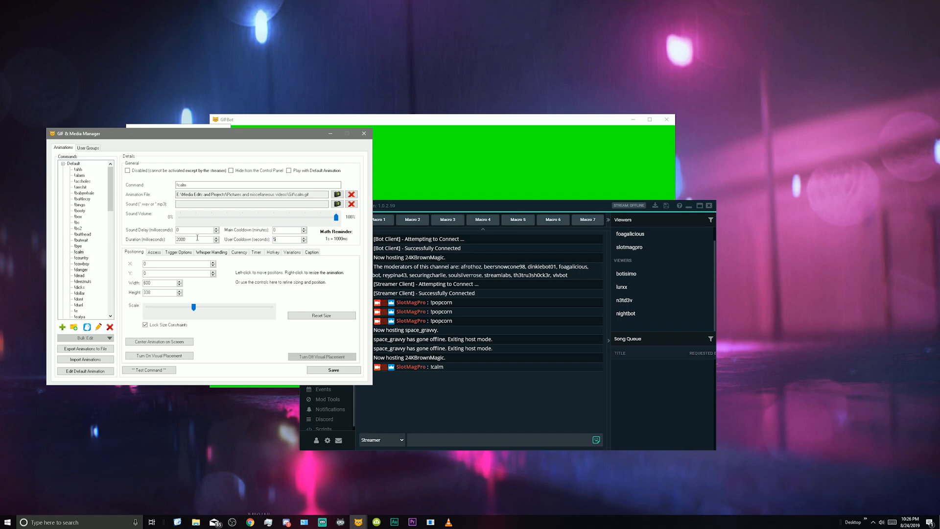
{"action": "left_click", "coordinate": [394, 521]}
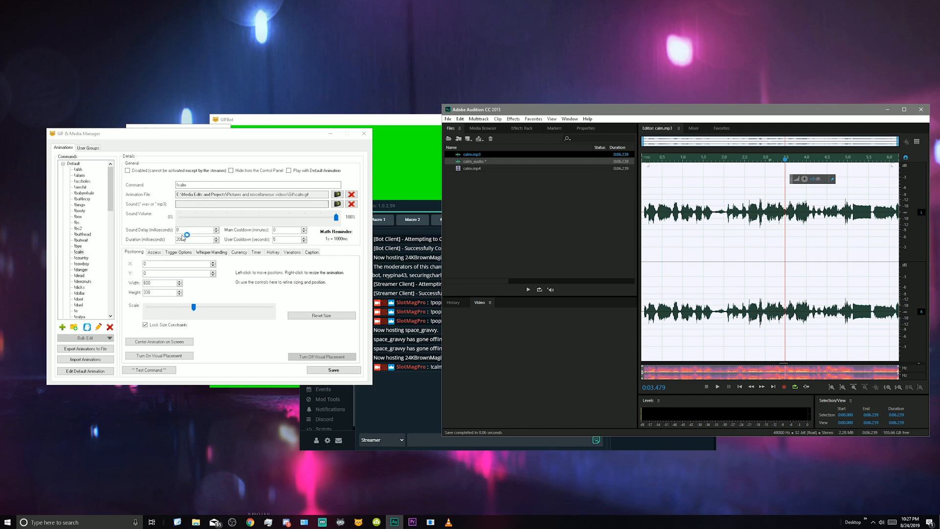
Step: Set the !calm animation duration to 6200 ms and restrict it to followers
{"action": "triple_click", "coordinate": [195, 240]}
{"action": "type", "text": "6200"}
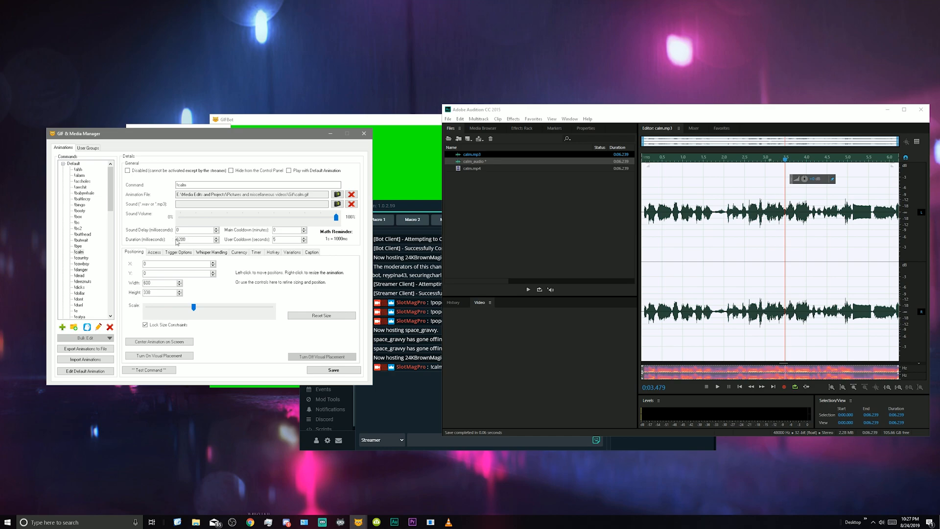
{"action": "left_click", "coordinate": [154, 251]}
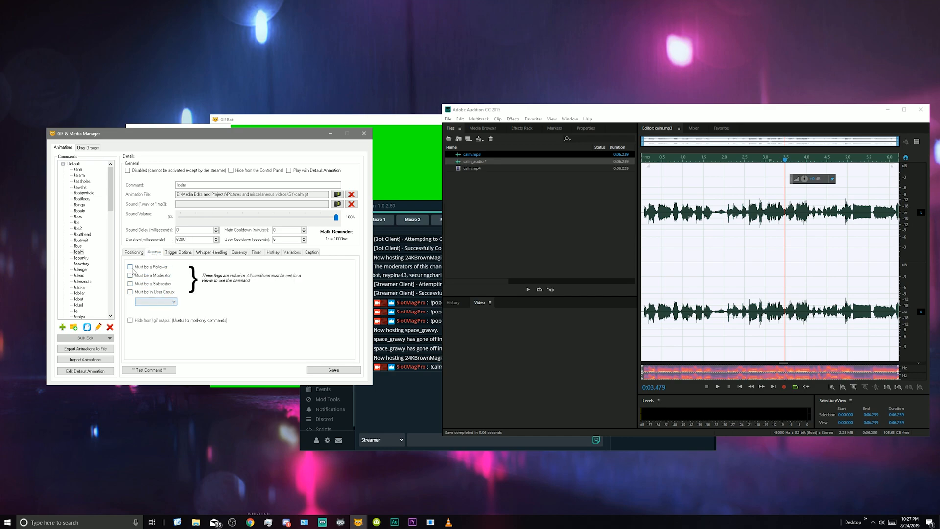
{"action": "left_click", "coordinate": [130, 266]}
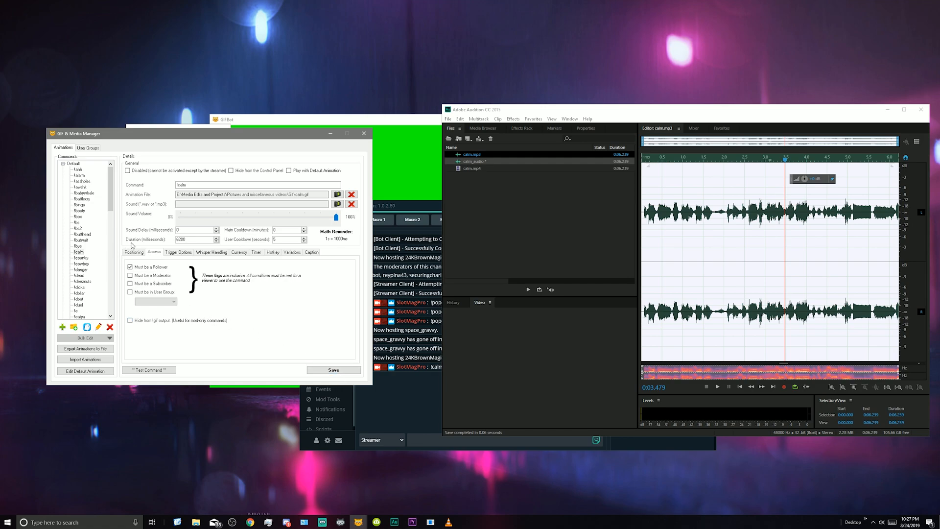
{"action": "left_click", "coordinate": [133, 251]}
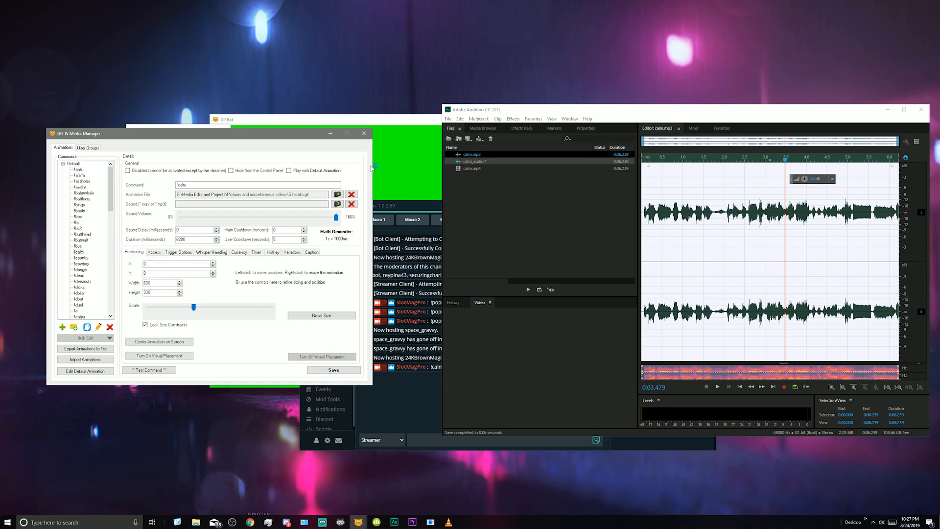
Step: Position the animation at 774,434 sized 486×274, then save it
{"action": "left_click", "coordinate": [158, 355]}
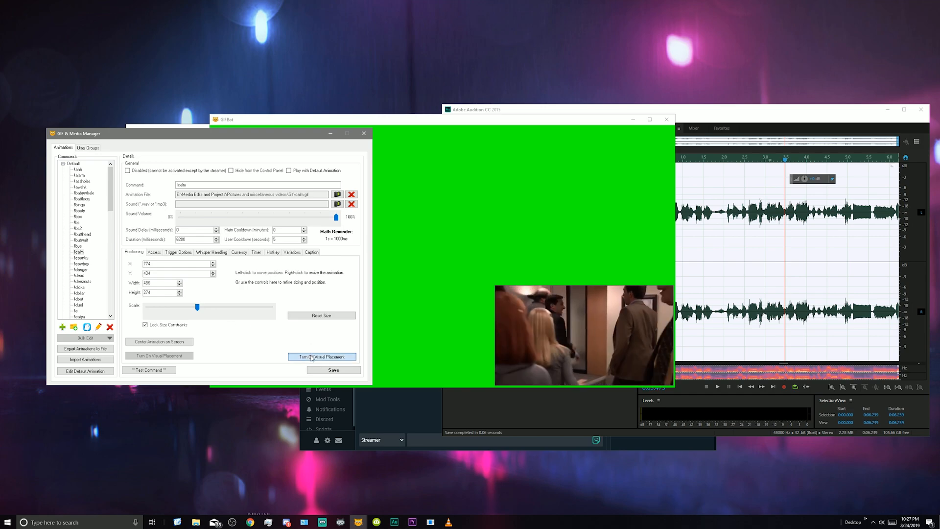
{"action": "left_click", "coordinate": [334, 369]}
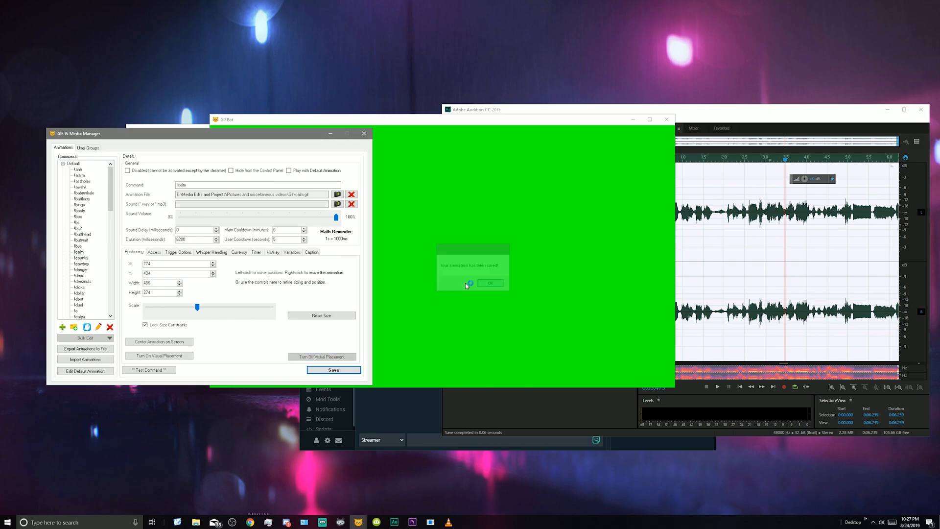
{"action": "left_click", "coordinate": [490, 282]}
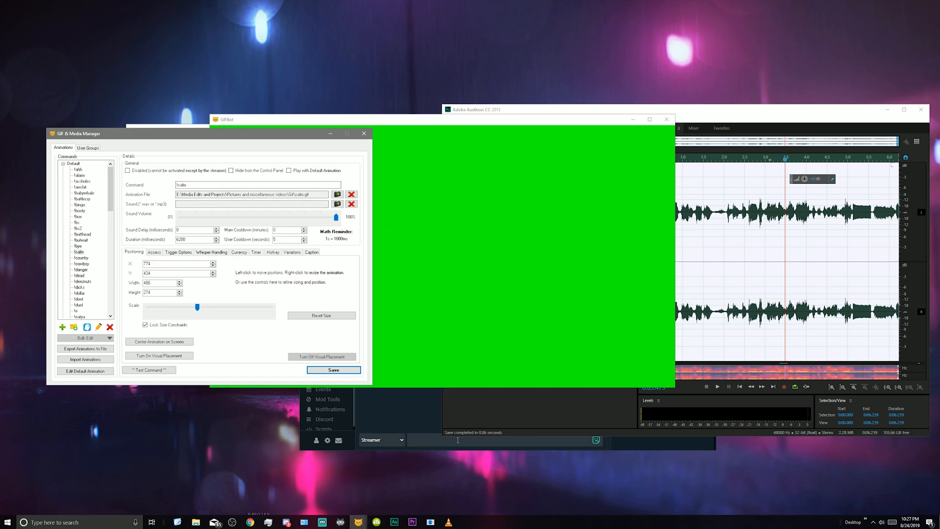
Step: Send !calm from the Streamlabs Chatbot console, then switch to Streamlabs OBS
{"action": "left_click", "coordinate": [339, 521]}
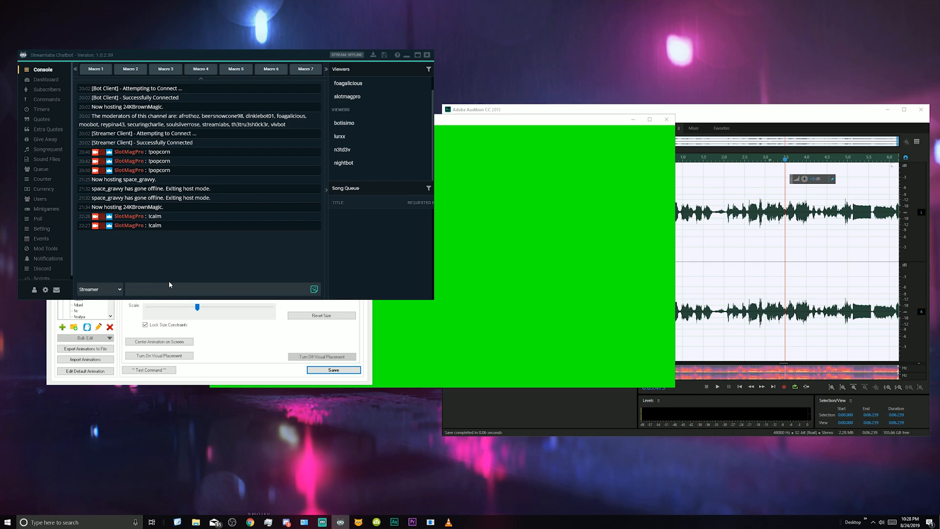
{"action": "left_click", "coordinate": [210, 289]}
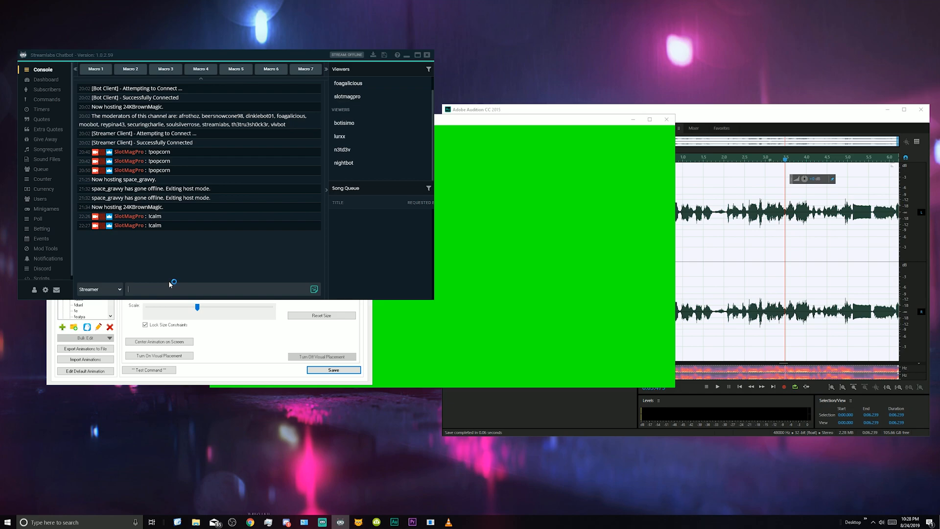
{"action": "mouse_move", "coordinate": [319, 511]}
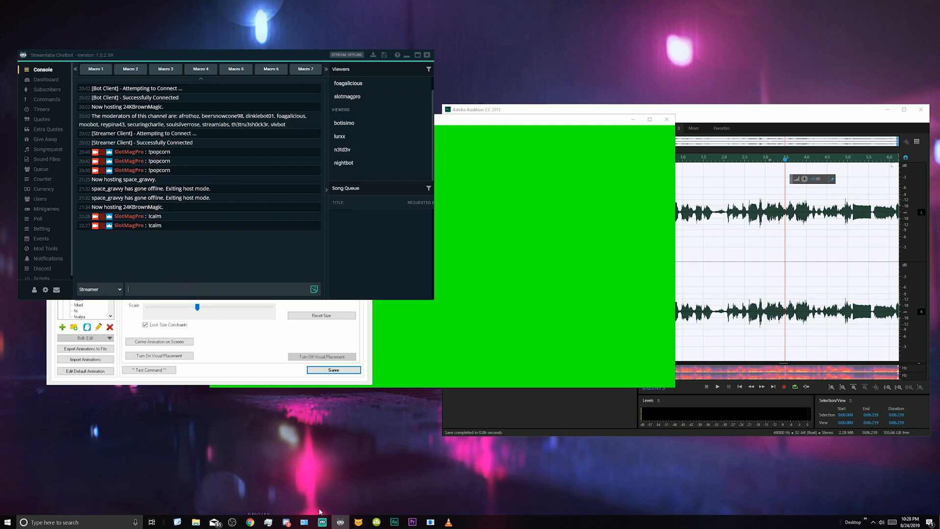
{"action": "left_click", "coordinate": [321, 522]}
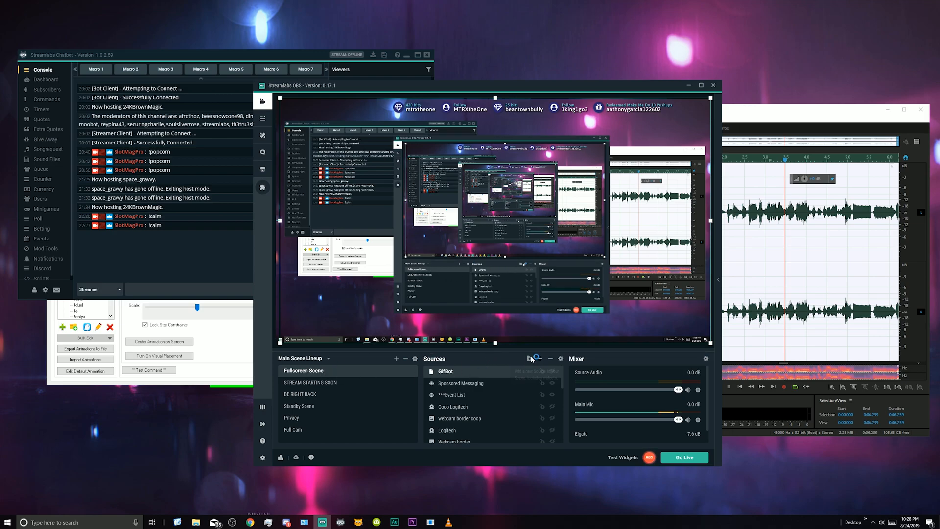
{"action": "mouse_move", "coordinate": [540, 358]}
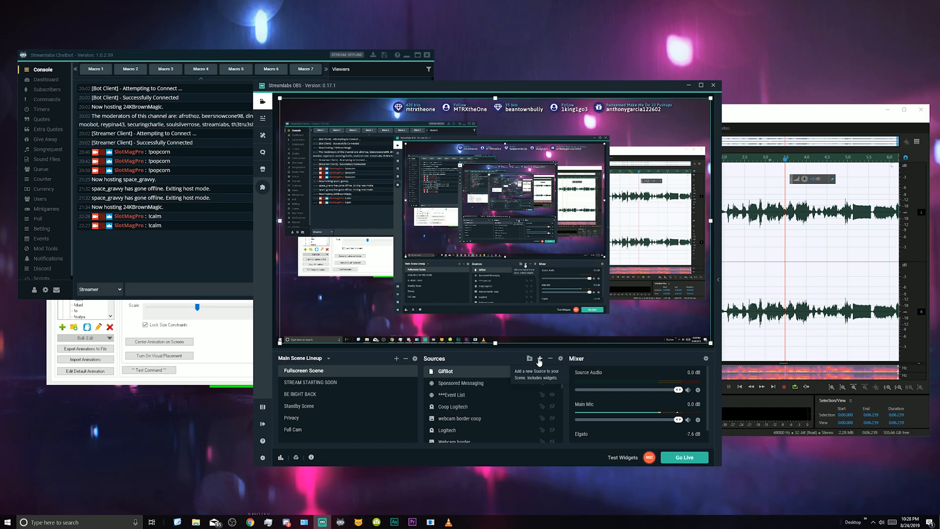
Step: Add a new Window Capture source named 'GifBot 2 test' to the scene
{"action": "left_click", "coordinate": [540, 358]}
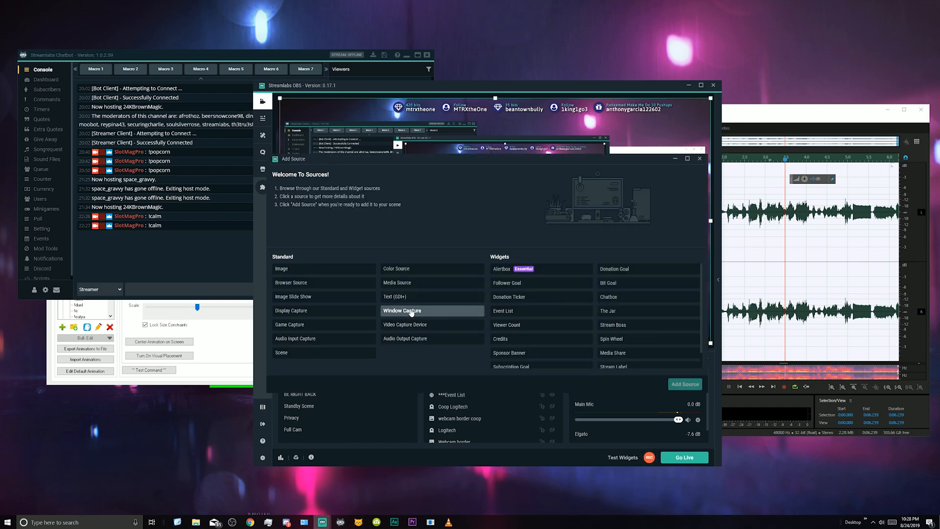
{"action": "left_click", "coordinate": [401, 310]}
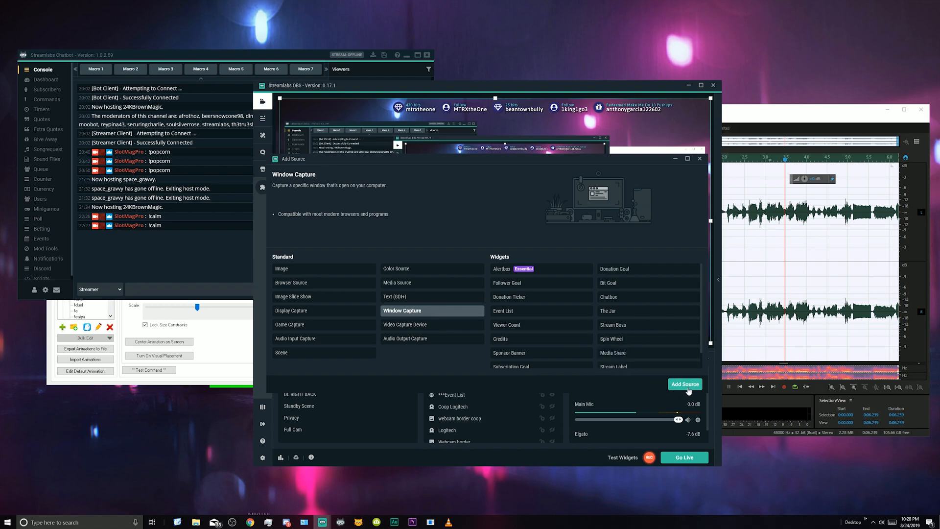
{"action": "left_click", "coordinate": [685, 384]}
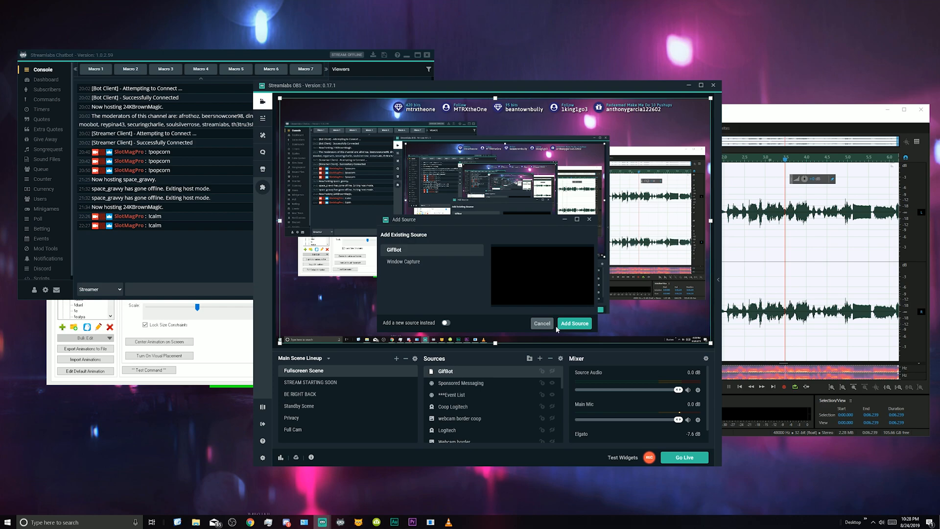
{"action": "left_click", "coordinate": [446, 323]}
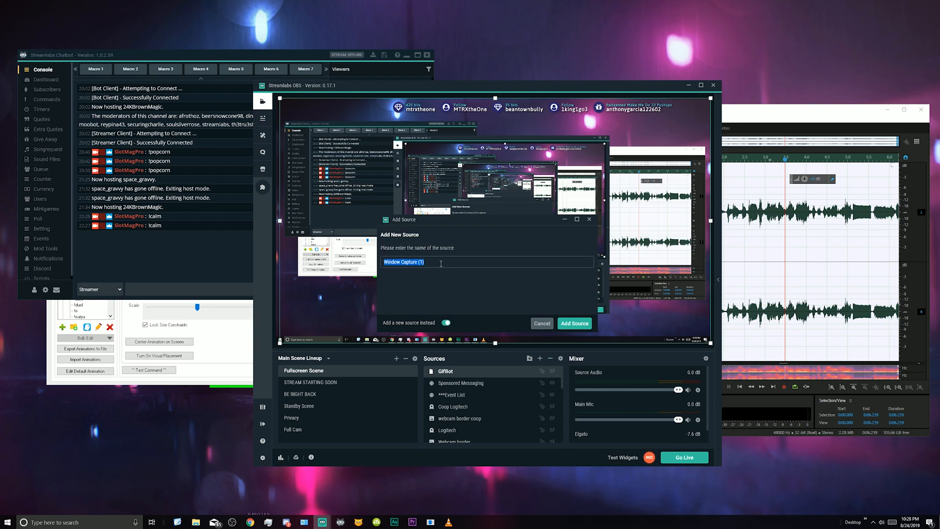
{"action": "type", "text": "G"}
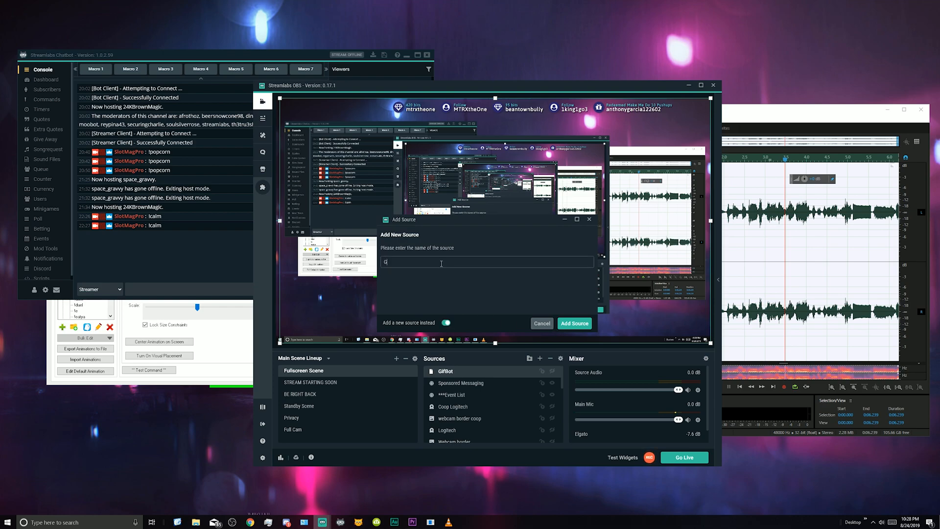
{"action": "type", "text": "ifBot 2"}
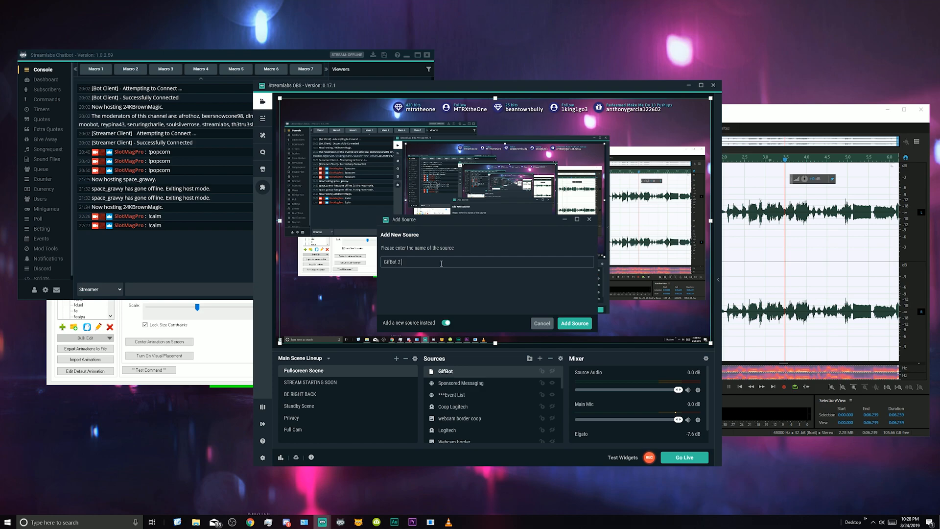
{"action": "type", "text": "test"}
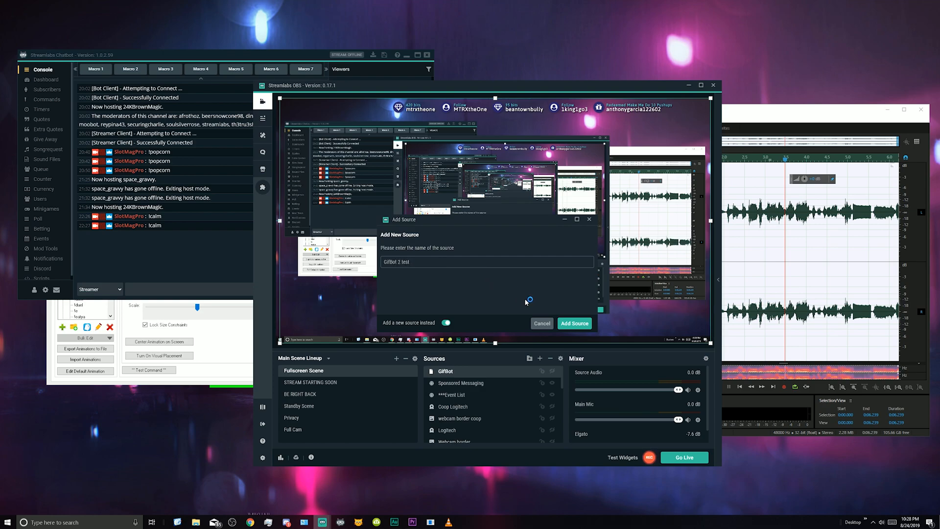
{"action": "left_click", "coordinate": [574, 323]}
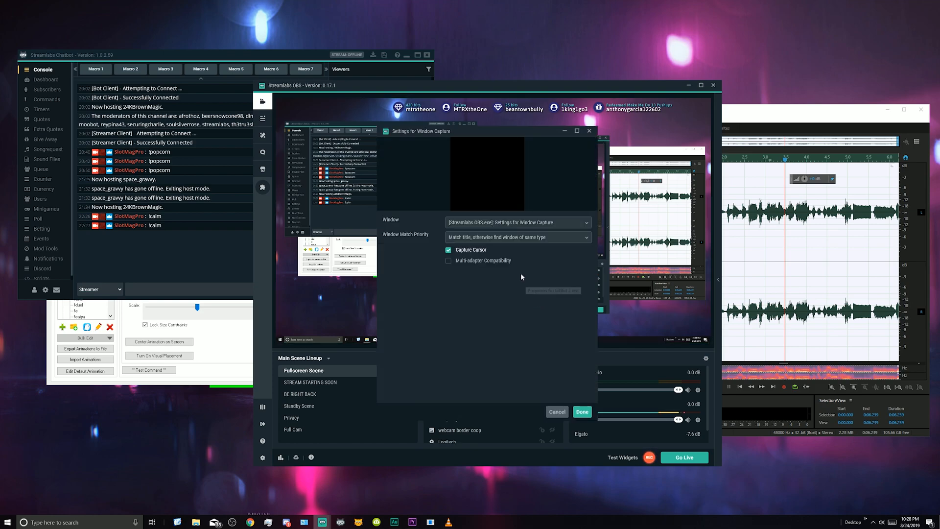
Step: Capture the GifBot window, requiring the window title to match exactly
{"action": "left_click", "coordinate": [517, 222]}
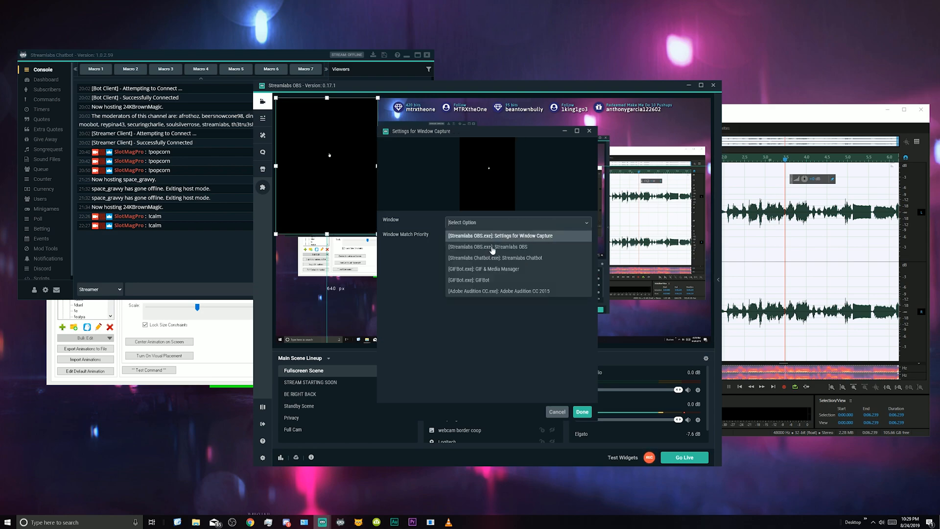
{"action": "mouse_move", "coordinate": [477, 283]}
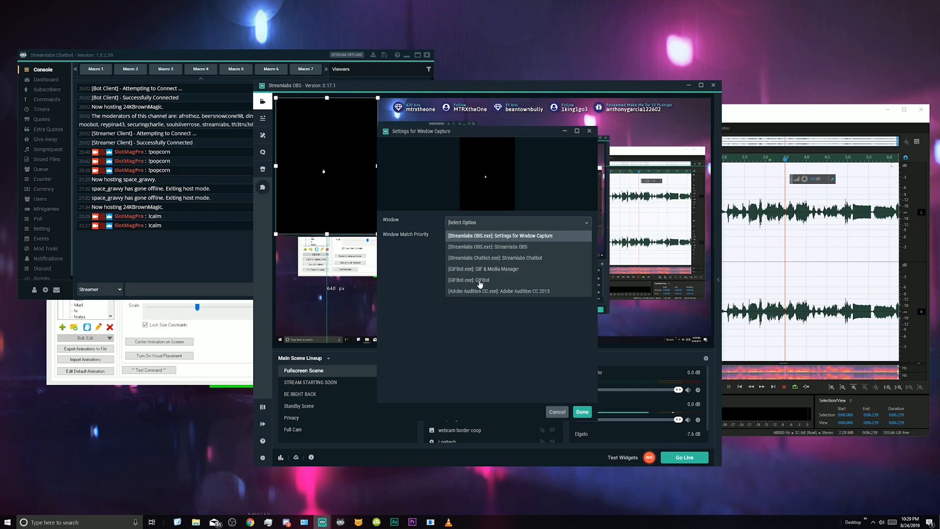
{"action": "left_click", "coordinate": [468, 280]}
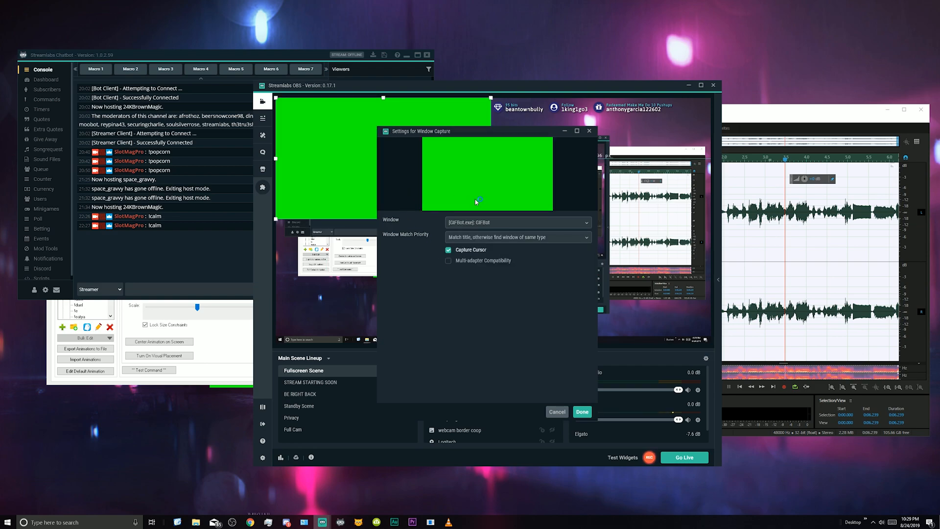
{"action": "left_click", "coordinate": [517, 237]}
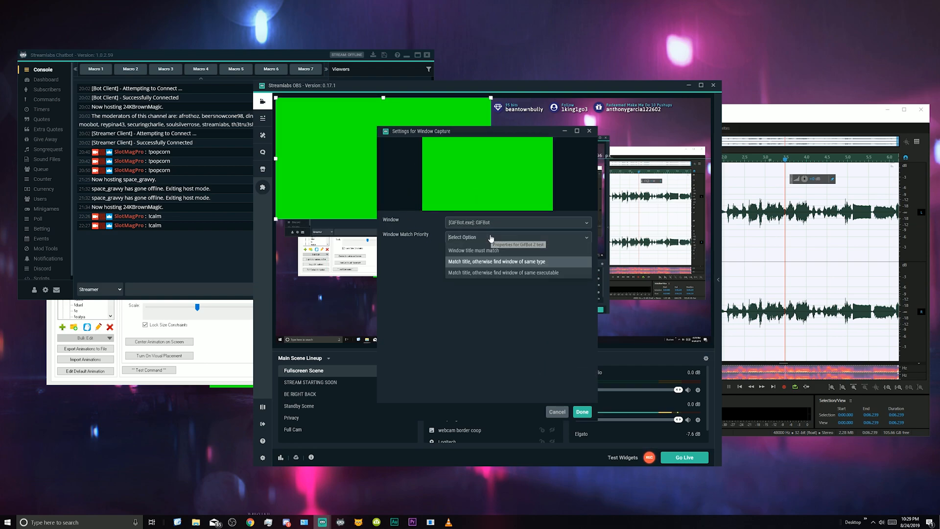
{"action": "left_click", "coordinate": [473, 251]}
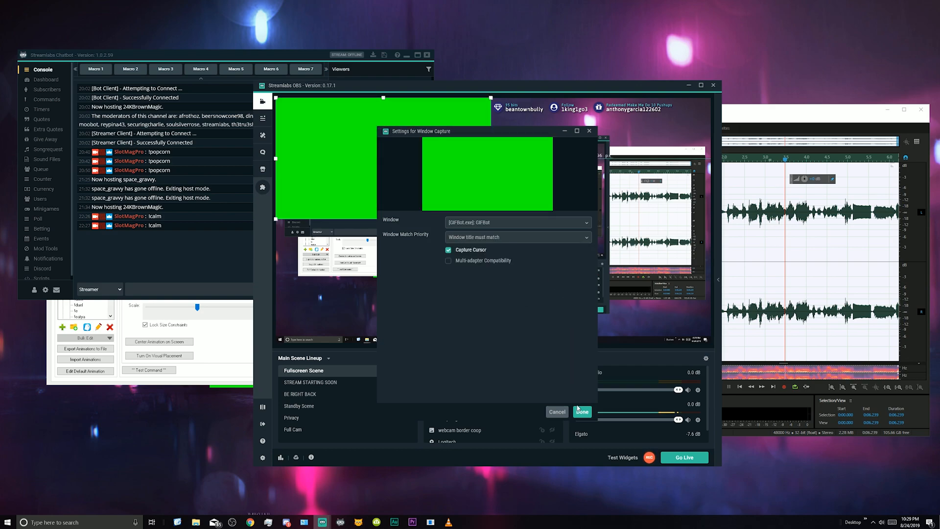
{"action": "left_click", "coordinate": [582, 411]}
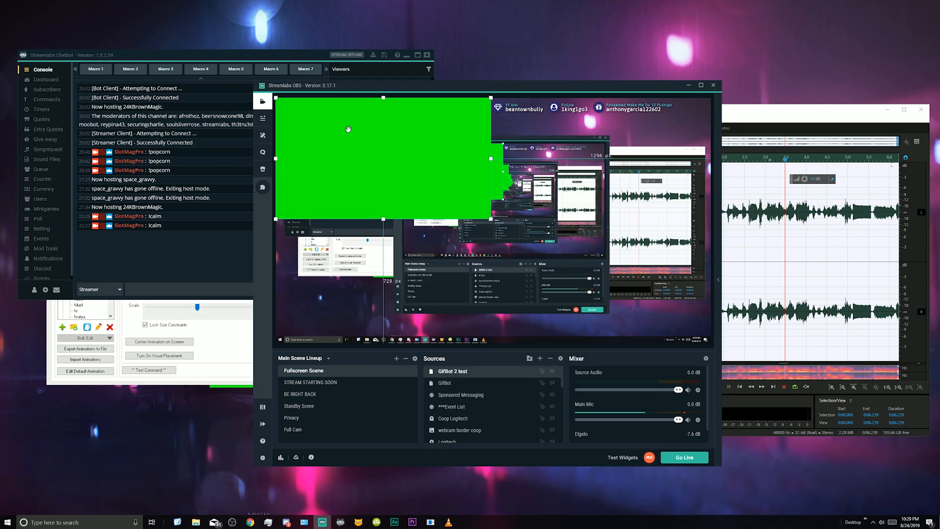
{"action": "mouse_move", "coordinate": [217, 399]}
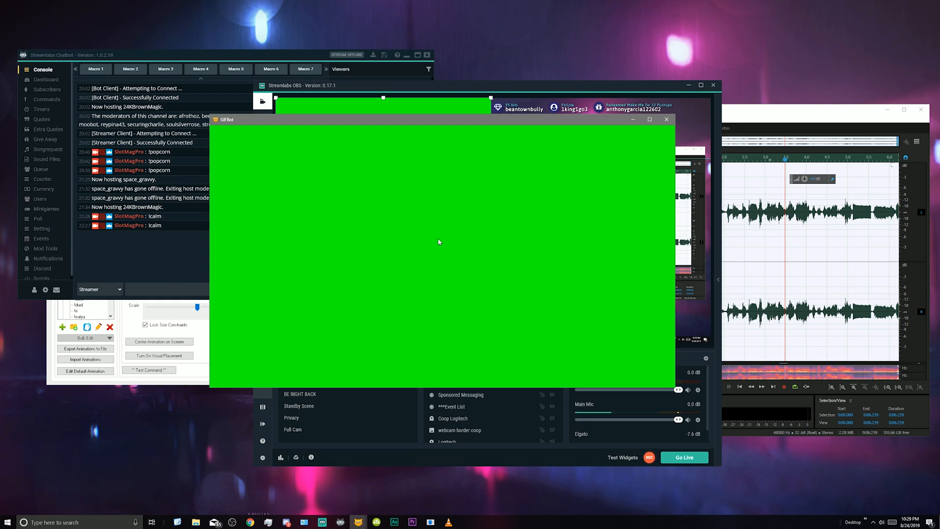
{"action": "mouse_move", "coordinate": [568, 91]}
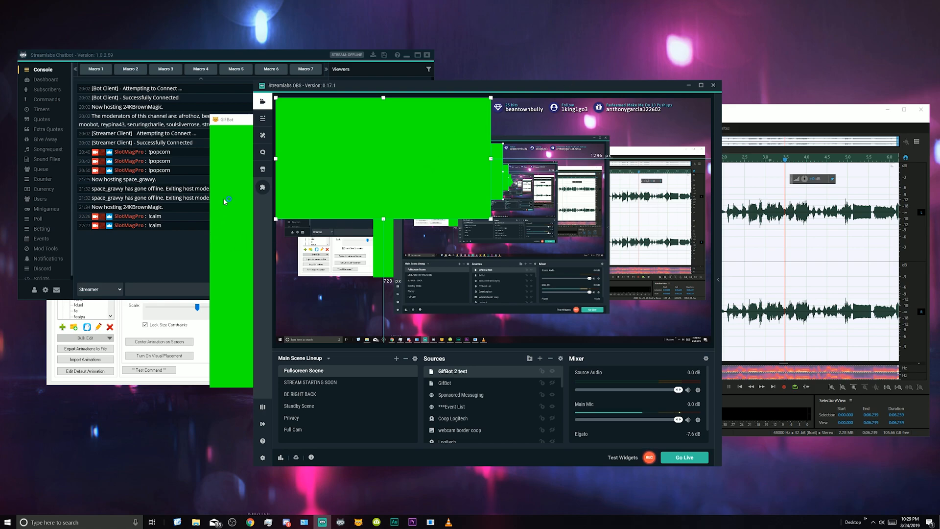
{"action": "mouse_move", "coordinate": [494, 221]}
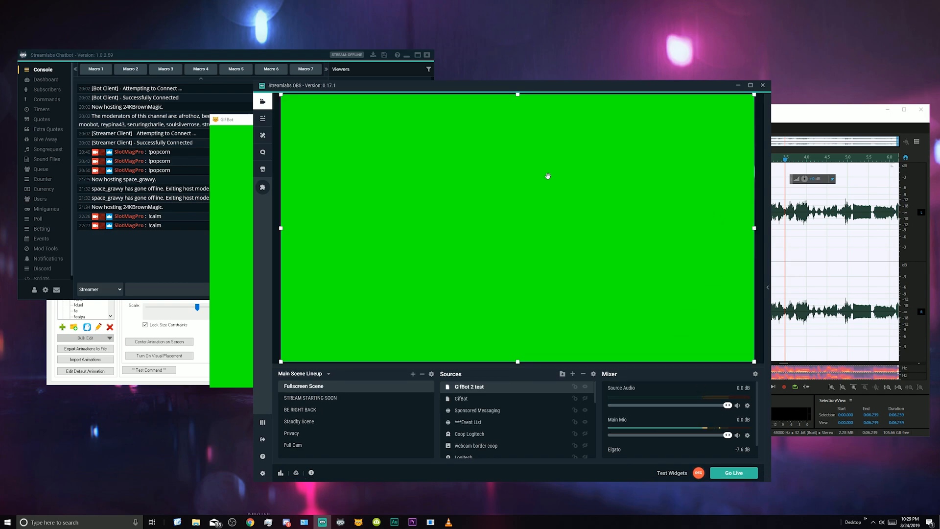
{"action": "mouse_move", "coordinate": [485, 291]}
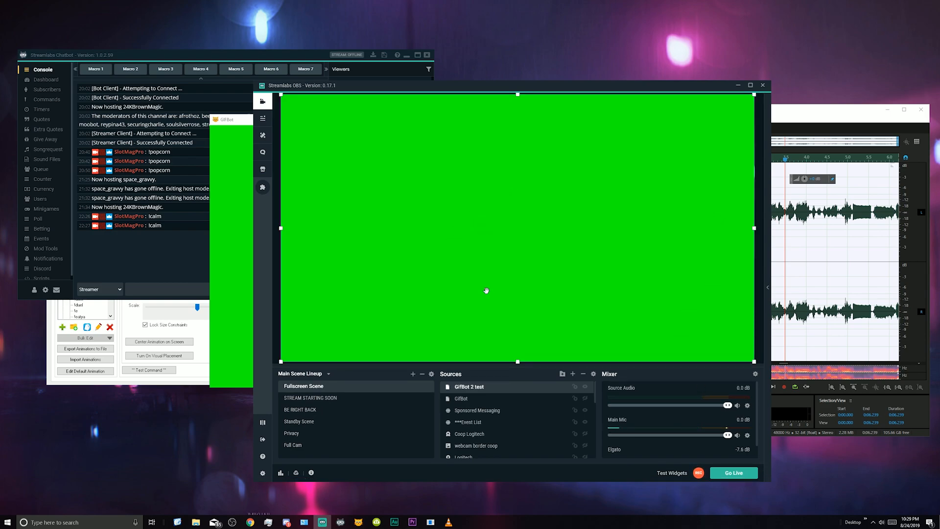
{"action": "mouse_move", "coordinate": [279, 299]}
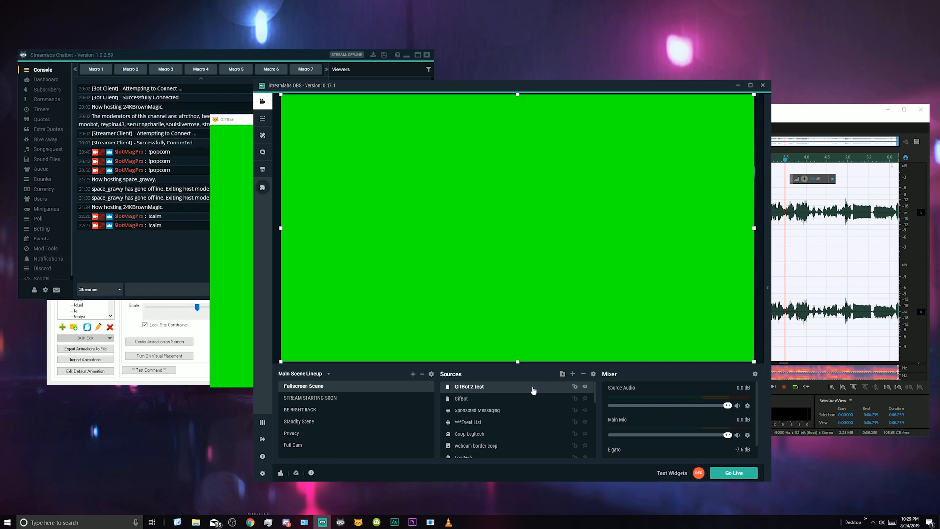
Step: Add a Chroma Key filter to the GifBot 2 test source through its Filters
{"action": "right_click", "coordinate": [530, 389]}
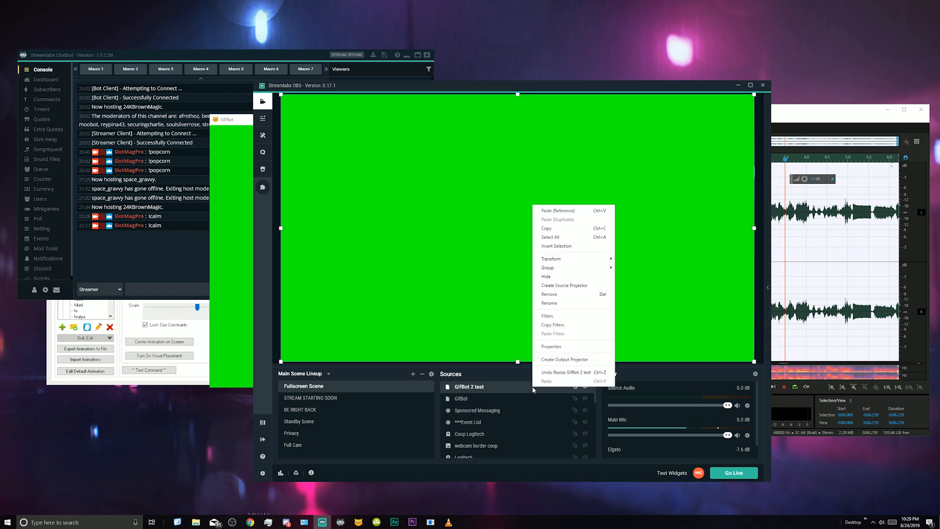
{"action": "mouse_move", "coordinate": [568, 316]}
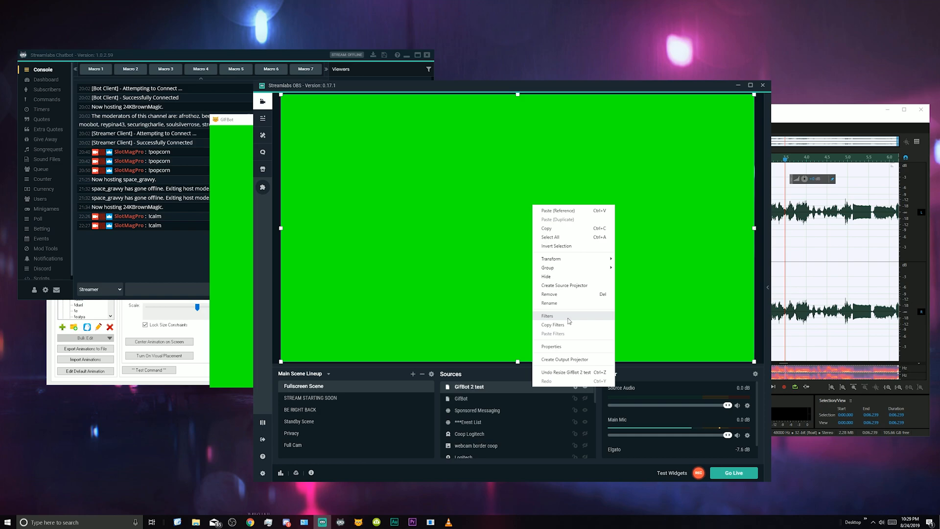
{"action": "left_click", "coordinate": [547, 316]}
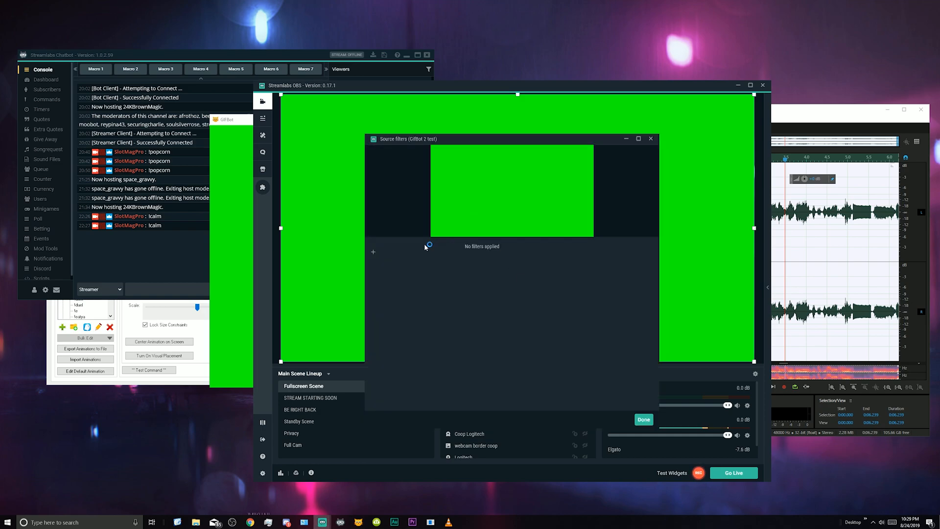
{"action": "mouse_move", "coordinate": [373, 253]}
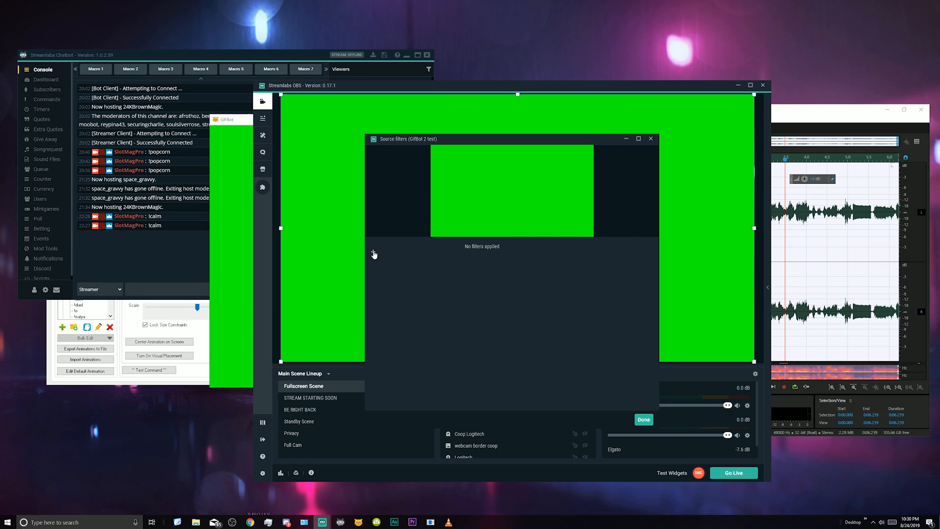
{"action": "left_click", "coordinate": [373, 254]}
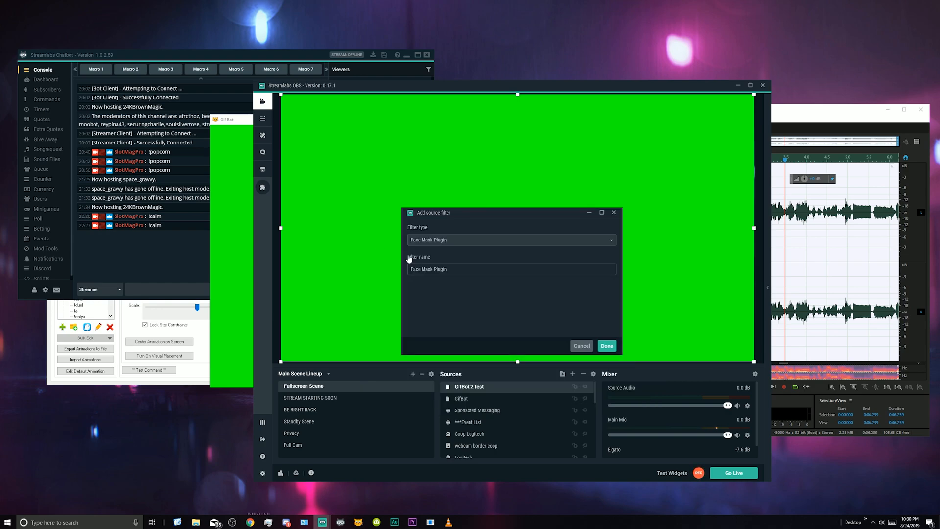
{"action": "left_click", "coordinate": [511, 240]}
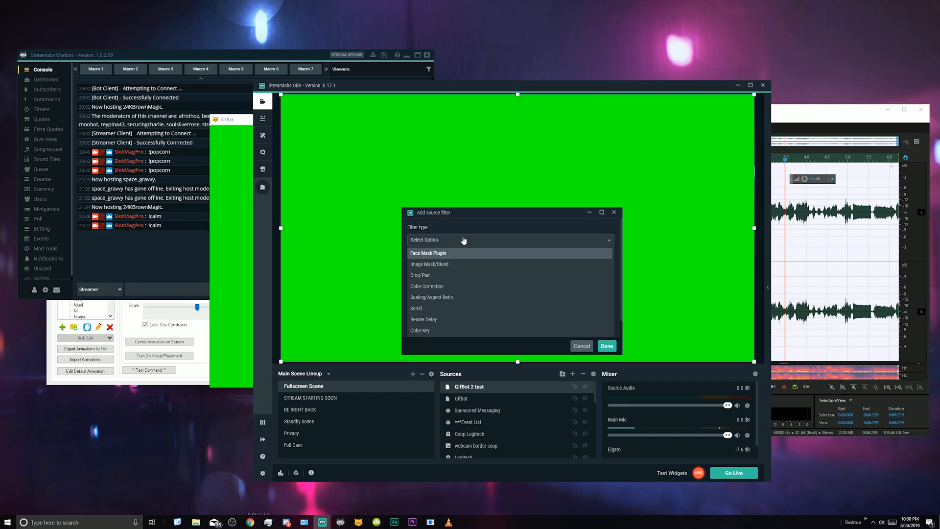
{"action": "scroll", "scroll_direction": "down", "scroll_amount": 3}
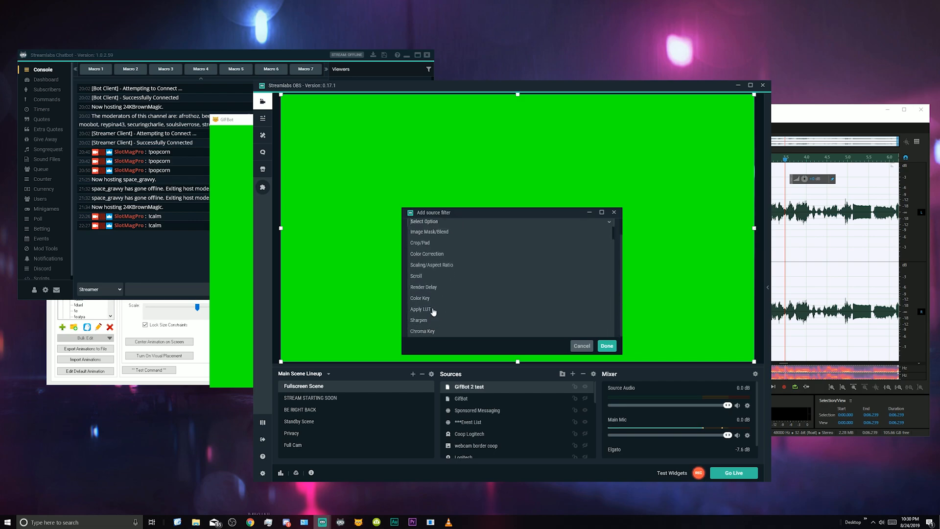
{"action": "left_click", "coordinate": [423, 331]}
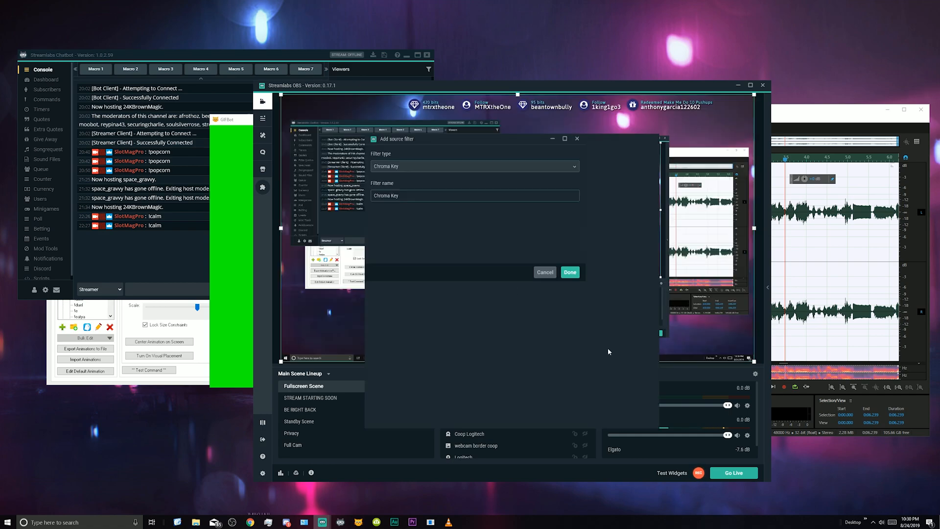
{"action": "left_click", "coordinate": [569, 272]}
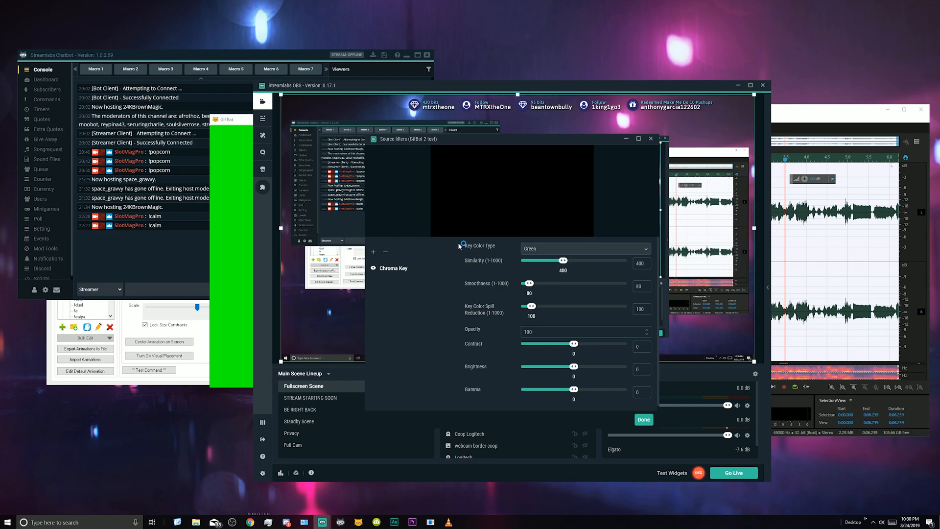
{"action": "mouse_move", "coordinate": [580, 256]}
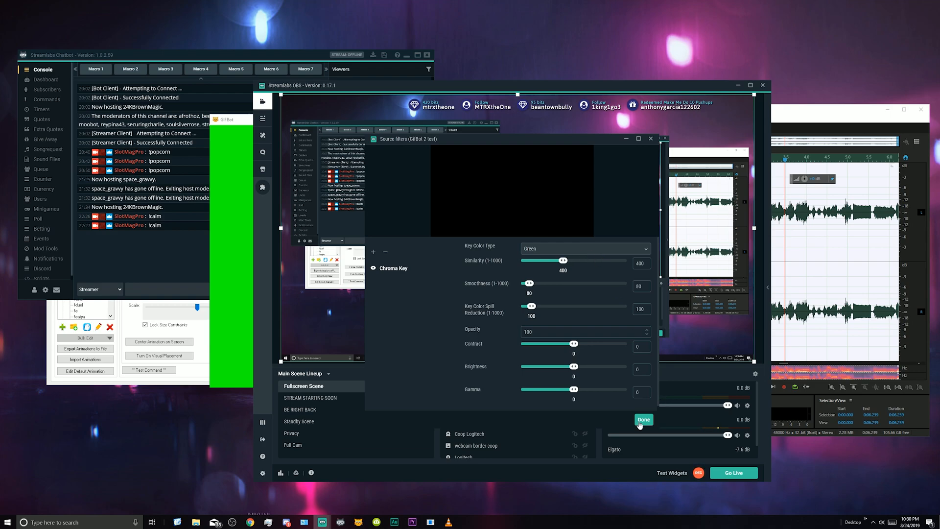
{"action": "left_click", "coordinate": [643, 419]}
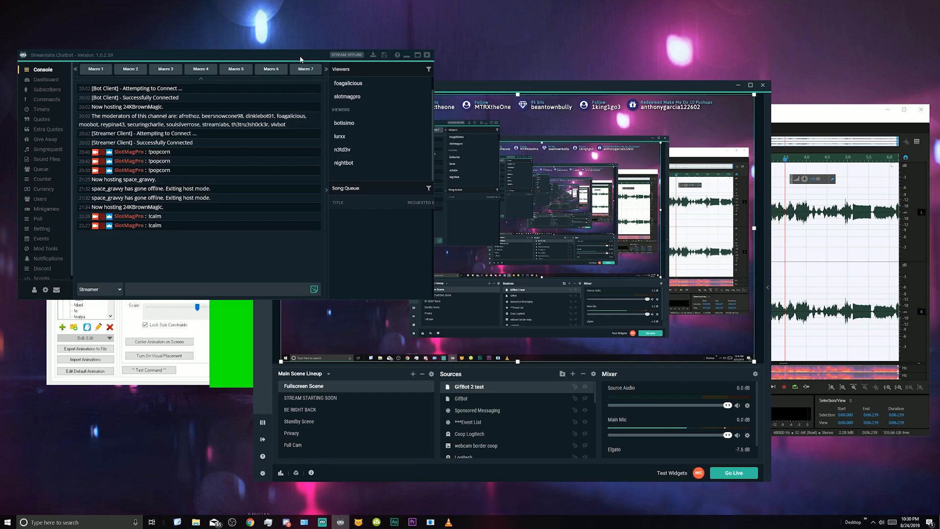
Step: Move the Chatbot console to the centre and send !calm in chat
{"action": "left_click_drag", "start_coordinate": [300, 55], "coordinate": [469, 168]}
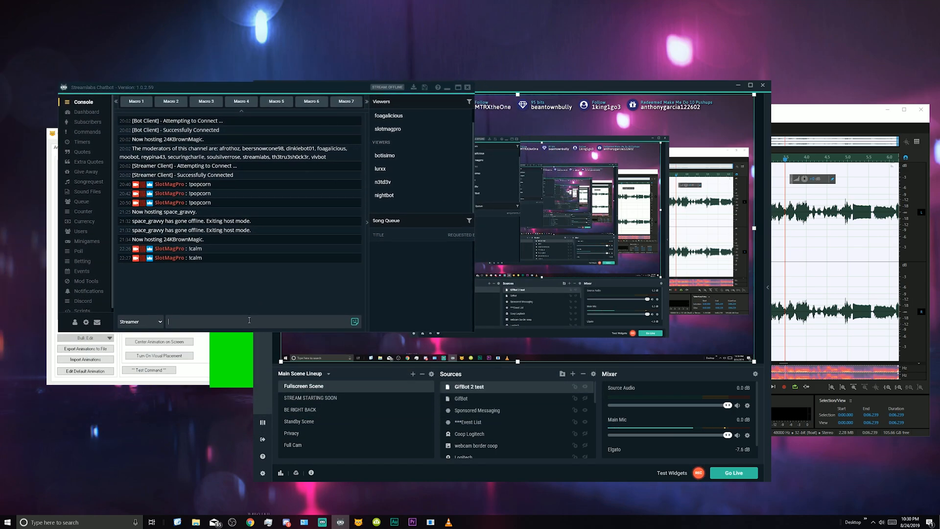
{"action": "type", "text": "!calm"}
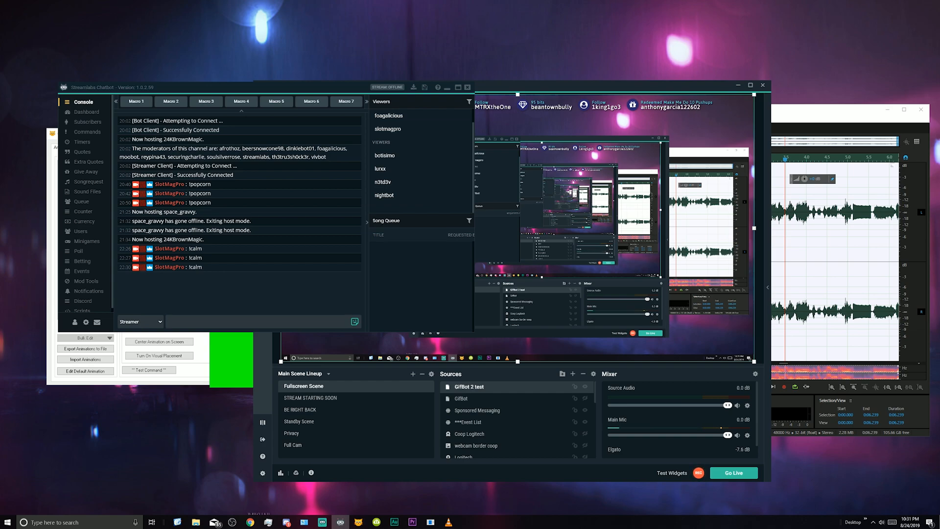
{"action": "left_click", "coordinate": [261, 322]}
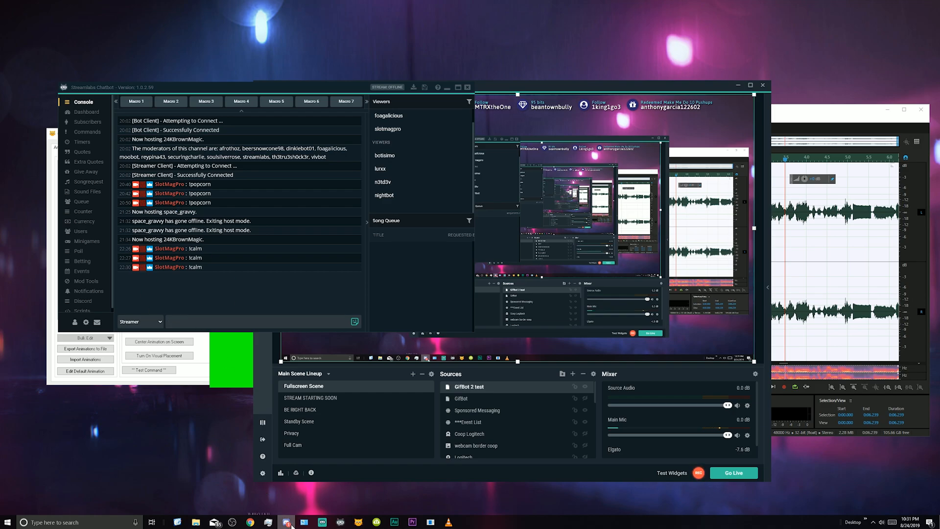
{"action": "left_click", "coordinate": [286, 522]}
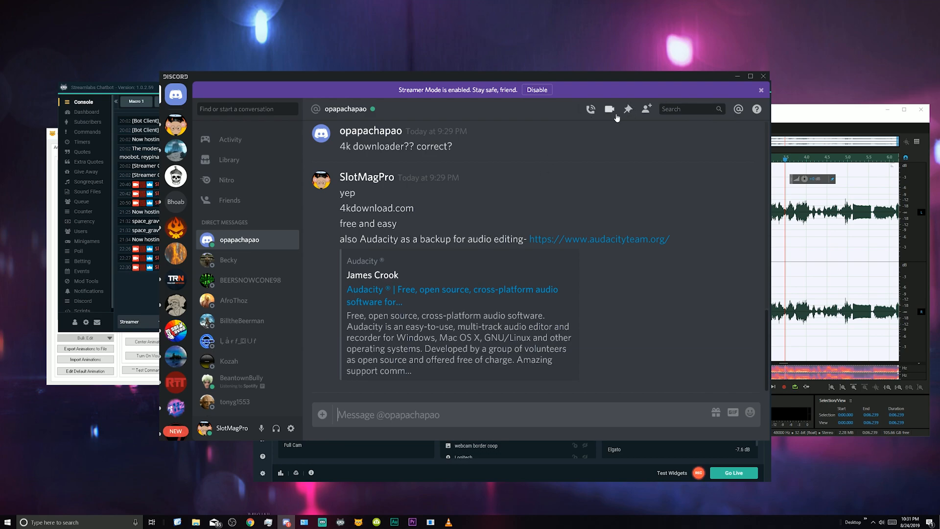
{"action": "left_click", "coordinate": [647, 109]}
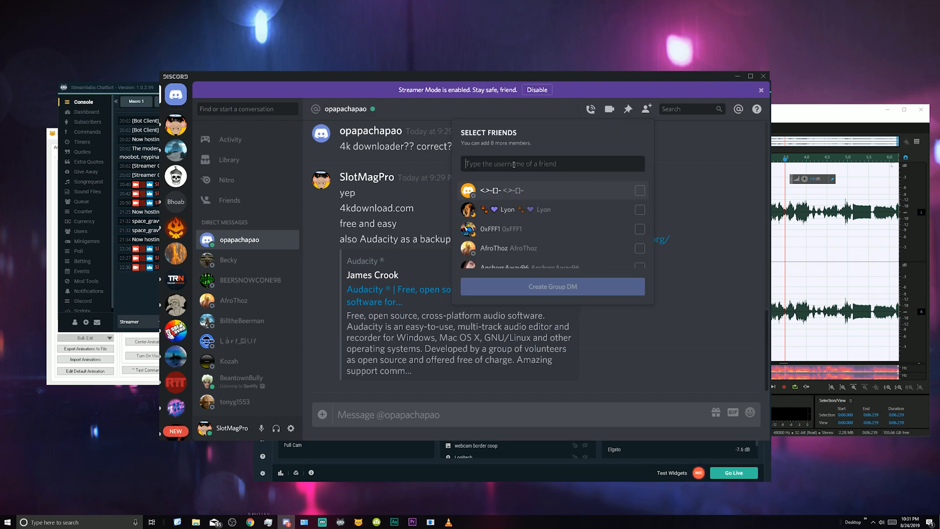
{"action": "type", "text": "SlotM"}
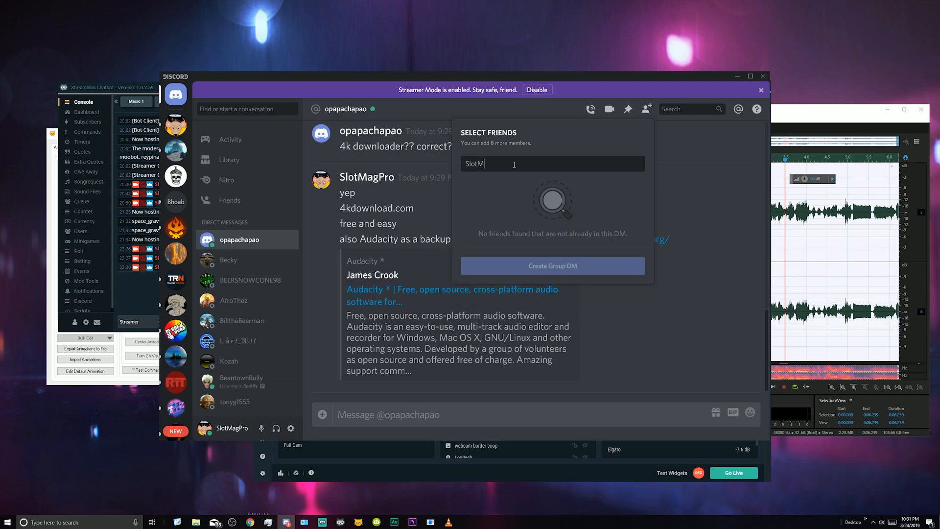
{"action": "type", "text": "agPro"}
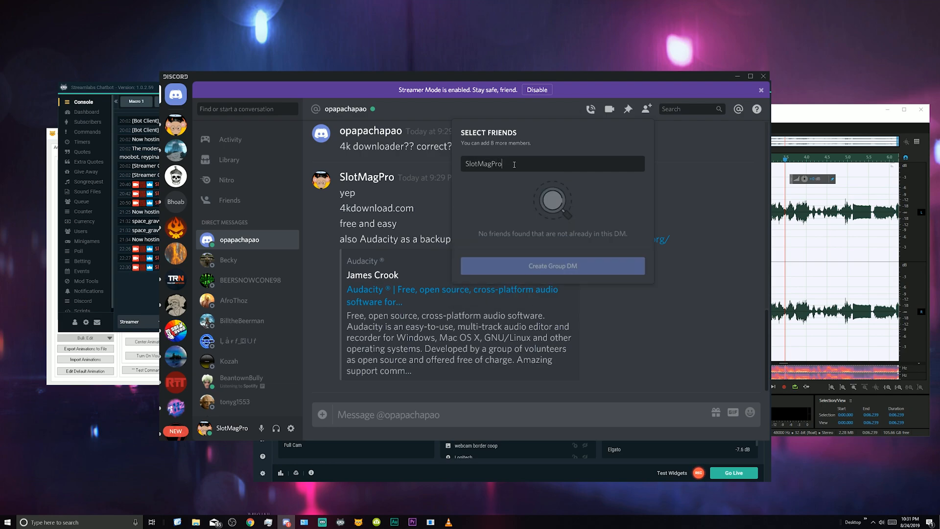
{"action": "type", "text": "#1100"}
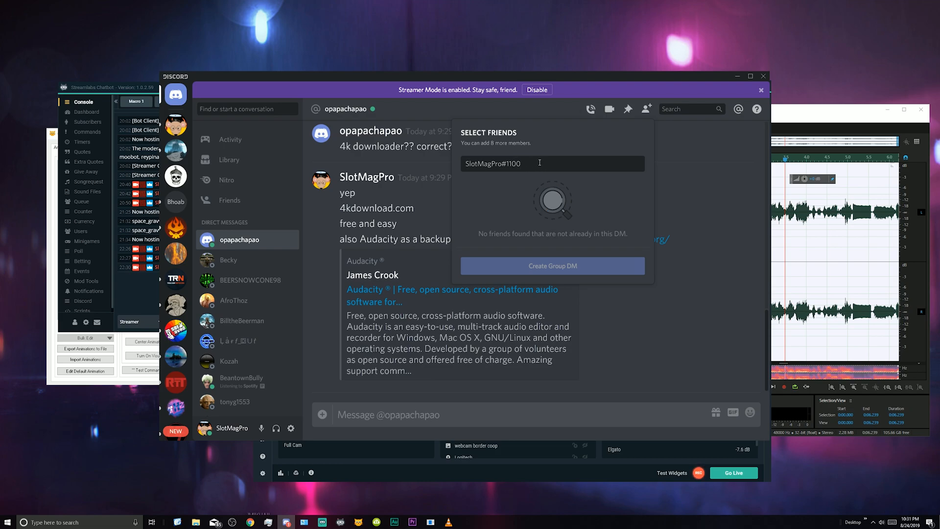
{"action": "mouse_move", "coordinate": [555, 174]}
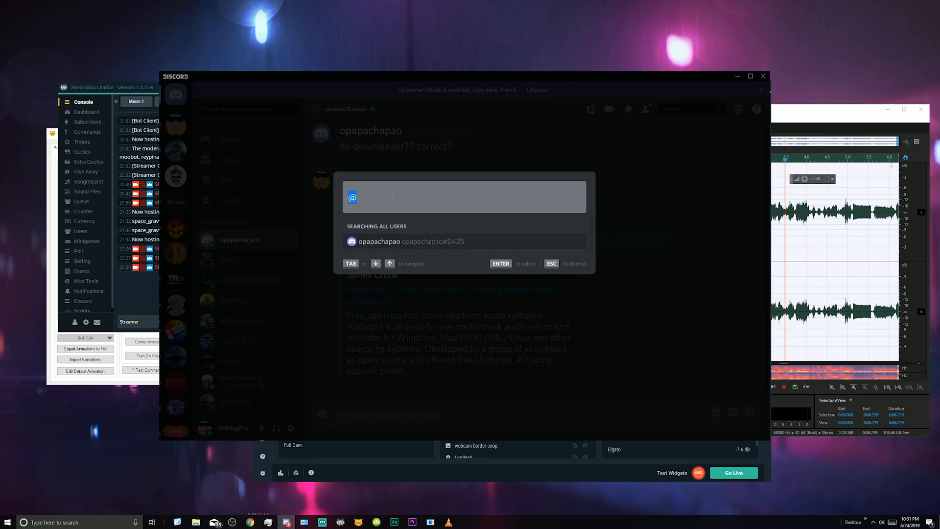
Step: Search SlotMagPro#1100 again in the Quick Switcher
{"action": "type", "text": "S"}
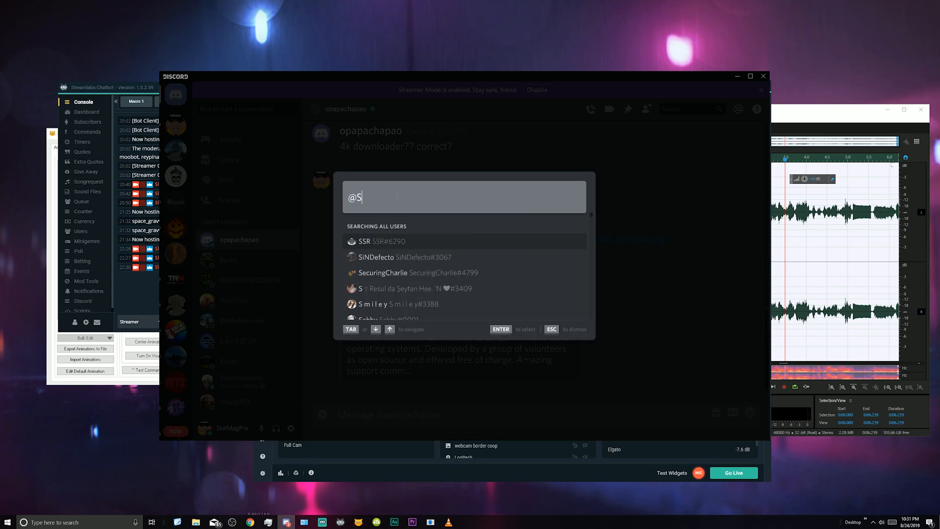
{"action": "type", "text": "lotMagPro"}
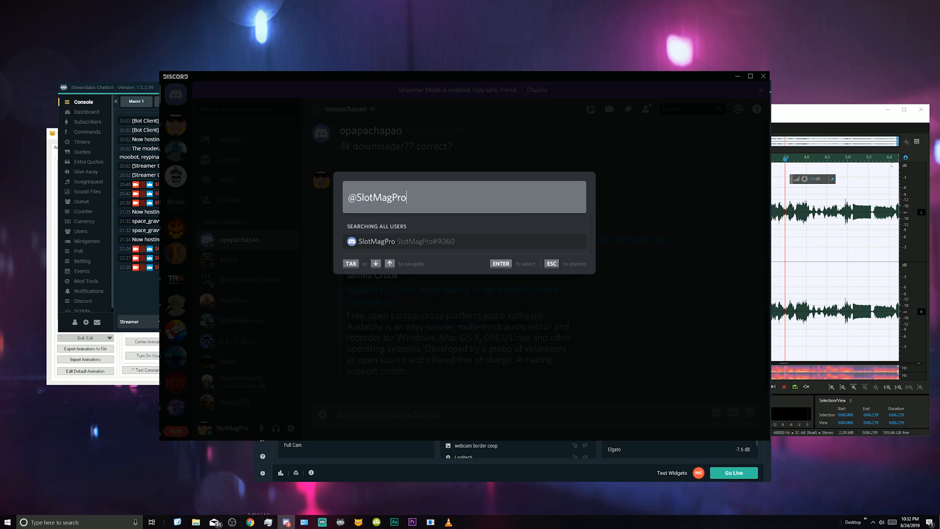
{"action": "type", "text": "#1100"}
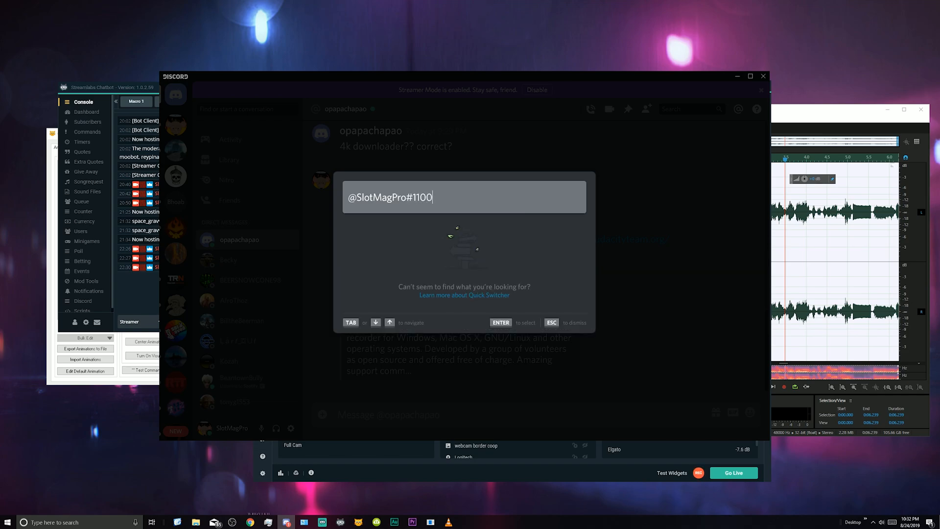